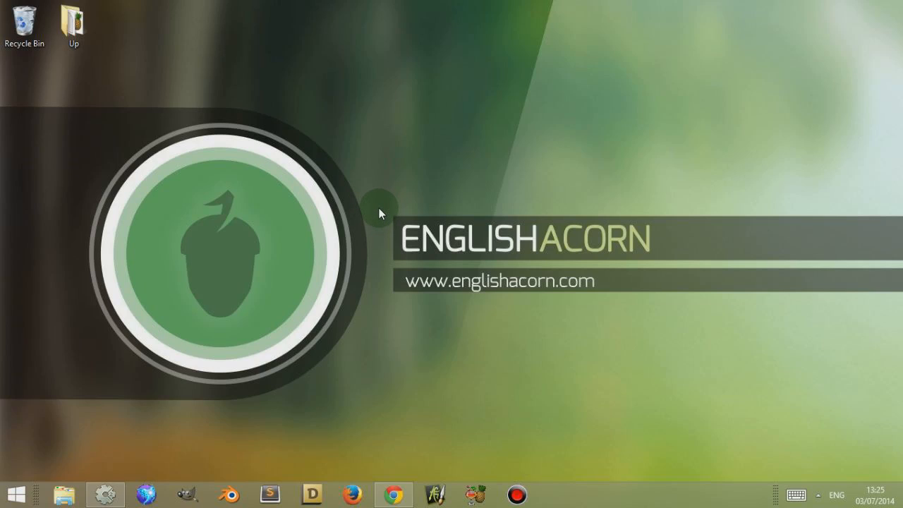
mouse_move(387, 204)
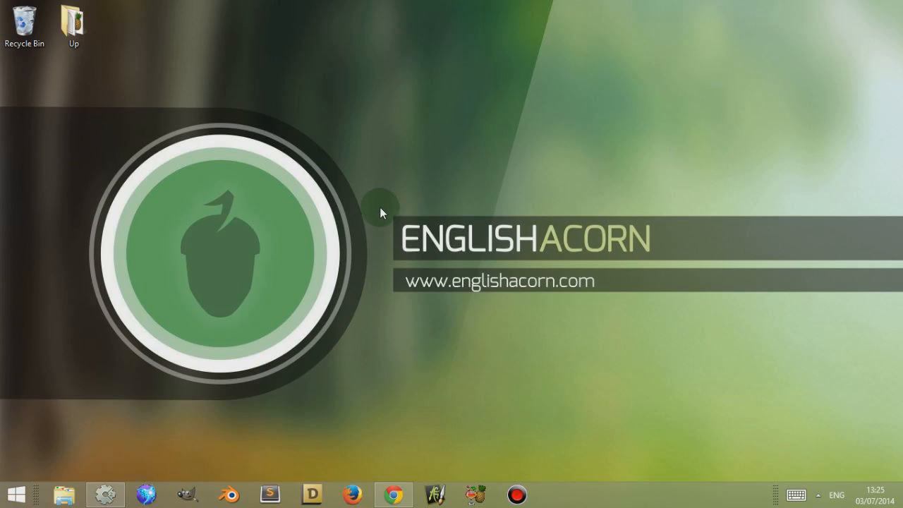
mouse_move(381, 175)
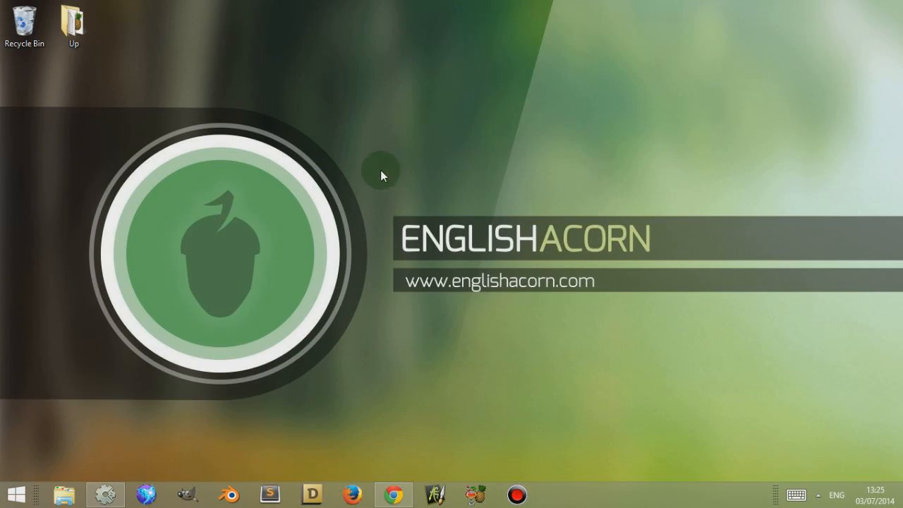
Close the Start page and create a new empty project with Layout 1 and Event sheet 1
left_click(104, 494)
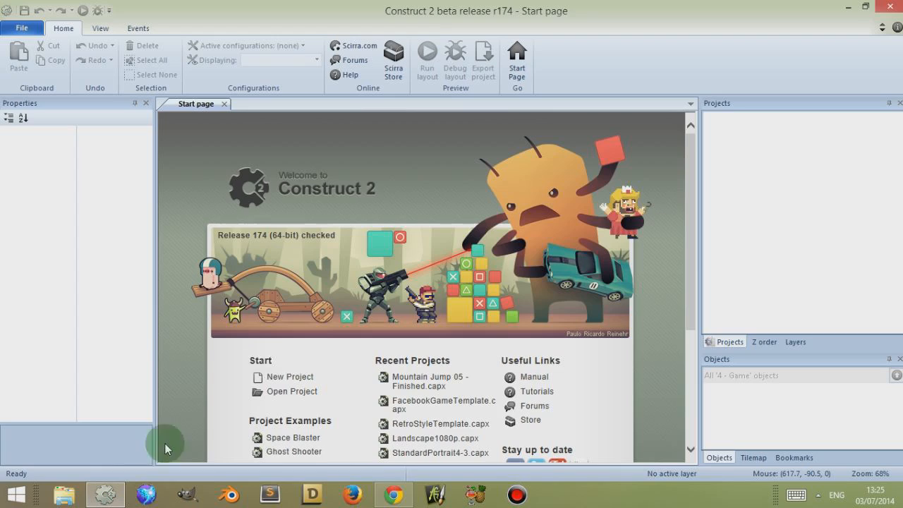
mouse_move(220, 125)
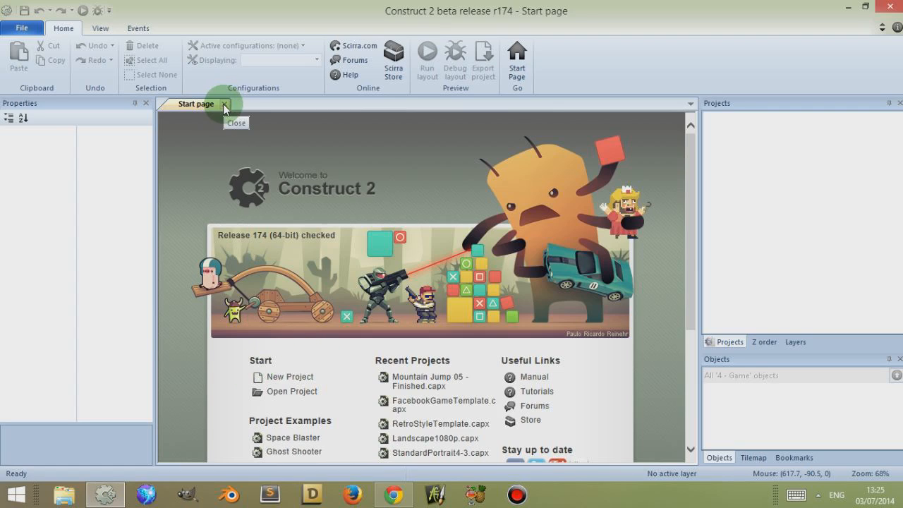
left_click(22, 28)
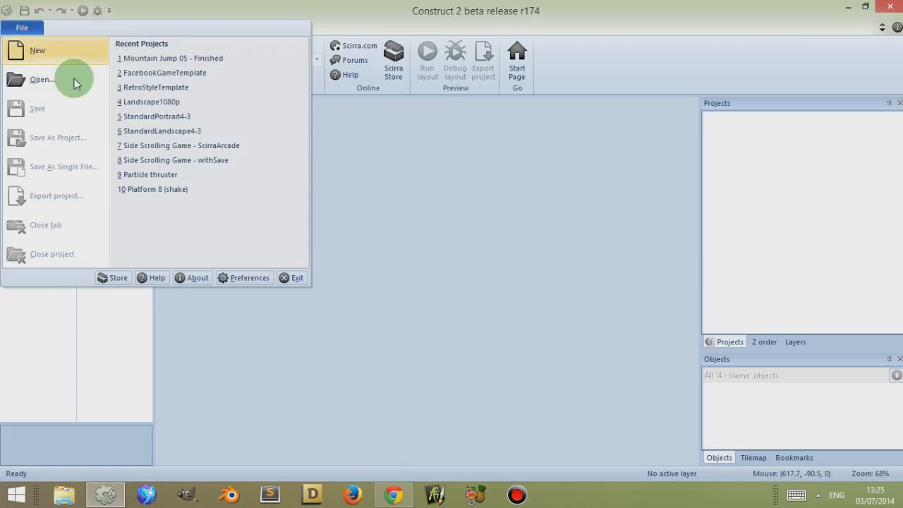
left_click(36, 50)
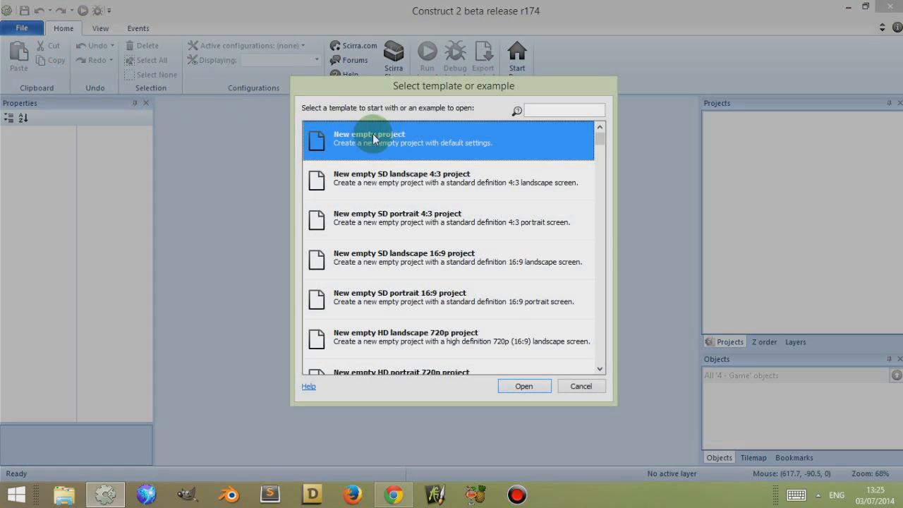
mouse_move(543, 370)
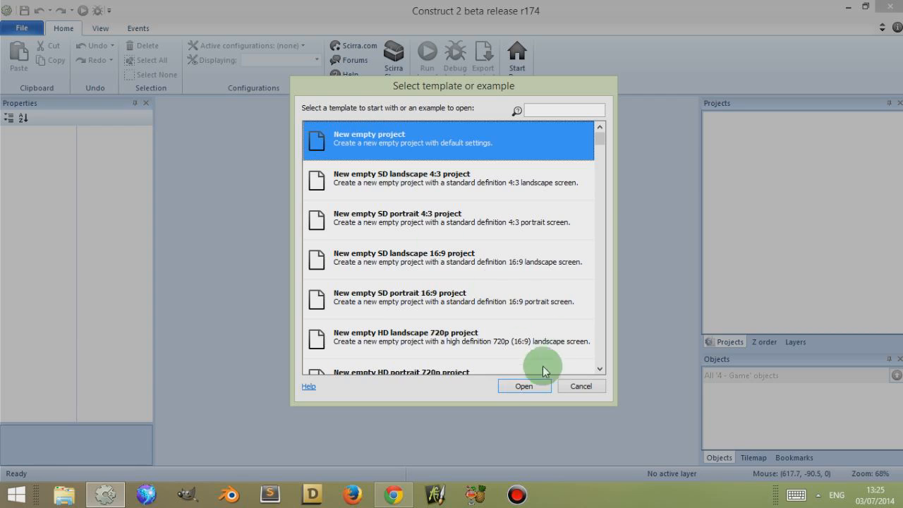
left_click(524, 386)
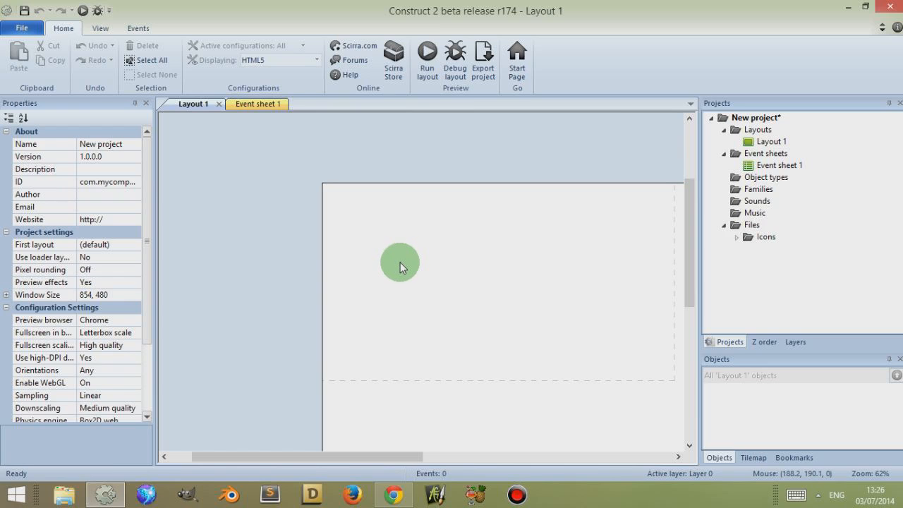
Insert a Sprite on Layout 1 and paint a dark green rectangle as its image
double_click(400, 264)
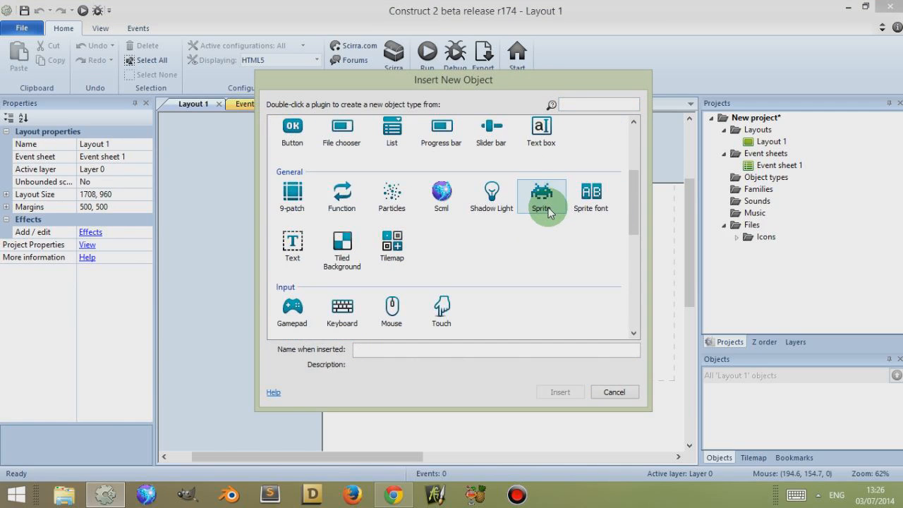
double_click(541, 196)
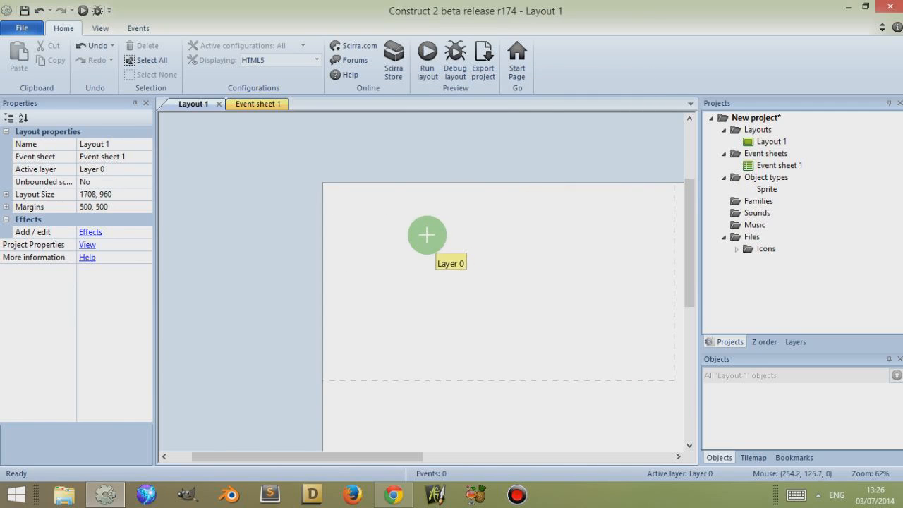
double_click(426, 235)
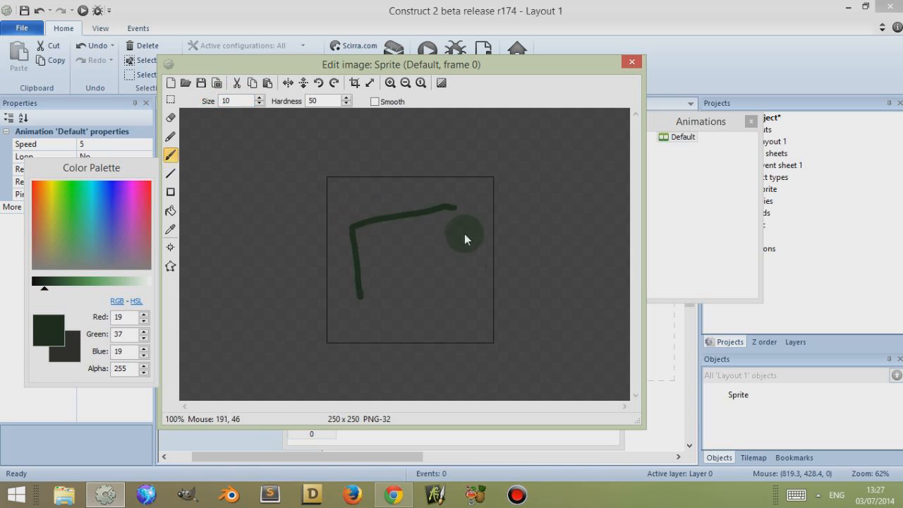
left_click_drag(466, 236, 371, 292)
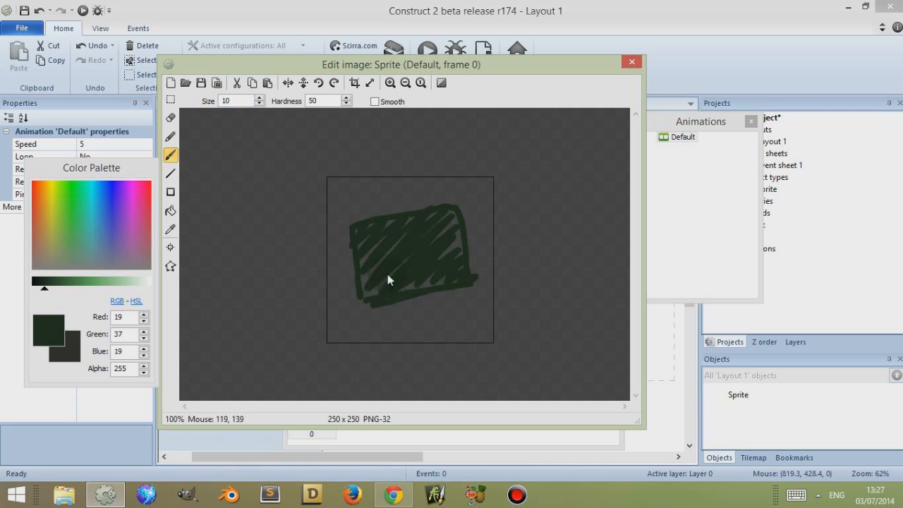
Move the rectangle sprite lower-left and add the Car movement behaviour to it
left_click(631, 62)
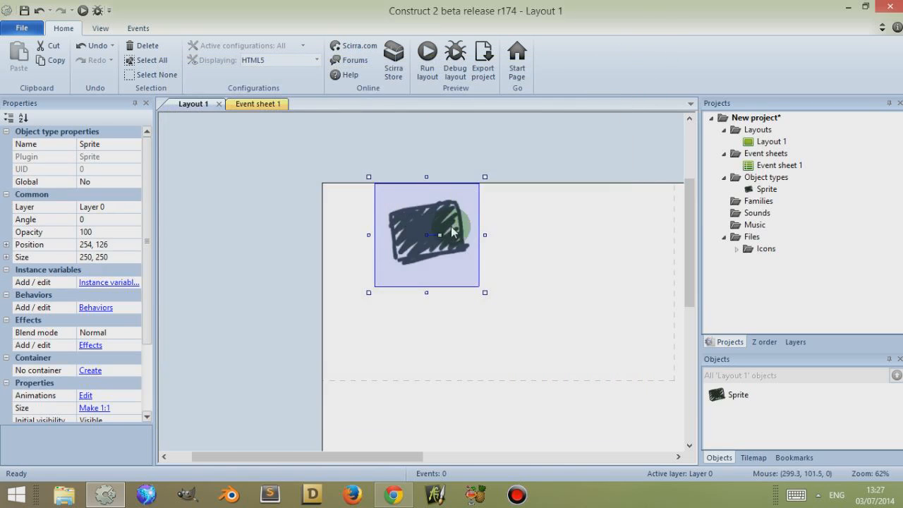
left_click_drag(426, 235, 409, 263)
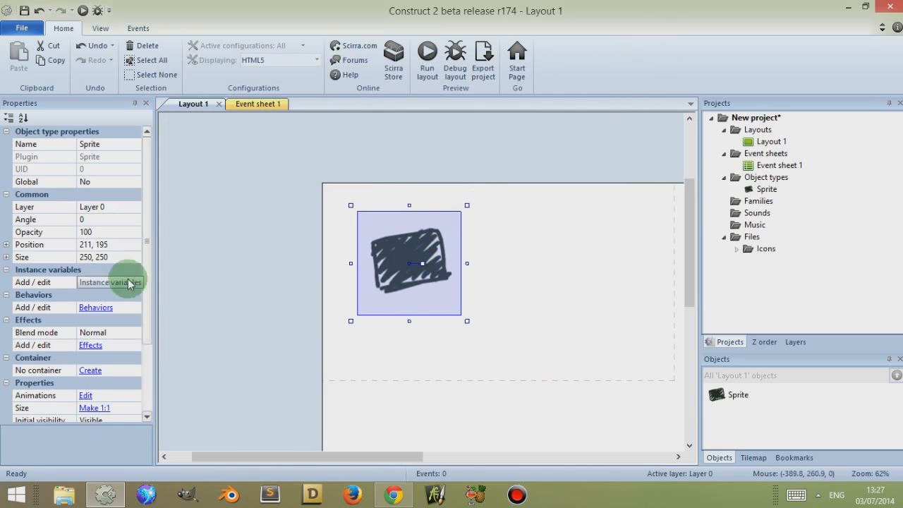
left_click(95, 306)
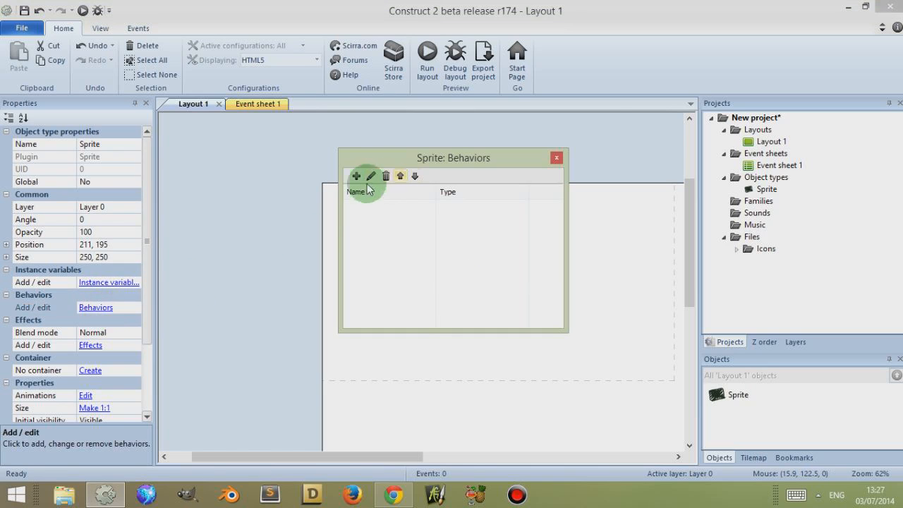
left_click(357, 176)
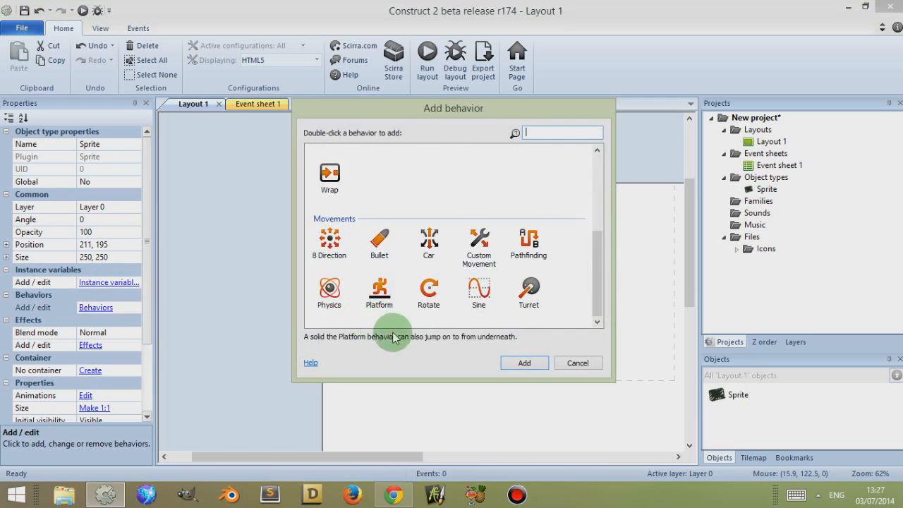
left_click(429, 243)
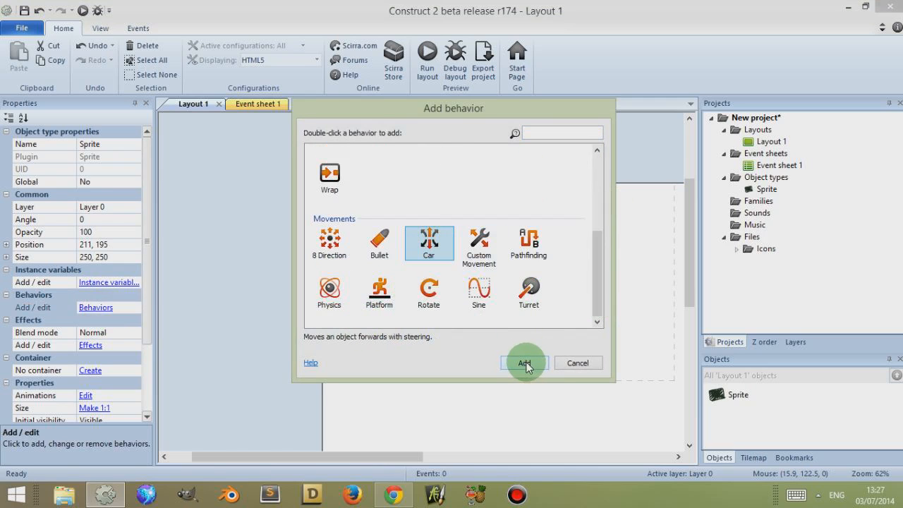
left_click(524, 363)
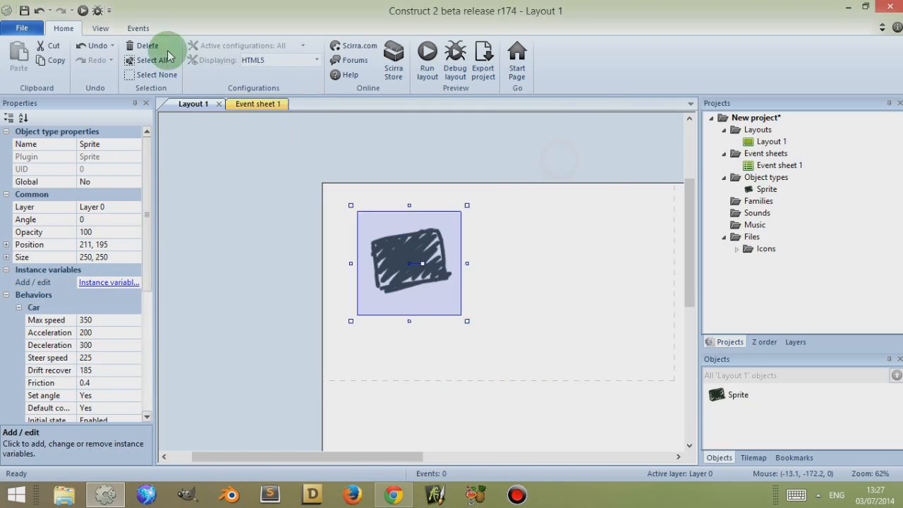
left_click(427, 57)
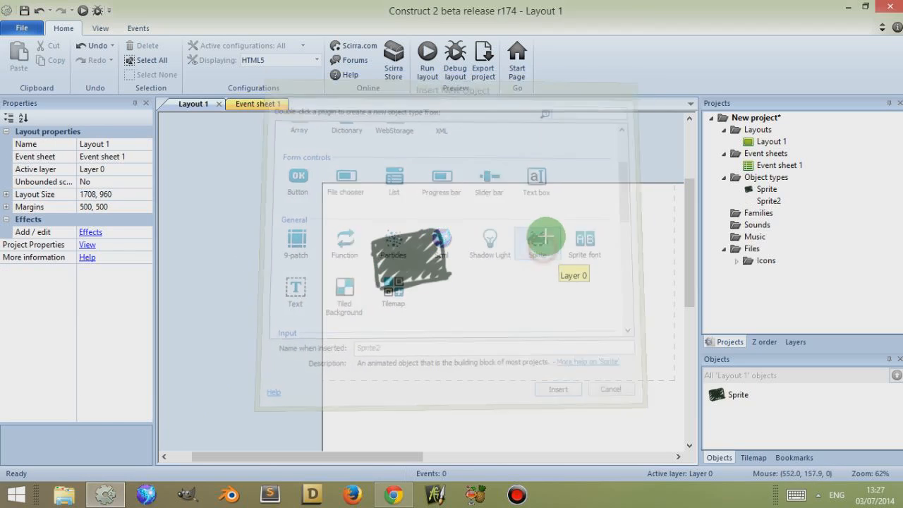
Place Sprite2 and paint it as a mid-green tank body with a lighter barrel
left_click(558, 389)
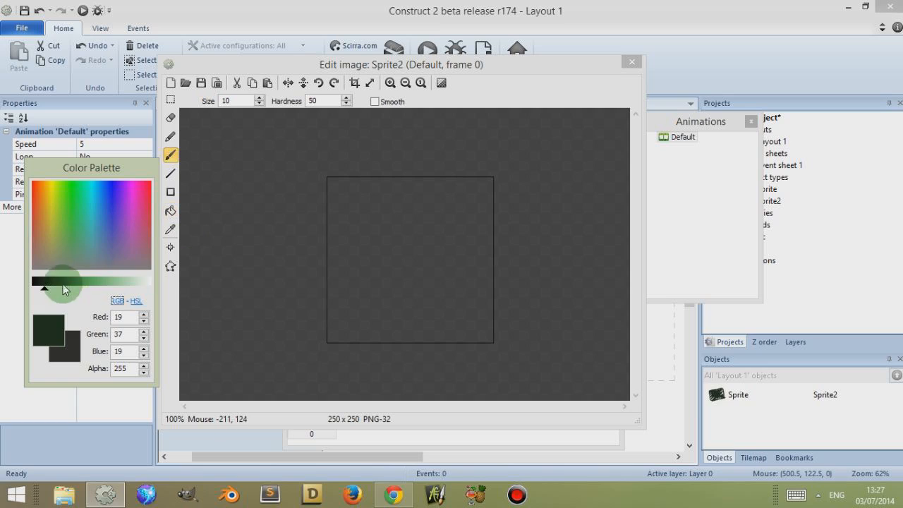
left_click_drag(349, 233, 356, 289)
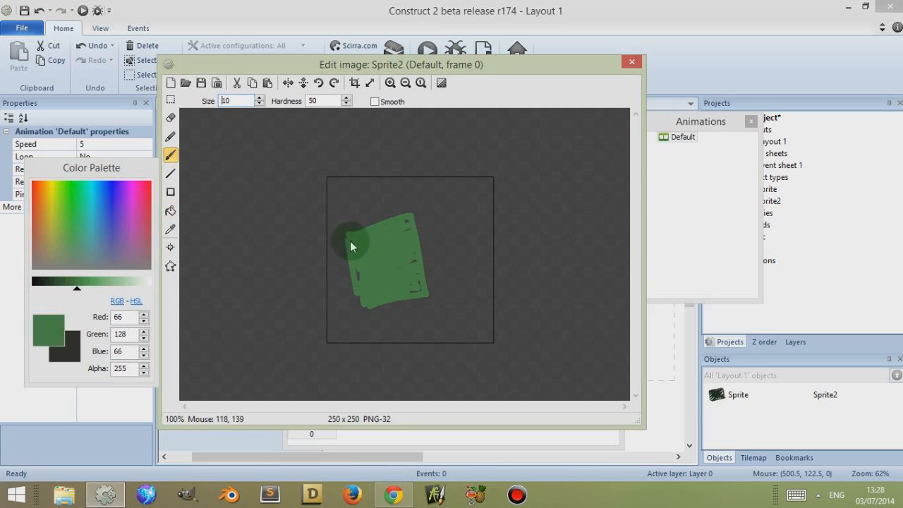
left_click_drag(349, 240, 469, 225)
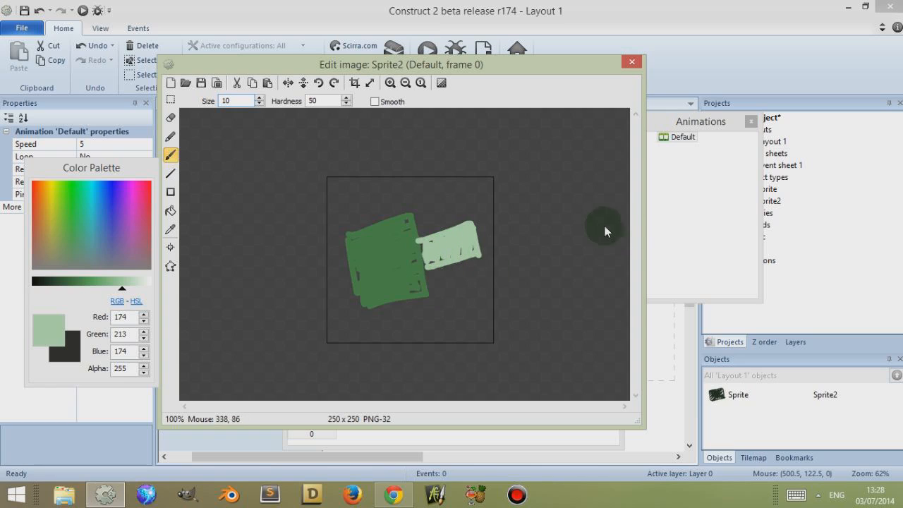
mouse_move(630, 77)
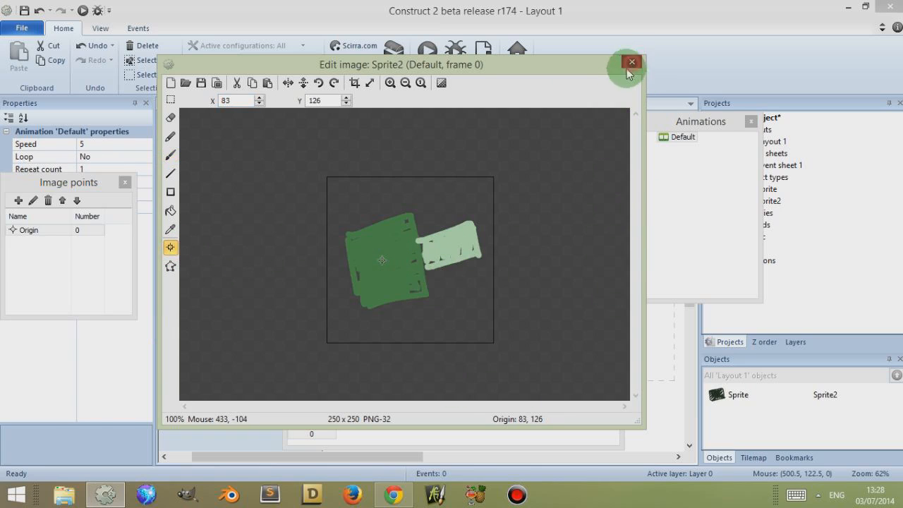
left_click(630, 62)
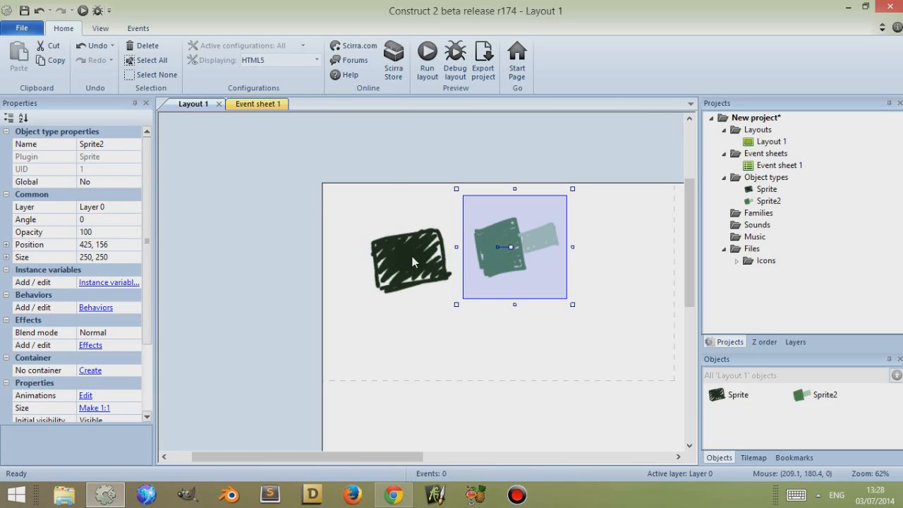
Add an Every tick event setting Sprite2's position to Sprite at image point 0
left_click(247, 104)
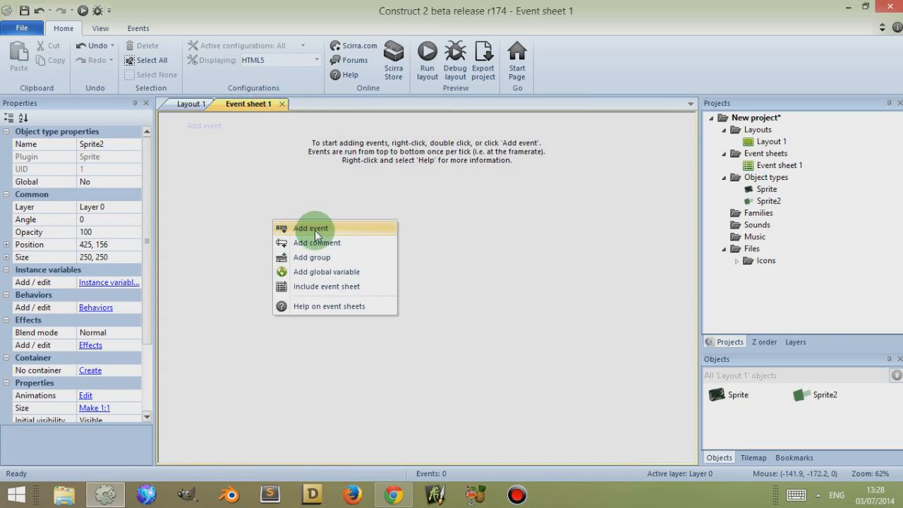
left_click(310, 227)
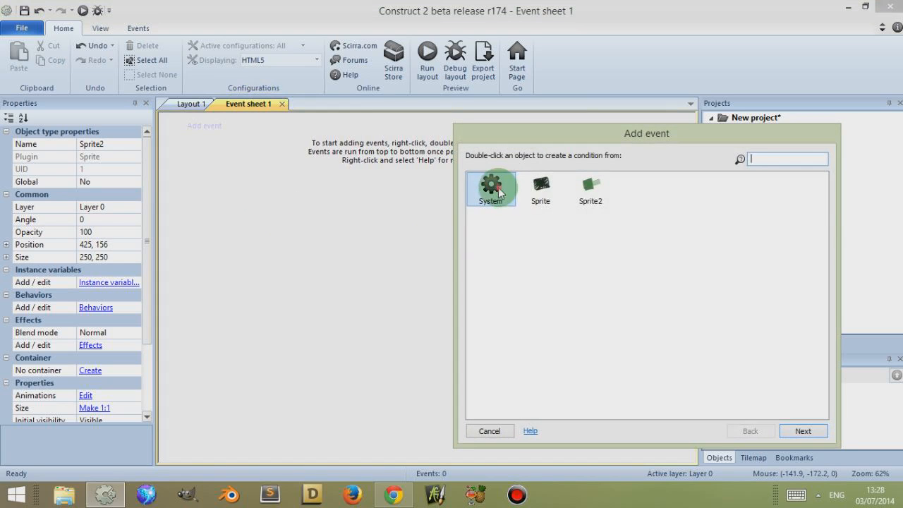
double_click(491, 187)
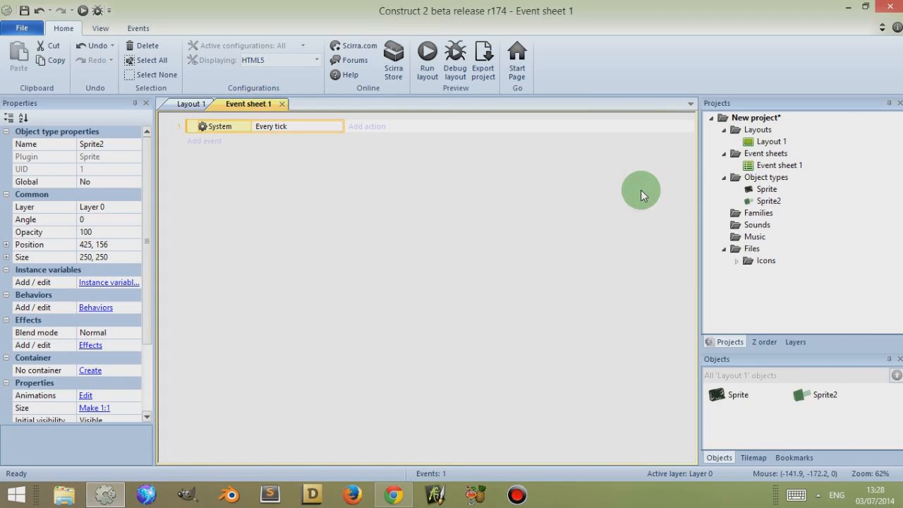
left_click(367, 126)
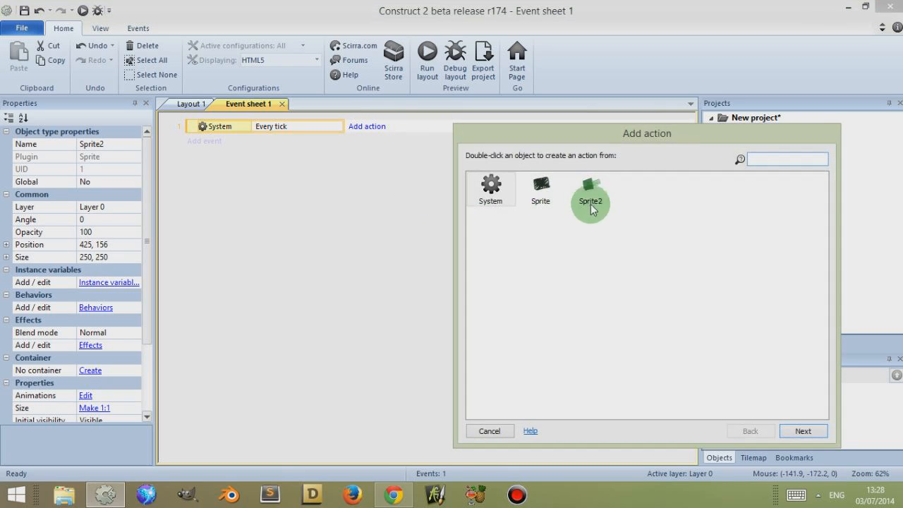
double_click(590, 194)
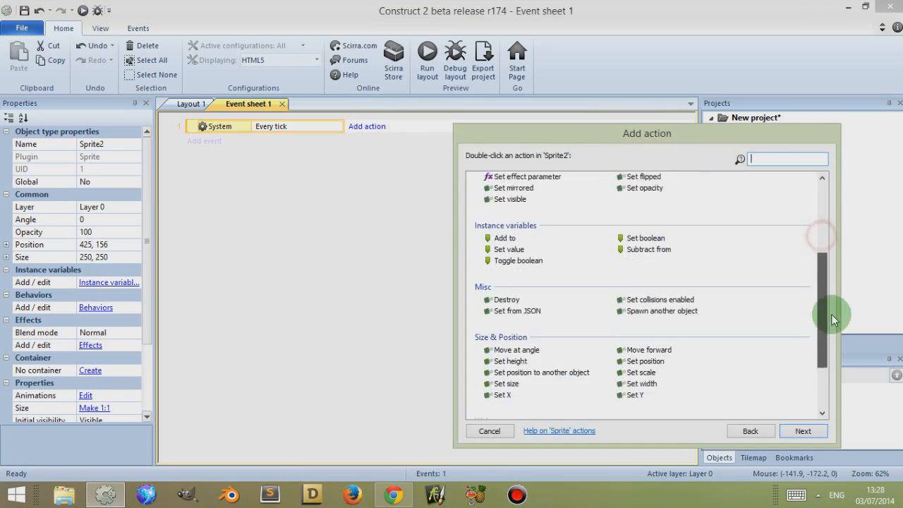
scroll("down", 3)
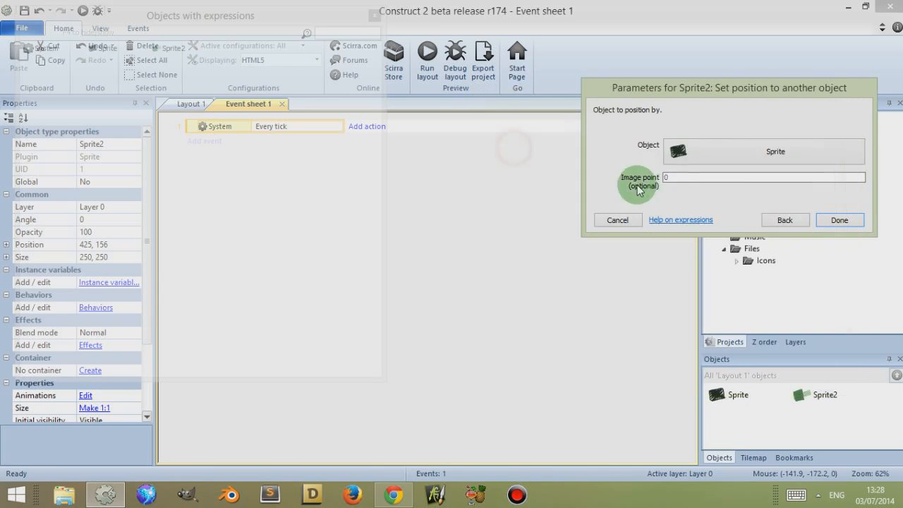
left_click(839, 219)
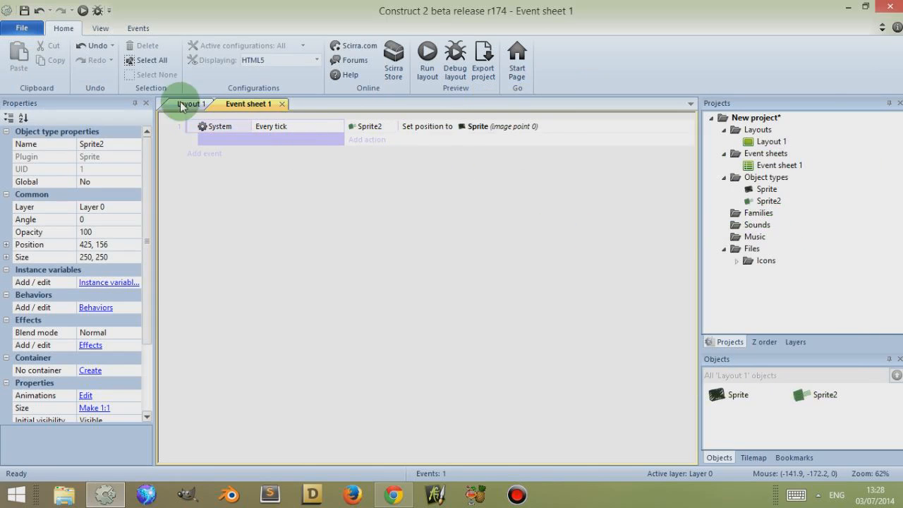
left_click(427, 56)
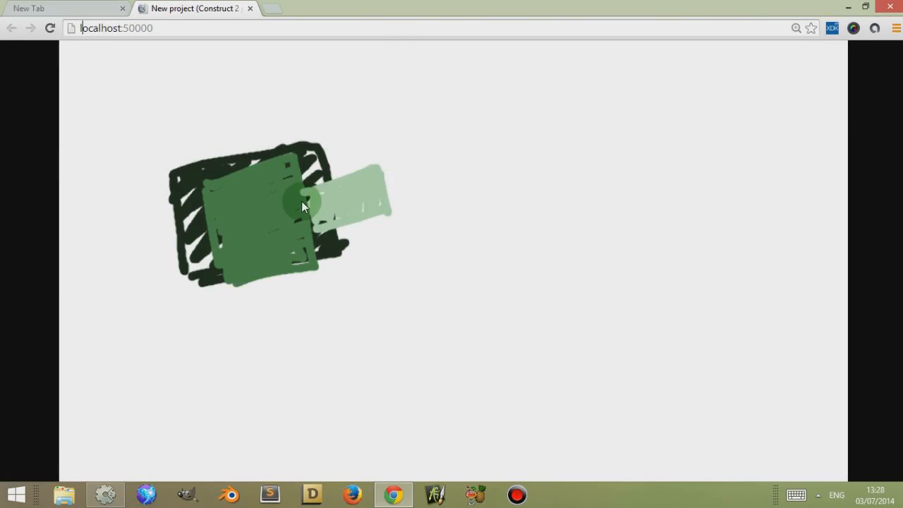
Check the turret riding on the chassis in the Chrome preview, then return to Construct 2
left_click_drag(303, 204, 374, 237)
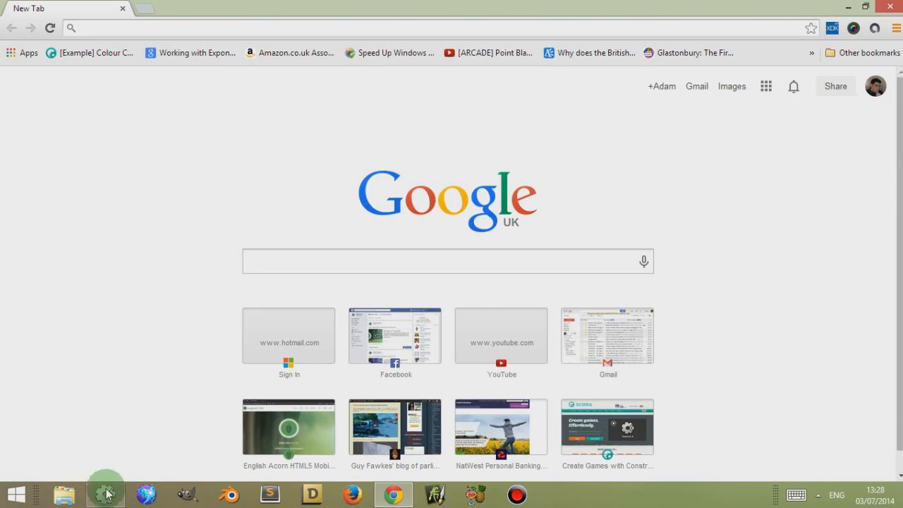
left_click(105, 494)
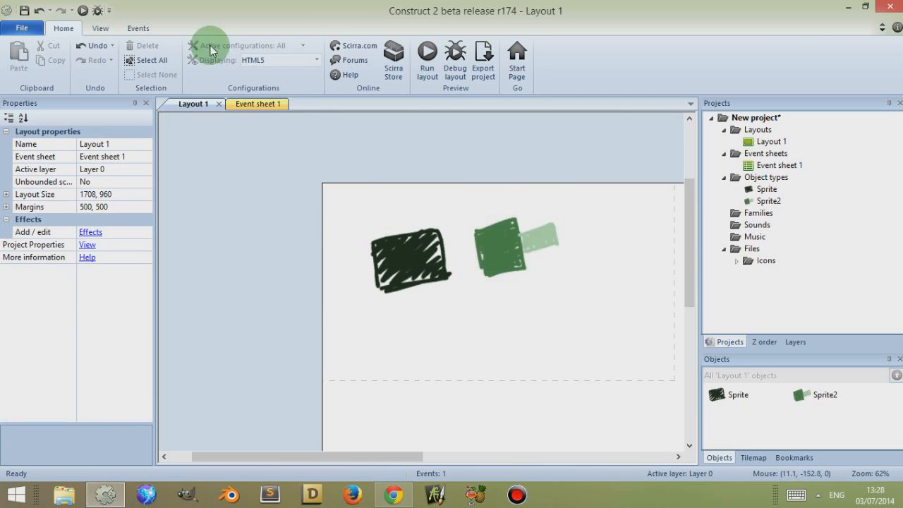
Place the Every tick event in a new group named 'Example: Every Tick'
left_click(252, 104)
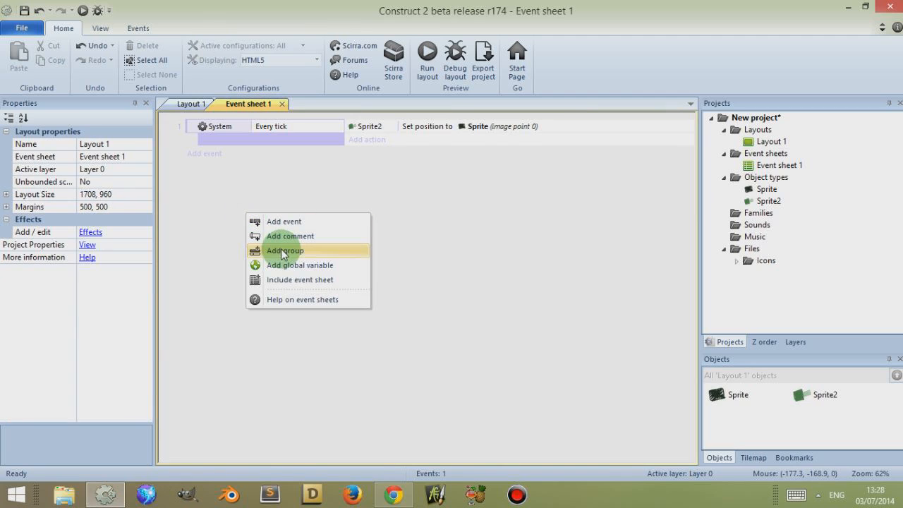
left_click(285, 251)
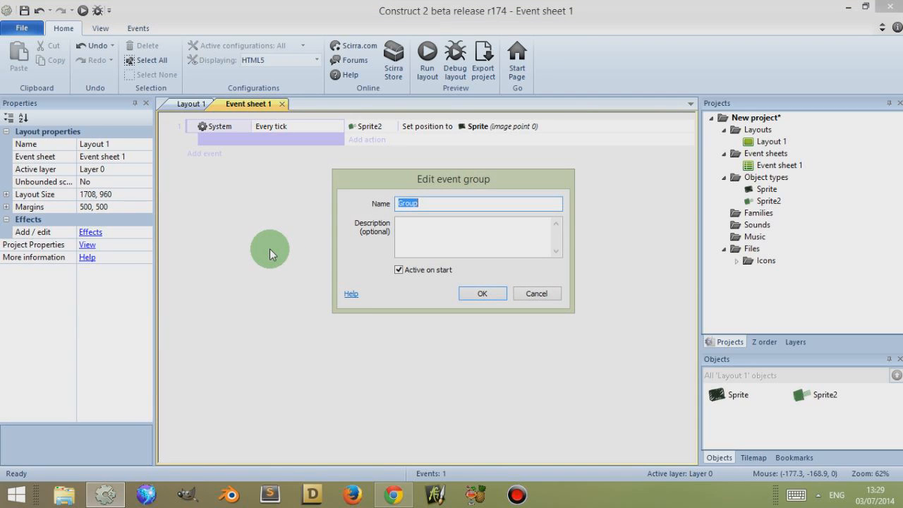
type("Example: E")
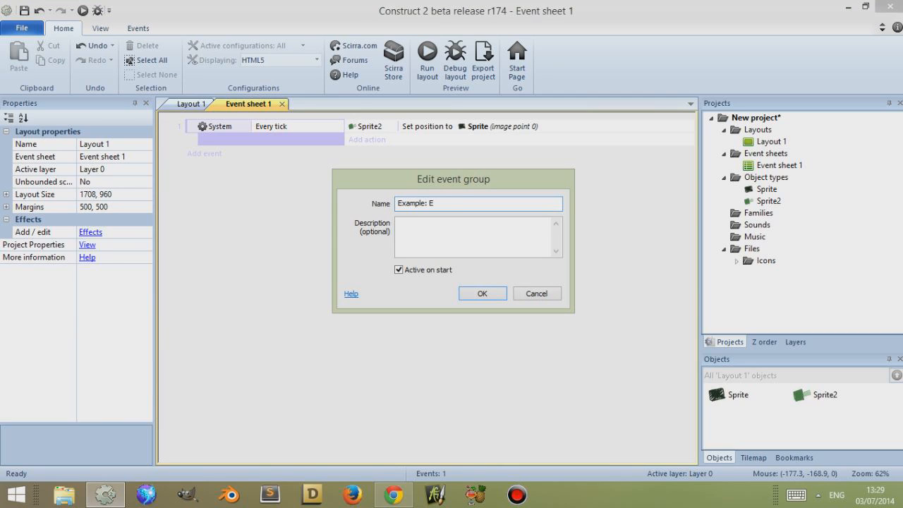
type("very Tic")
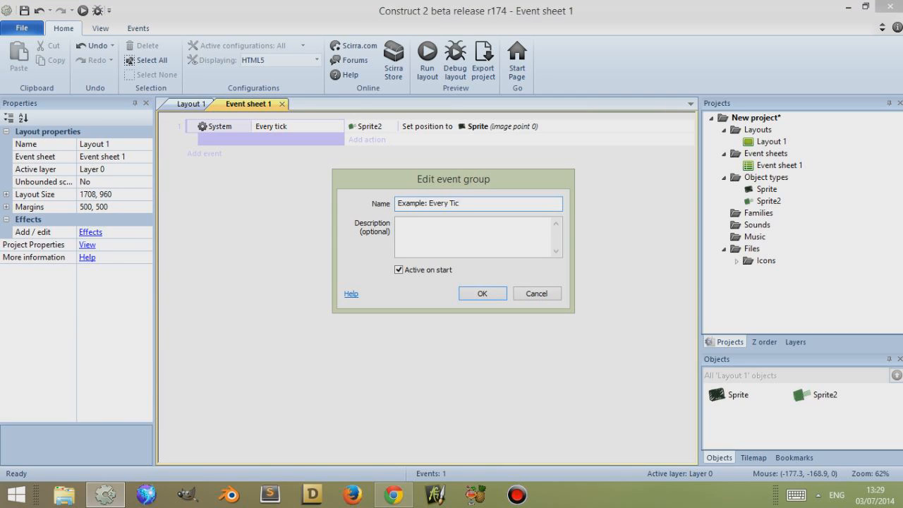
left_click(482, 293)
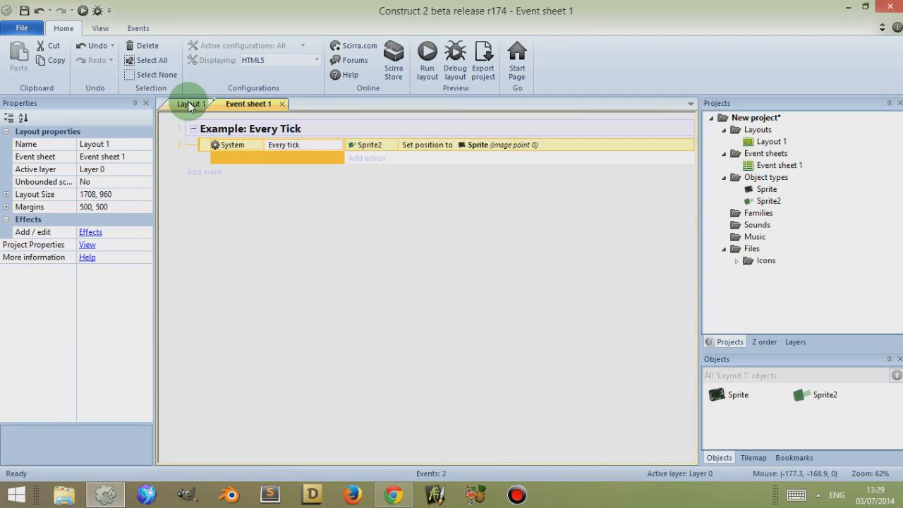
Rename the sprites to tankChasis and tankTurret and confirm the names in the events
left_click(192, 104)
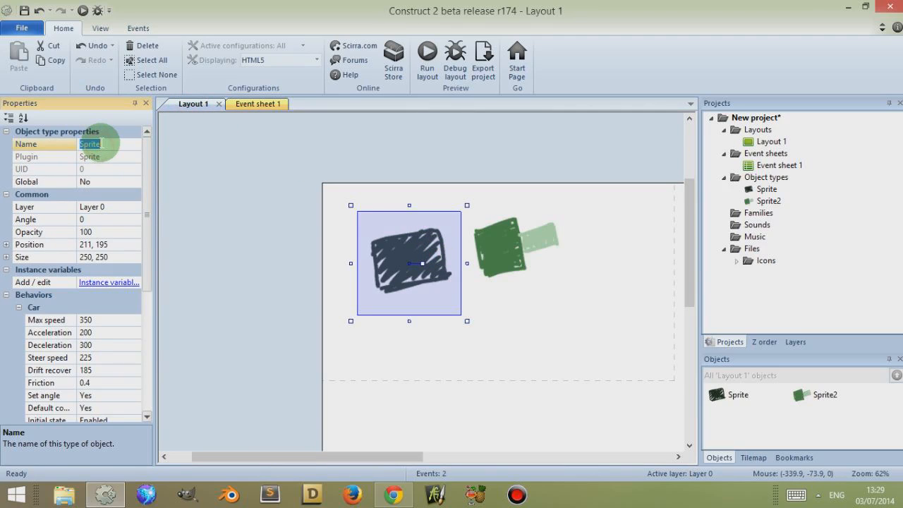
type("tankCha")
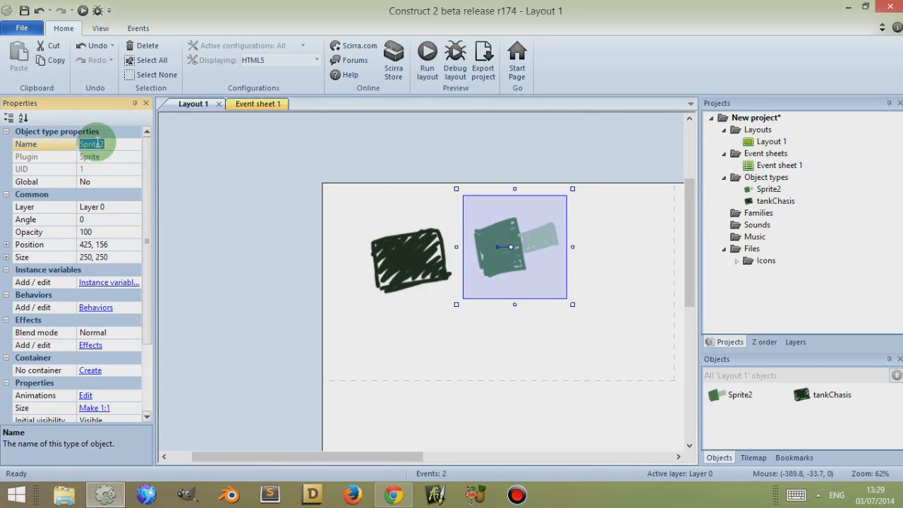
type("tankTurret")
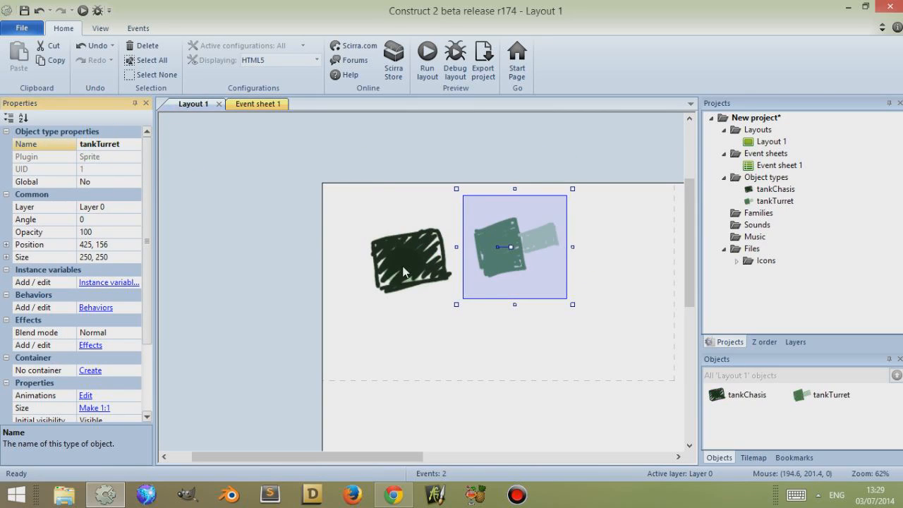
left_click(248, 104)
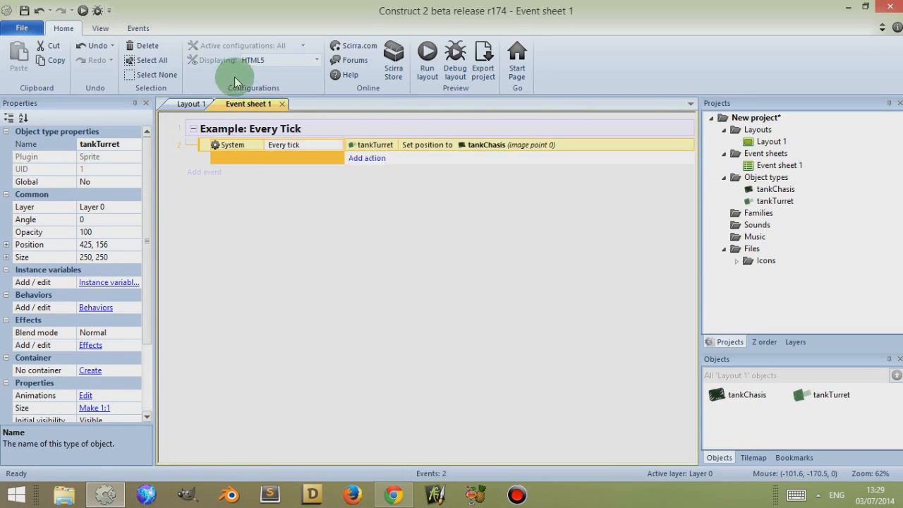
left_click(191, 104)
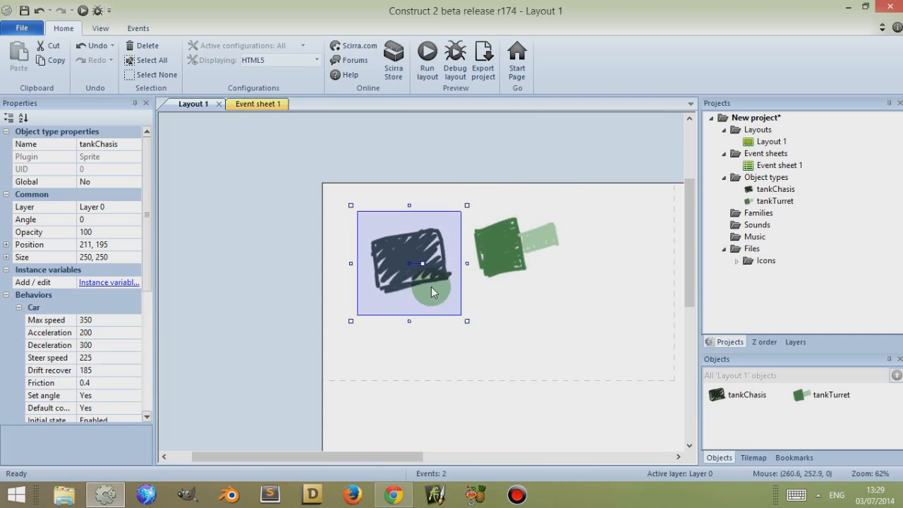
right_click(515, 254)
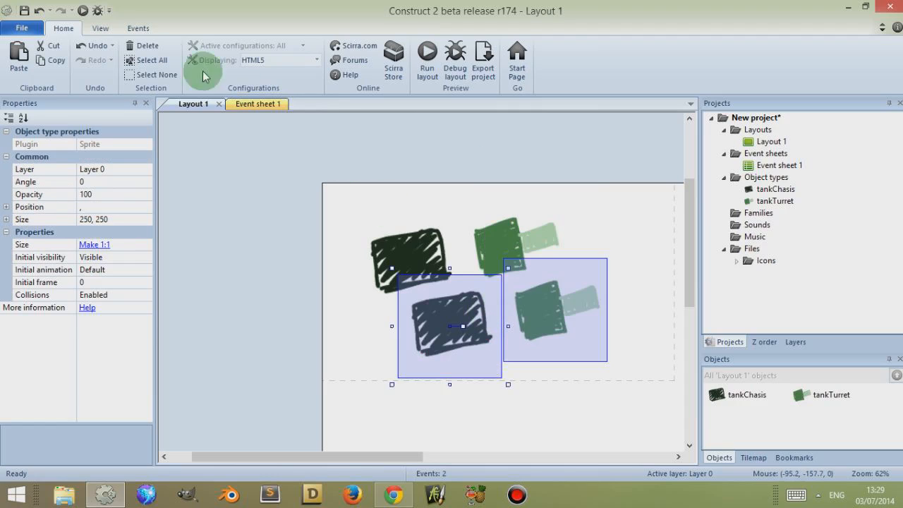
left_click(427, 59)
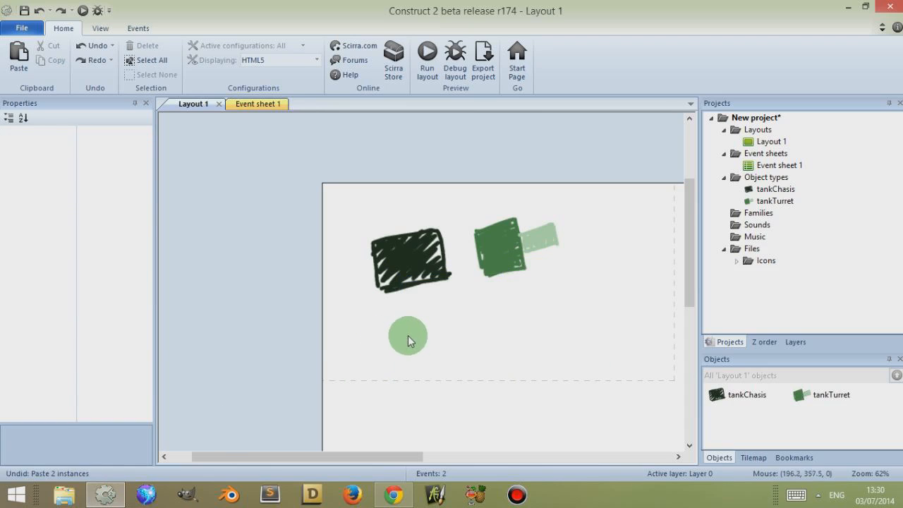
Create a container on tankChasis that includes tankTurret
left_click(409, 261)
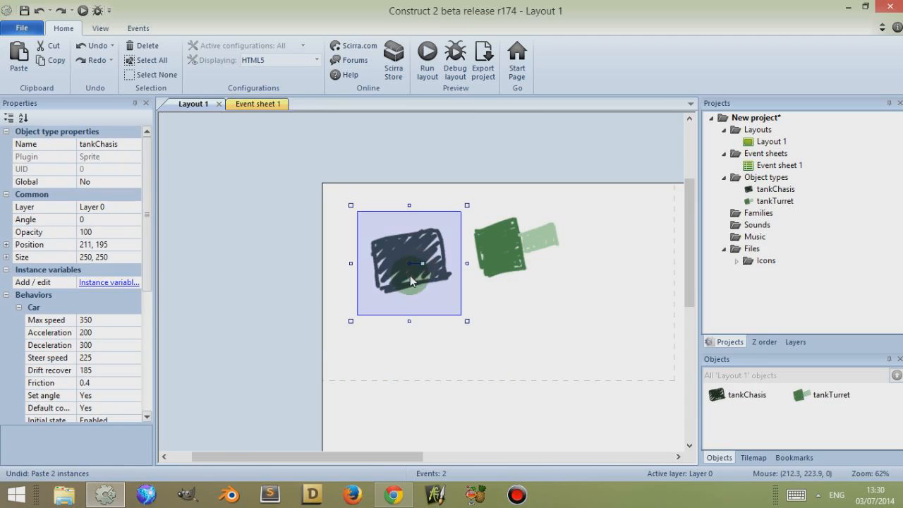
scroll("down", 3)
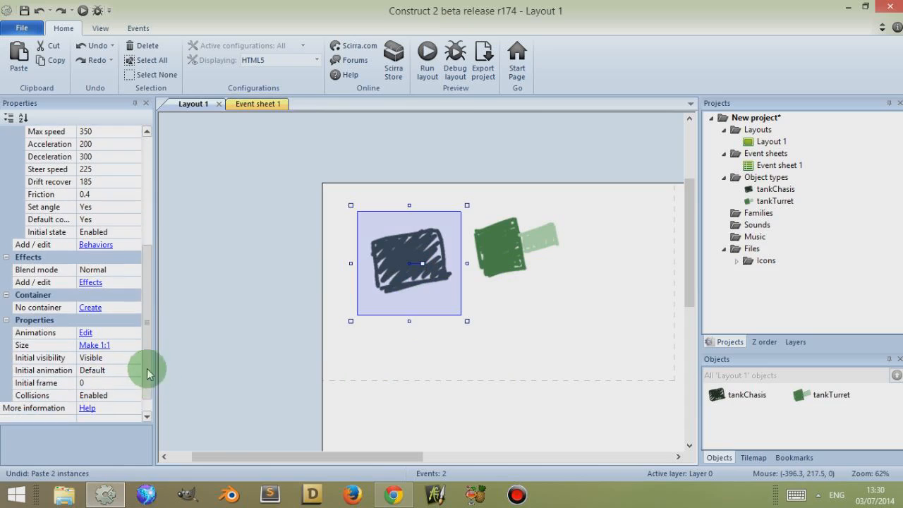
left_click(91, 306)
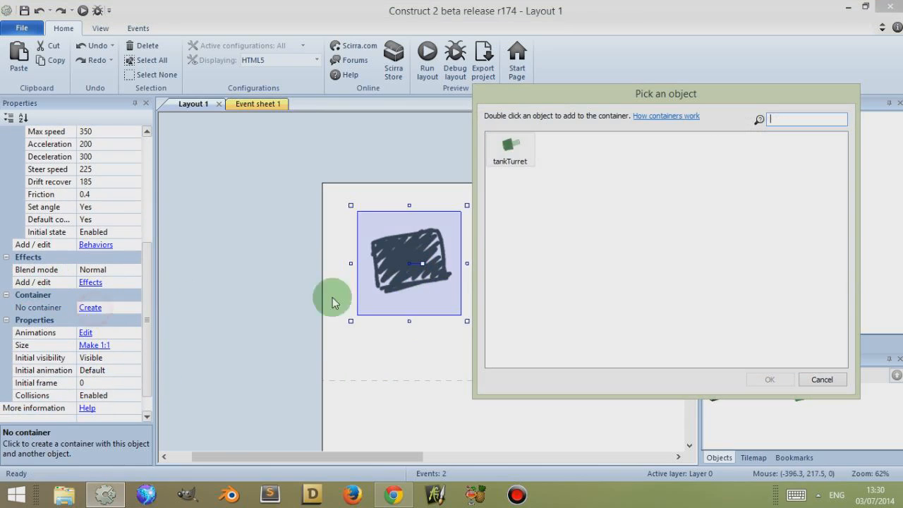
left_click(509, 149)
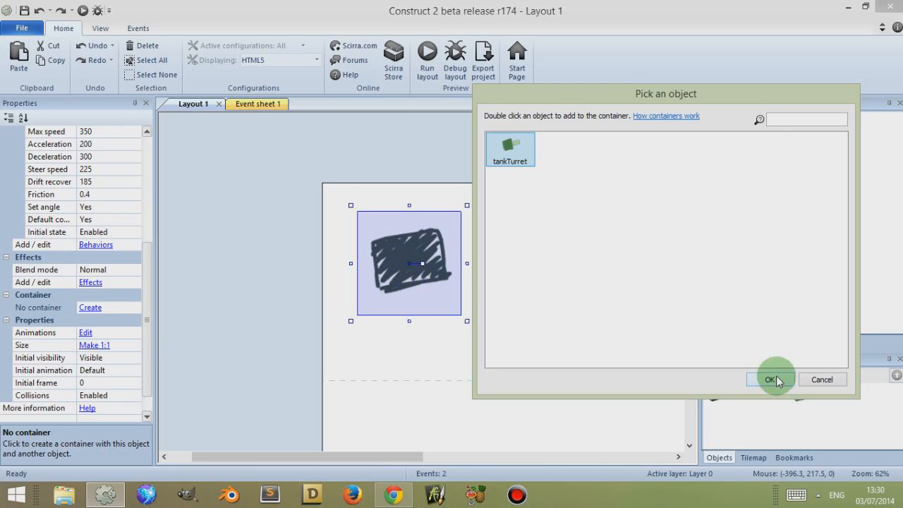
left_click(770, 378)
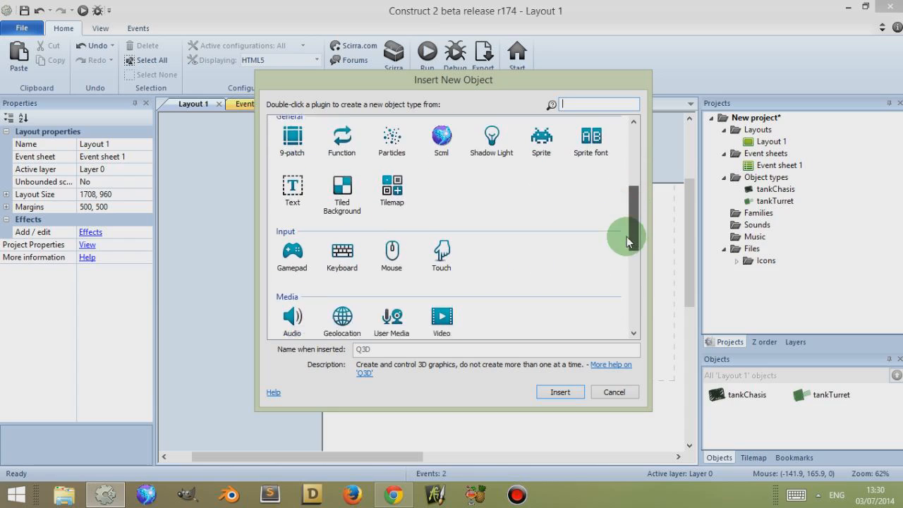
Add the Mouse object, an 'Example: On CLick' group, and a Mouse On any click condition
double_click(391, 254)
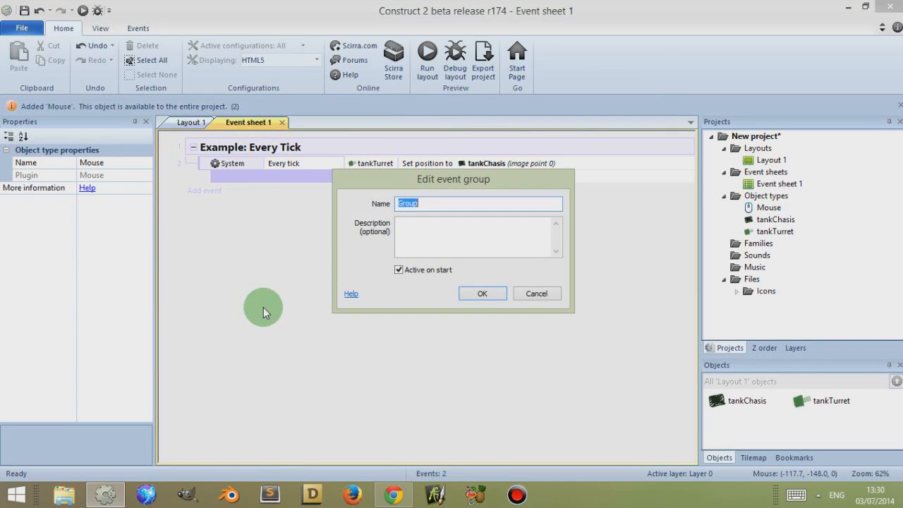
type("Example: On CLick")
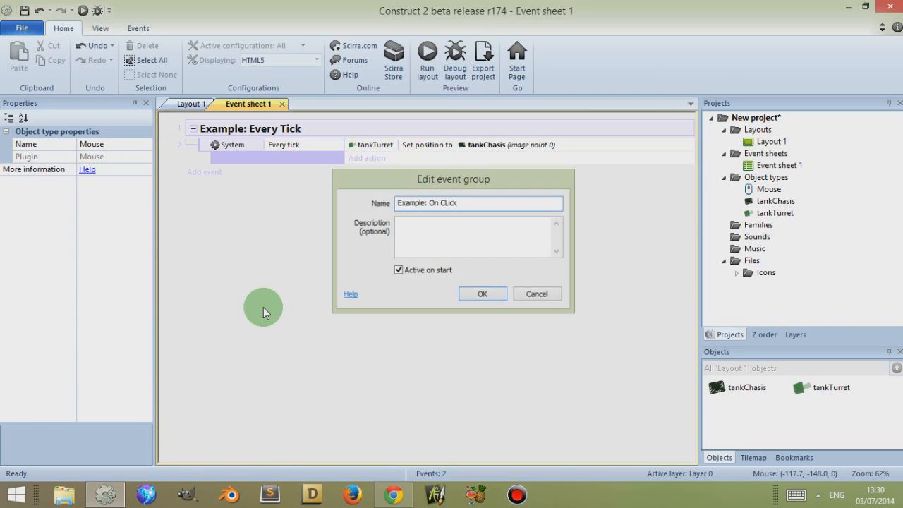
left_click(481, 293)
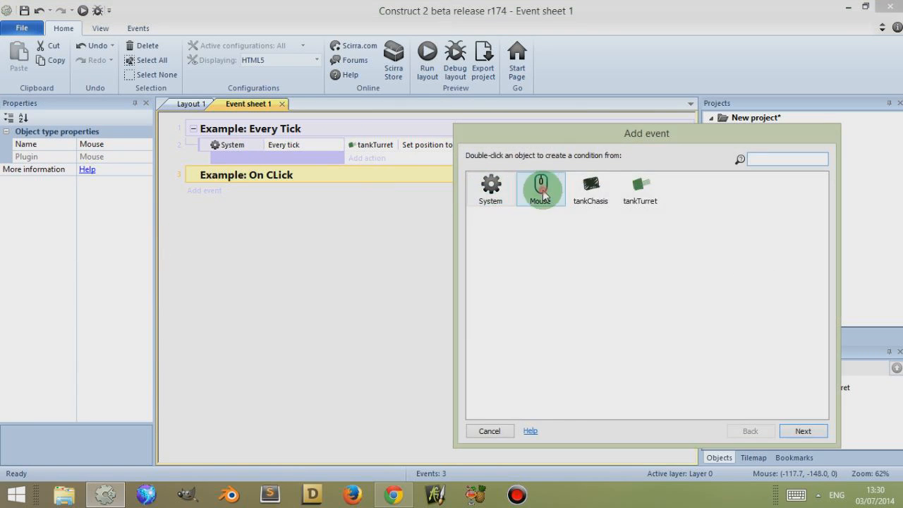
double_click(540, 189)
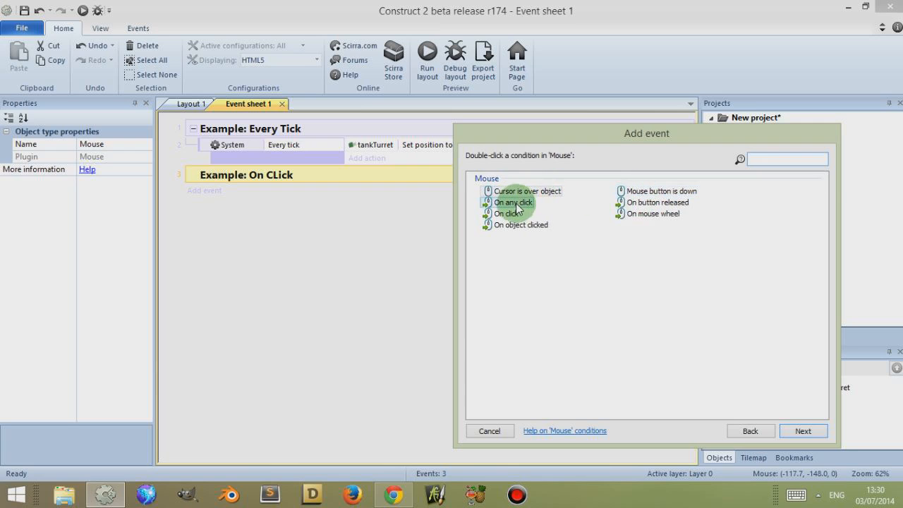
double_click(514, 202)
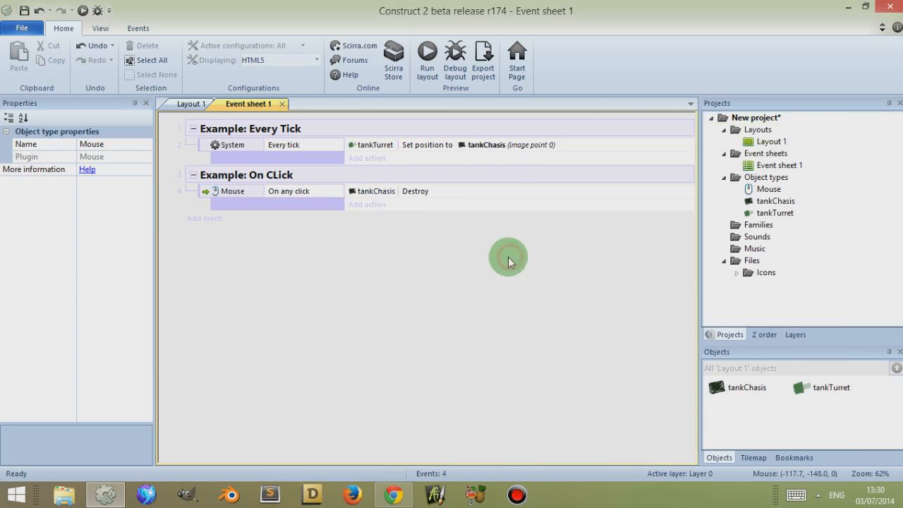
Run a game preview, then settle back on Layout 1 with the chassis and turret
left_click(191, 104)
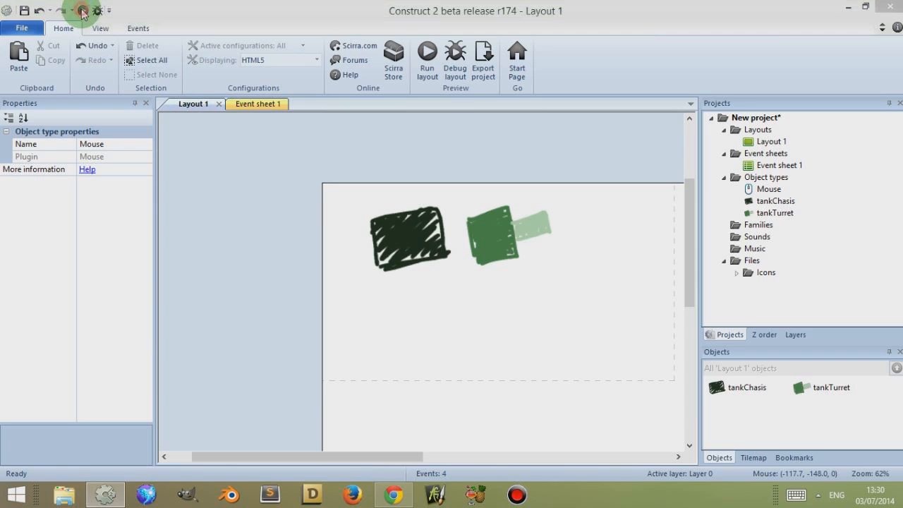
left_click(427, 55)
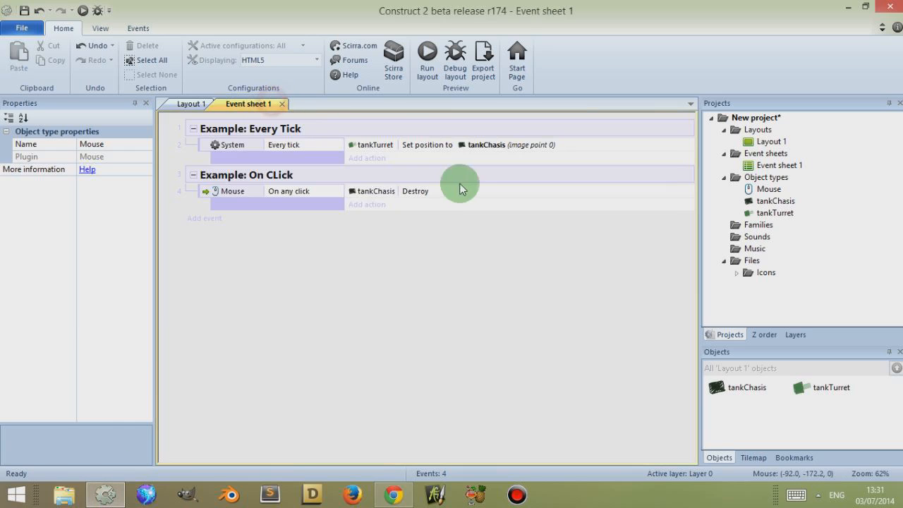
left_click(191, 104)
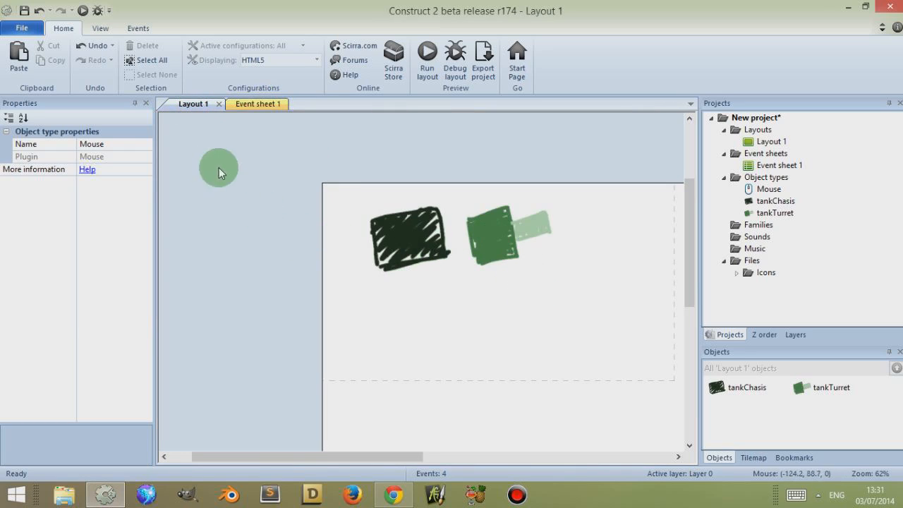
left_click(247, 103)
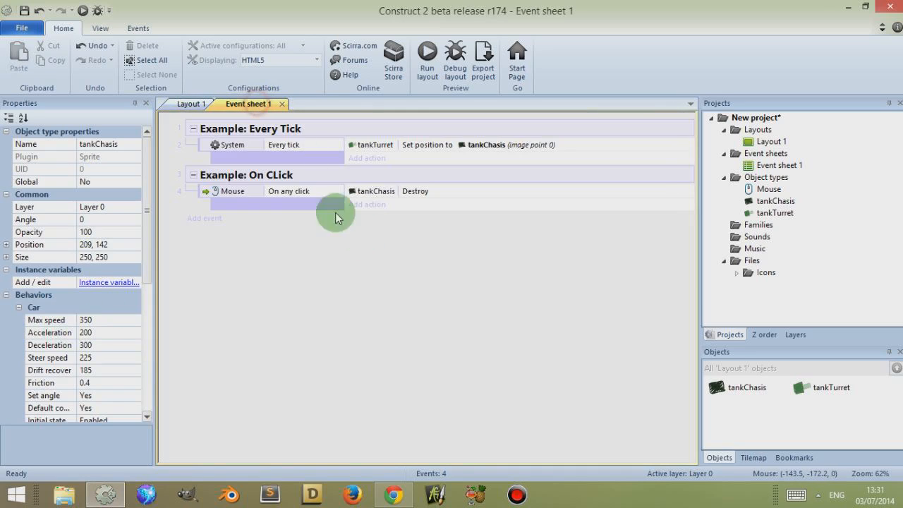
left_click(192, 103)
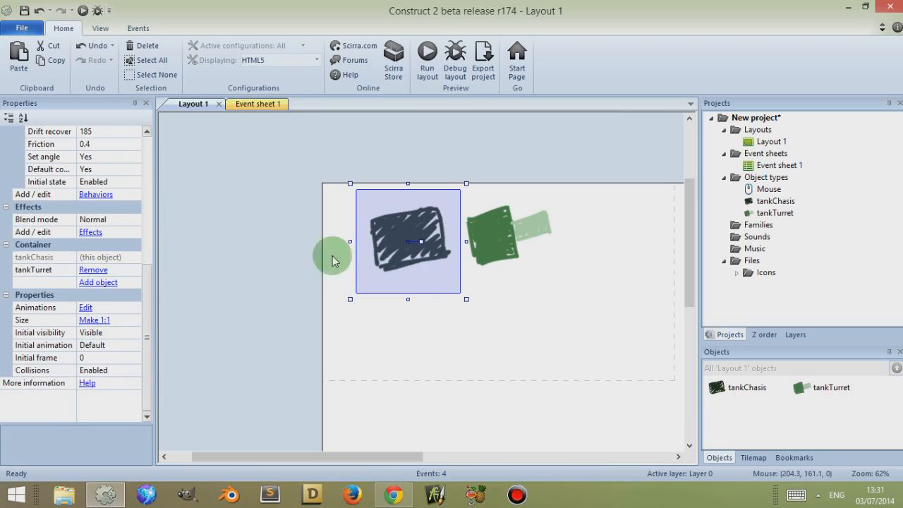
mouse_move(425, 284)
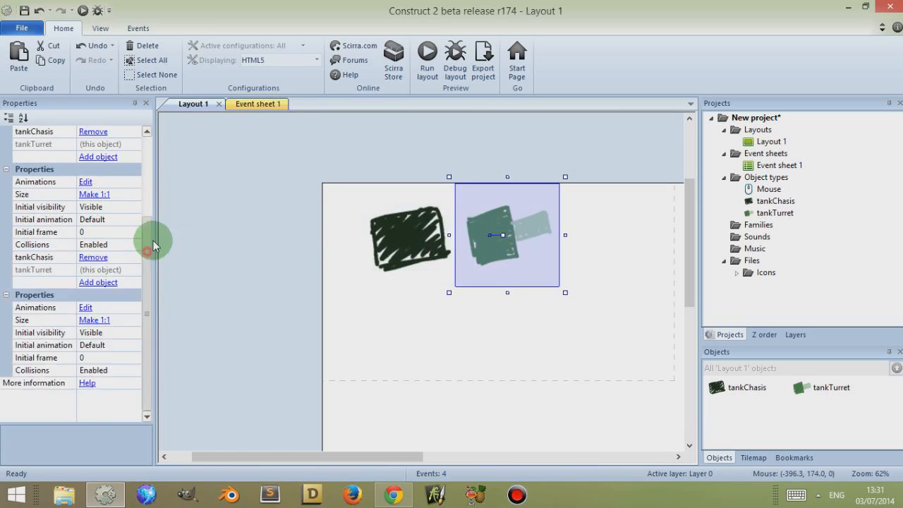
left_click(374, 254)
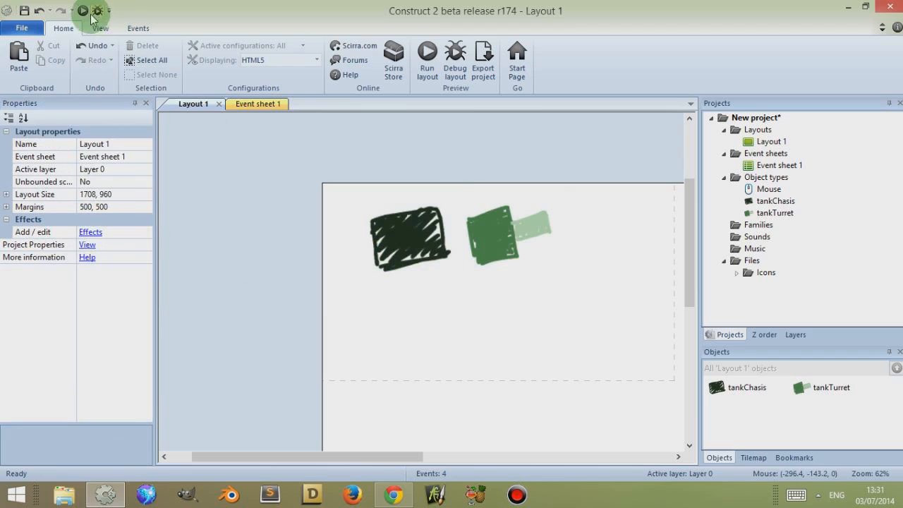
left_click(427, 55)
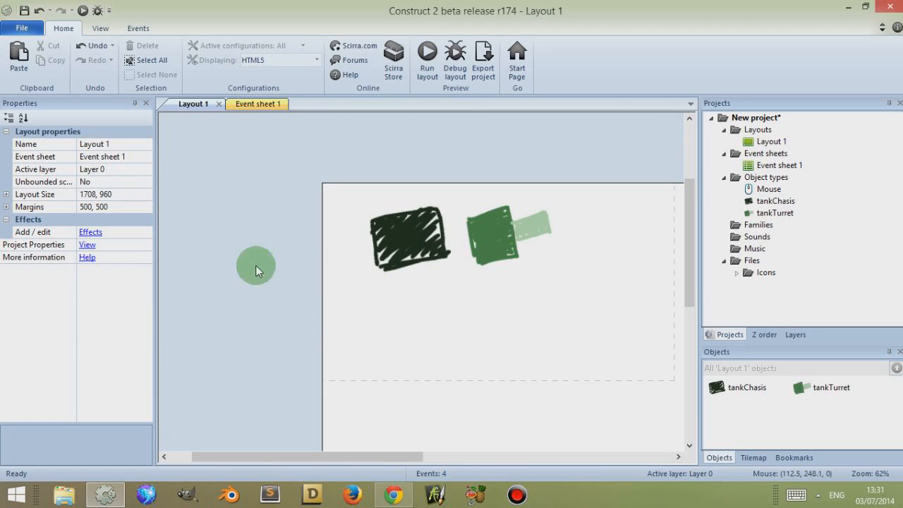
left_click(408, 241)
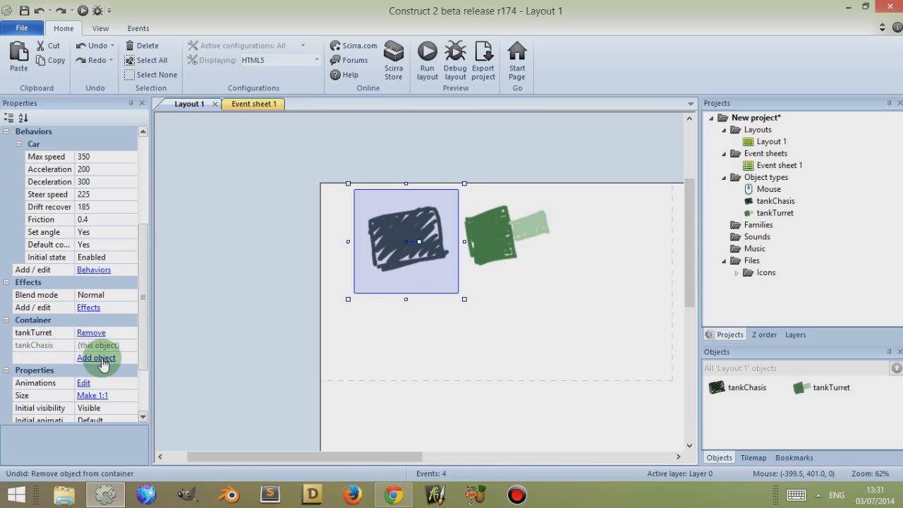
left_click(96, 358)
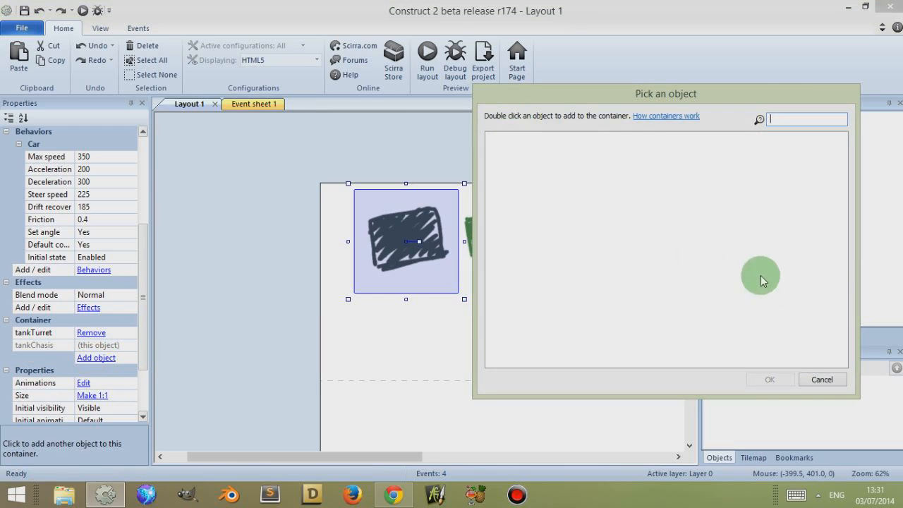
mouse_move(822, 379)
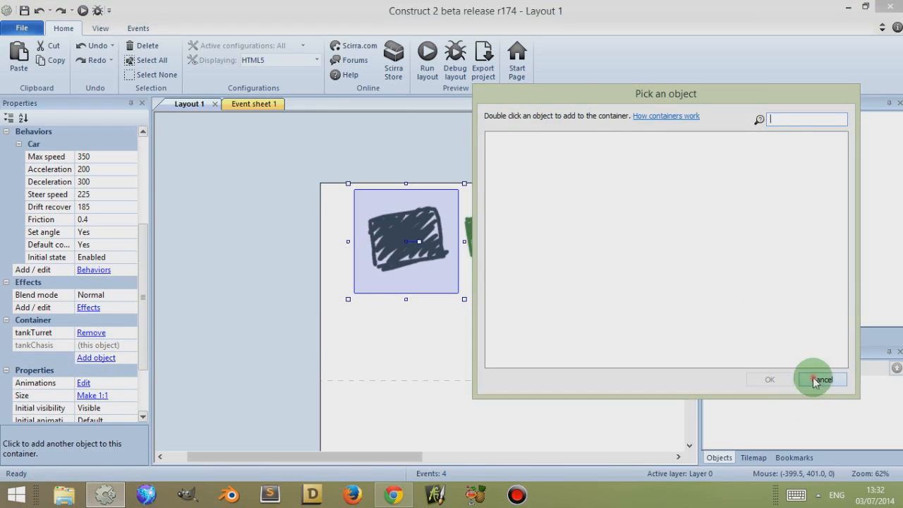
left_click(823, 380)
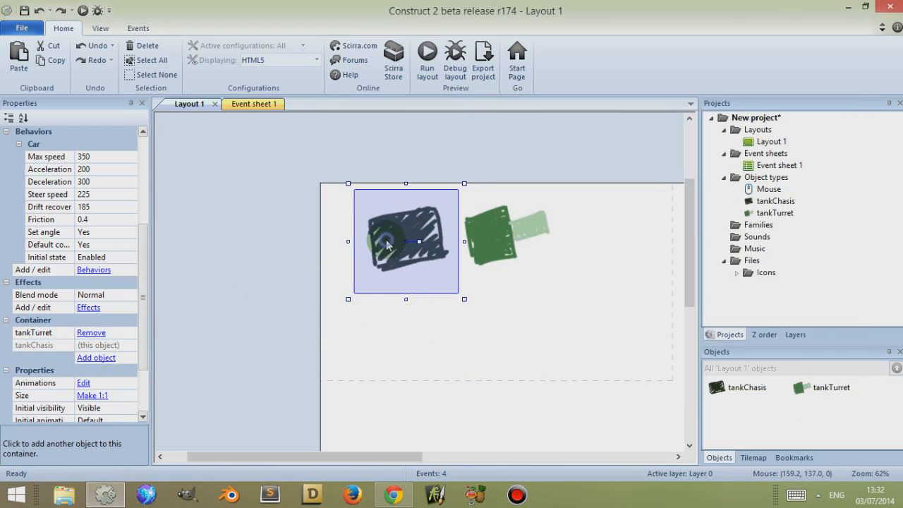
Place another tankChasis instance beneath the original chassis-and-turret pair
right_click(387, 244)
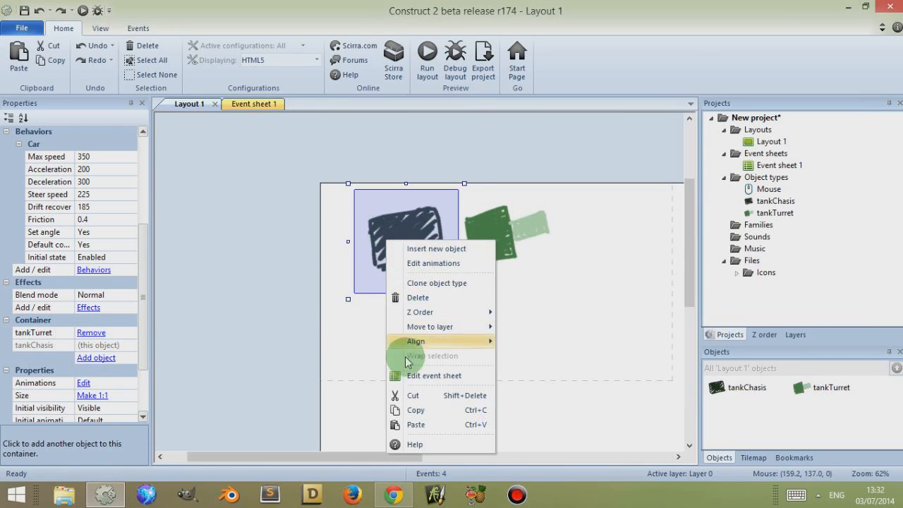
left_click(422, 346)
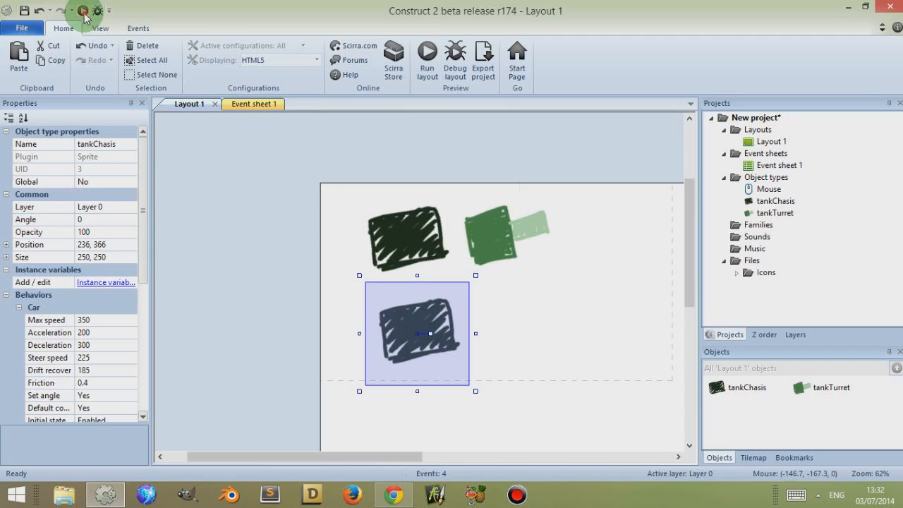
Run the layout preview and check that both chassis carry their own turret
left_click(427, 54)
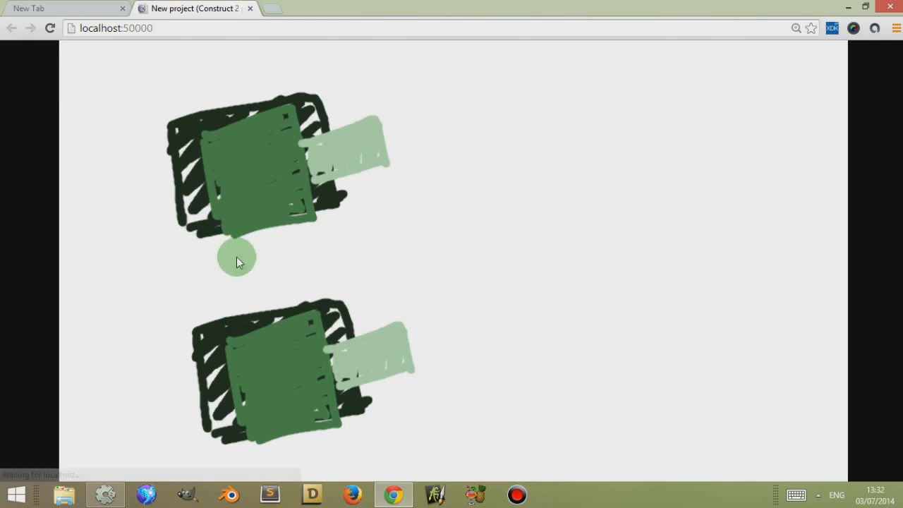
left_click_drag(236, 257, 523, 330)
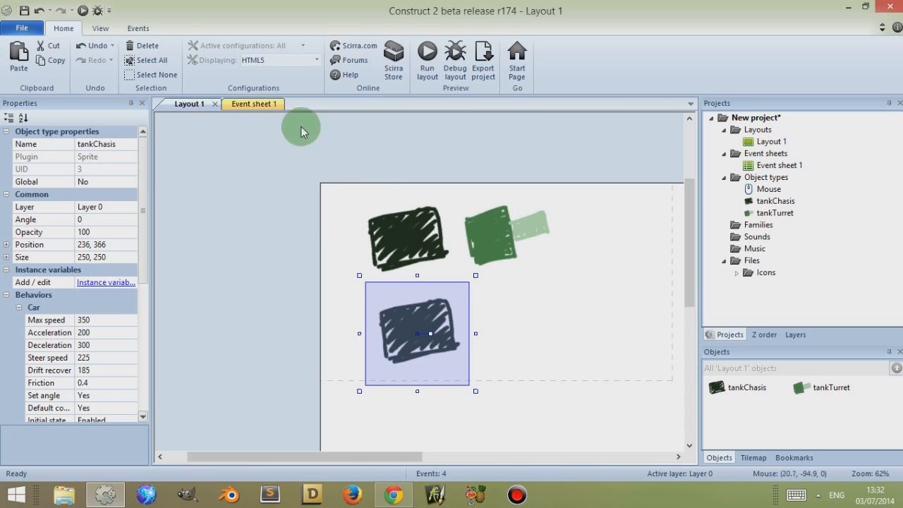
Switch between Layout 1 and Event sheet 1 several times, finishing on Event sheet 1
left_click(243, 103)
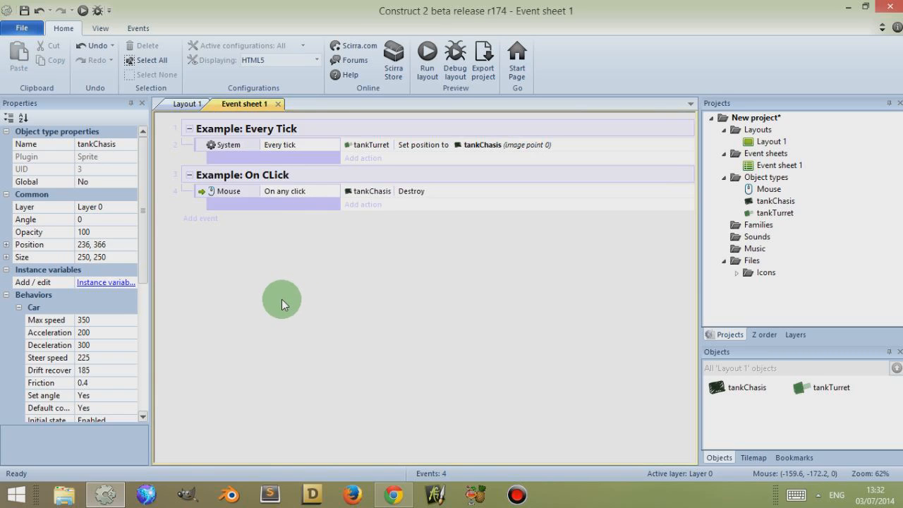
mouse_move(293, 310)
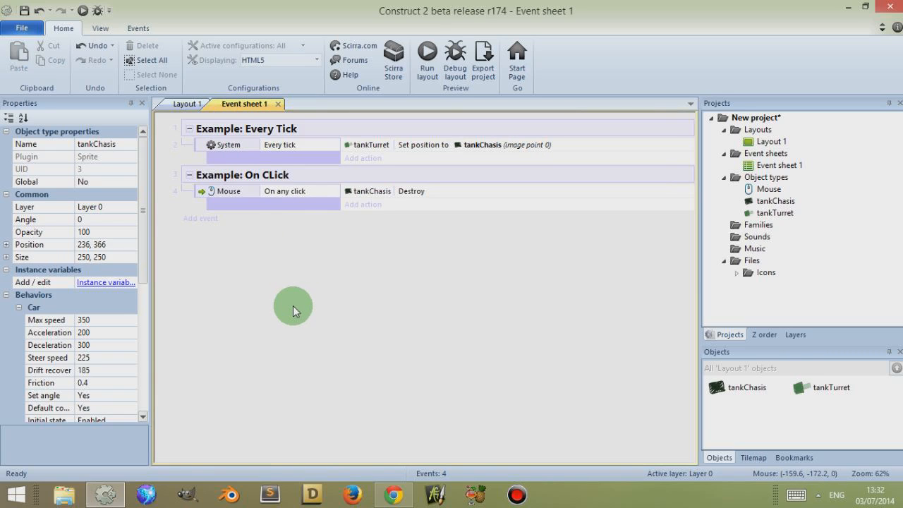
mouse_move(327, 311)
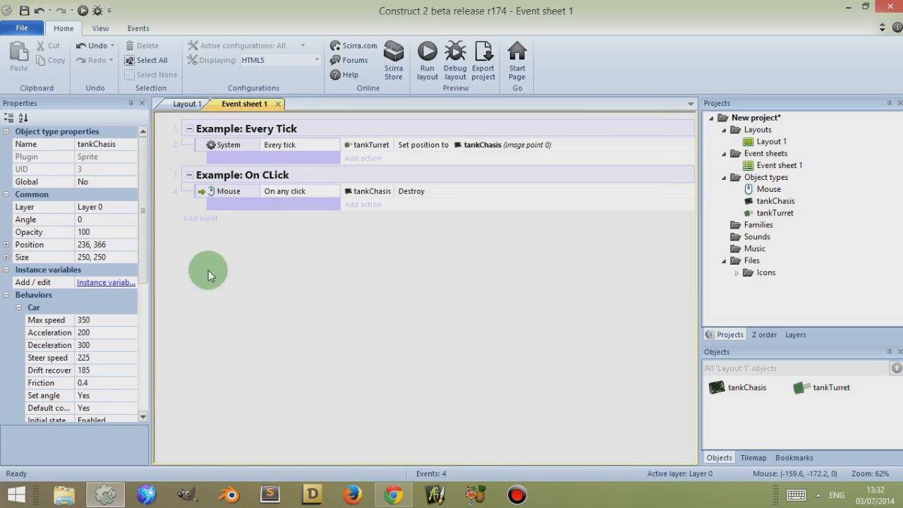
mouse_move(185, 104)
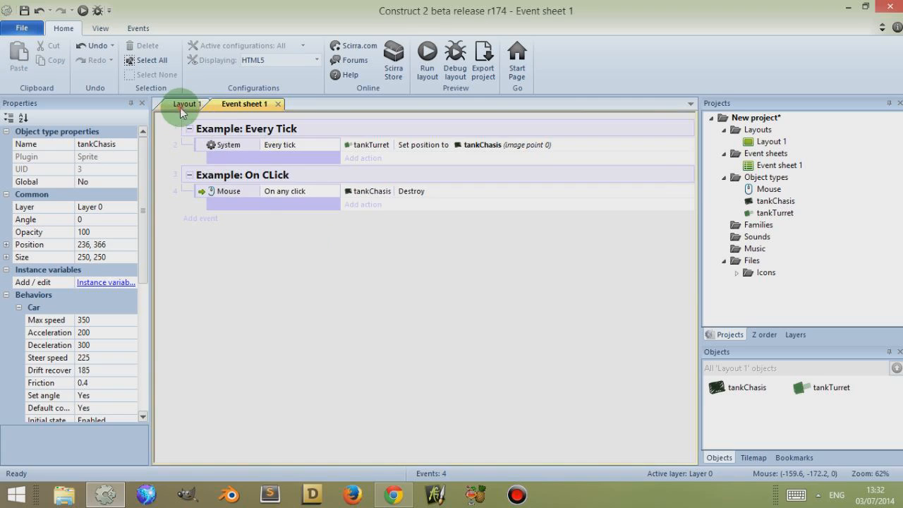
left_click(187, 104)
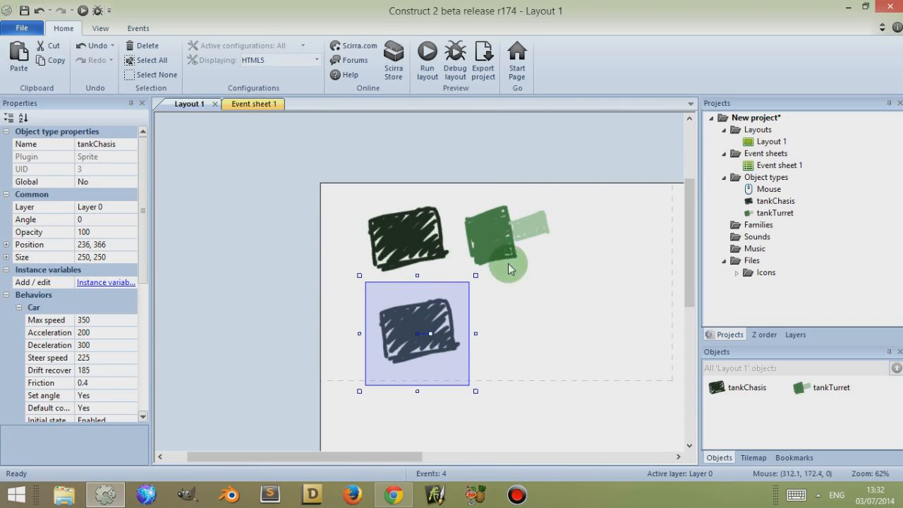
left_click(246, 104)
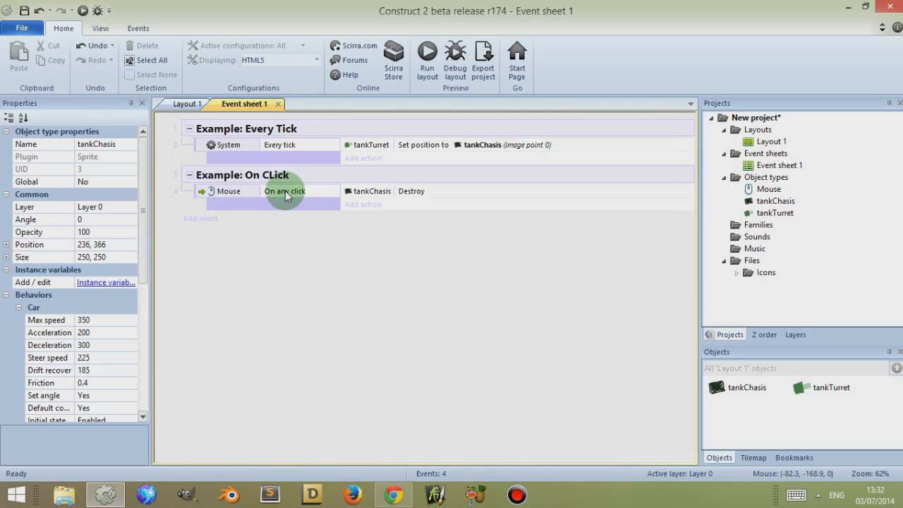
left_click(188, 104)
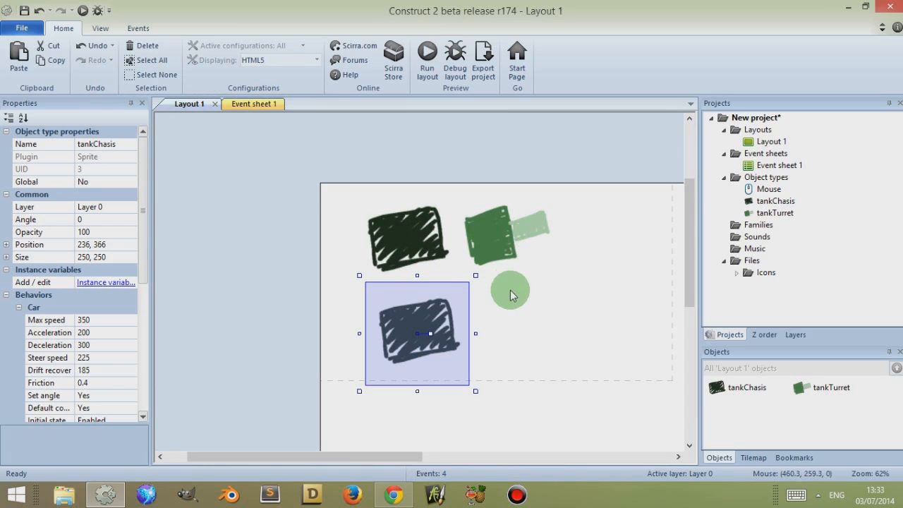
left_click(247, 104)
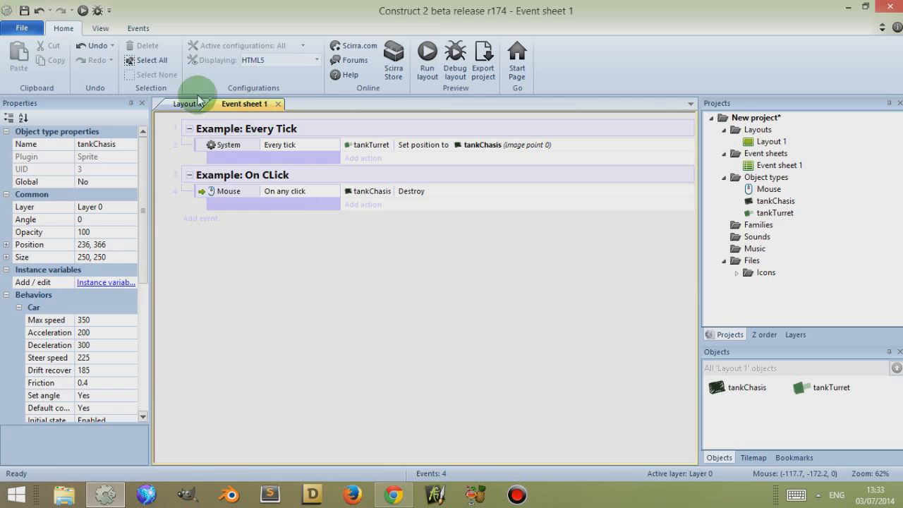
left_click(189, 104)
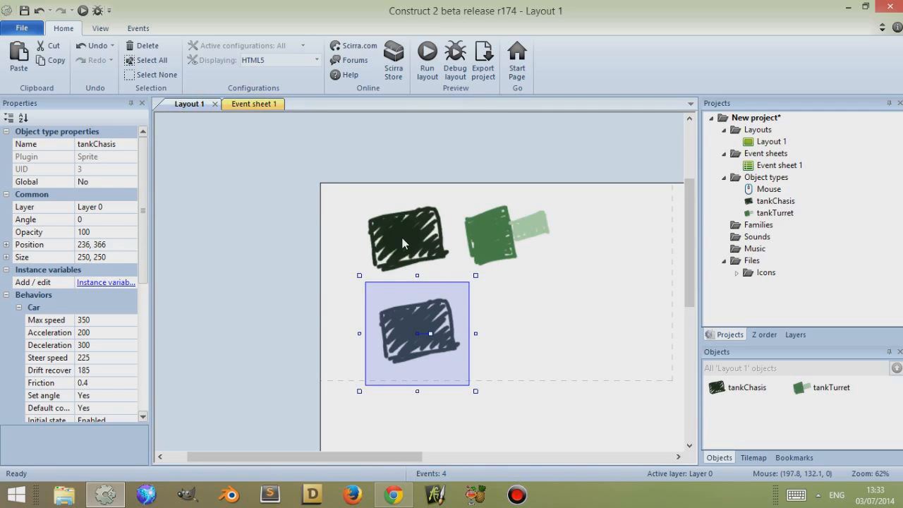
left_click(244, 104)
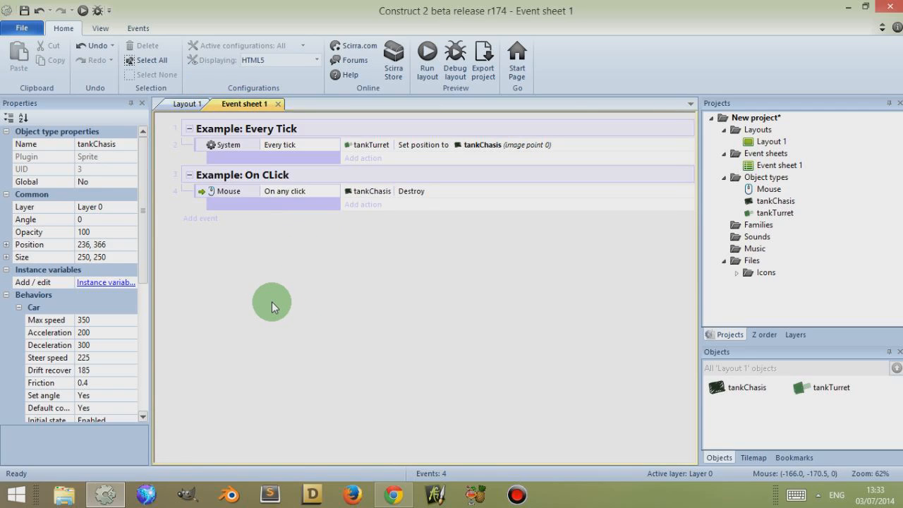
mouse_move(249, 259)
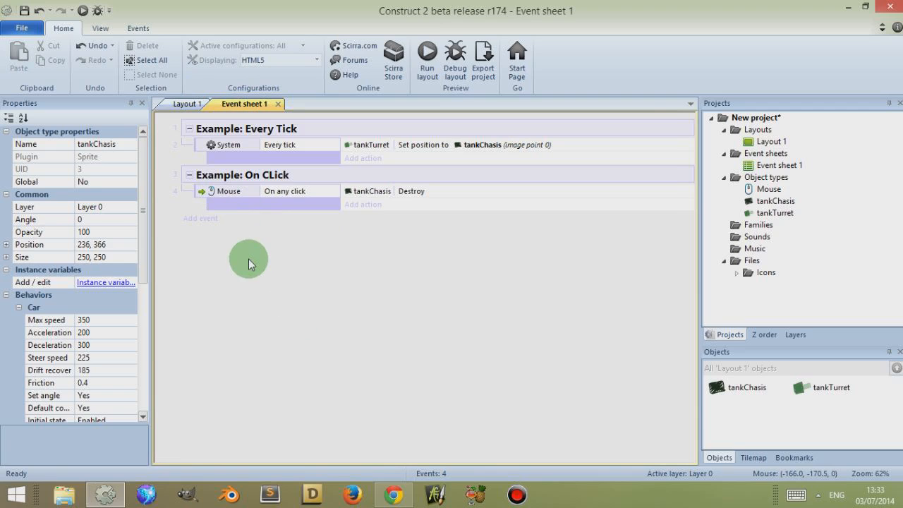
Replace 'On any click' with an On click condition using Left button, Clicked
double_click(285, 190)
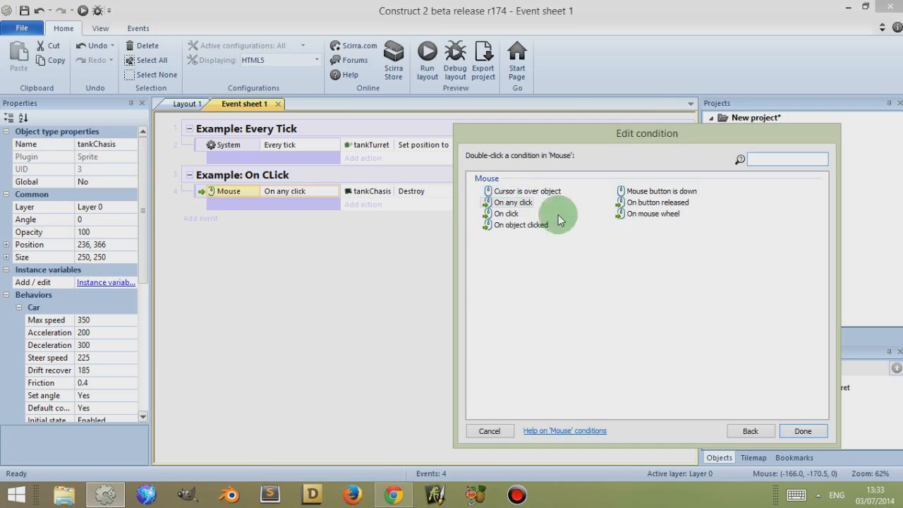
double_click(506, 213)
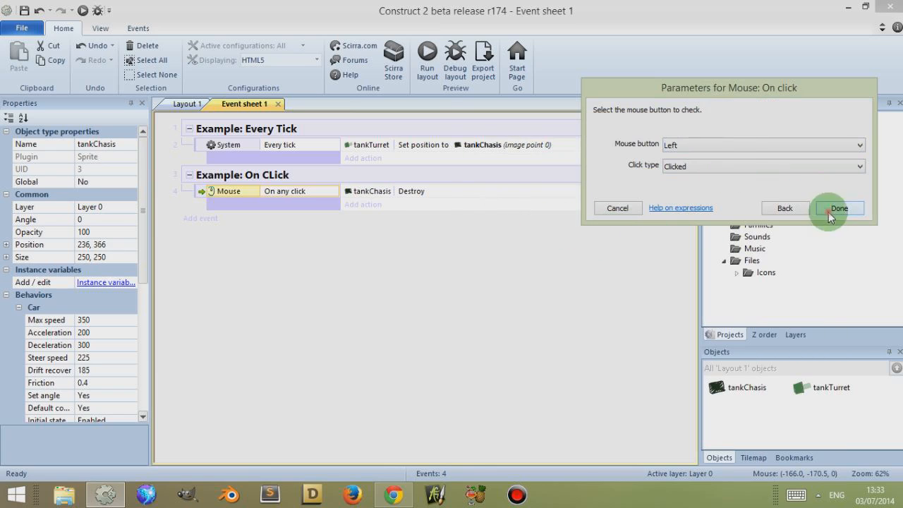
left_click(838, 208)
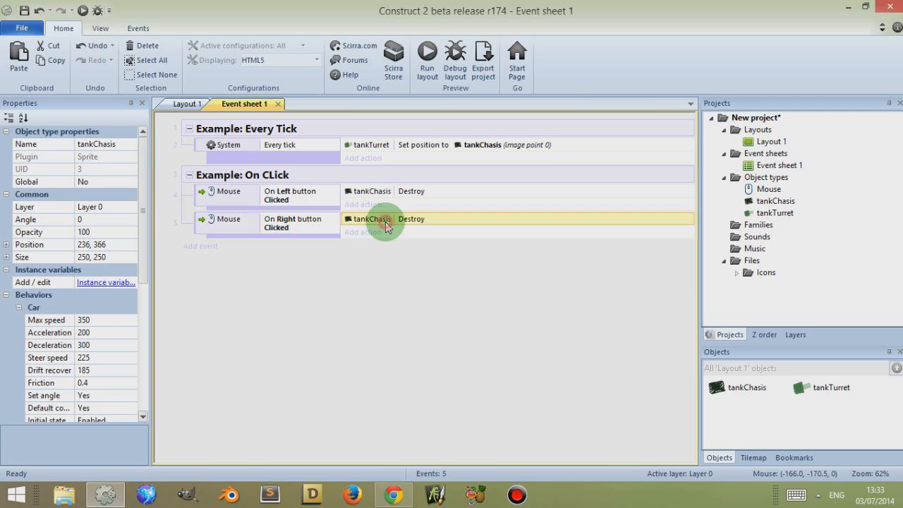
Add a System Create object action for tankChasis to the right-click event
left_click(368, 219)
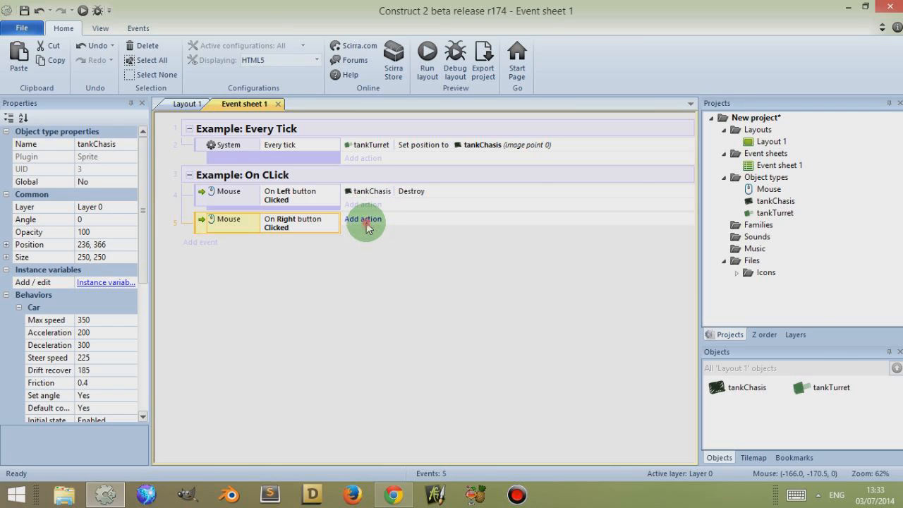
left_click(363, 218)
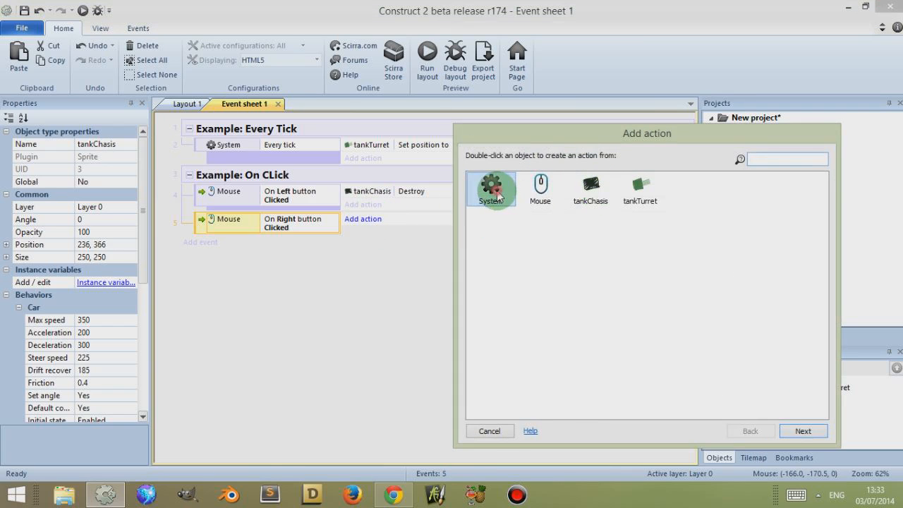
double_click(491, 189)
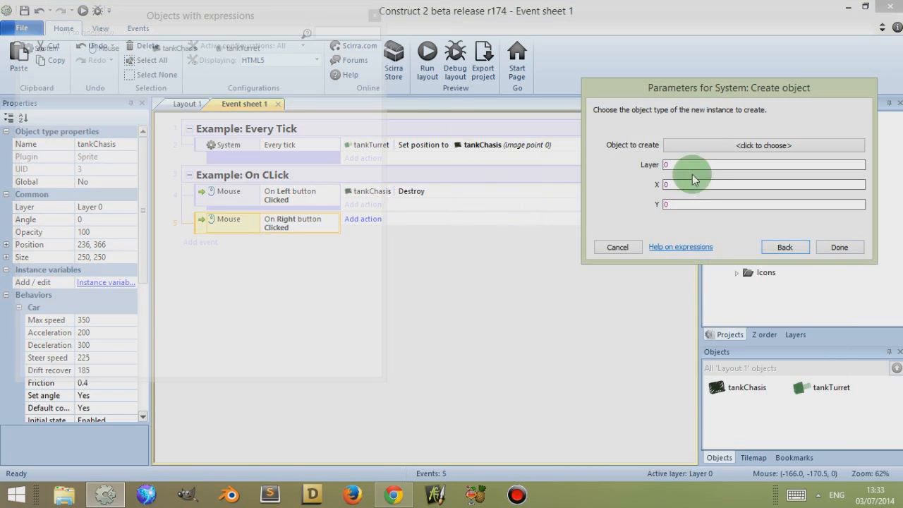
left_click(764, 145)
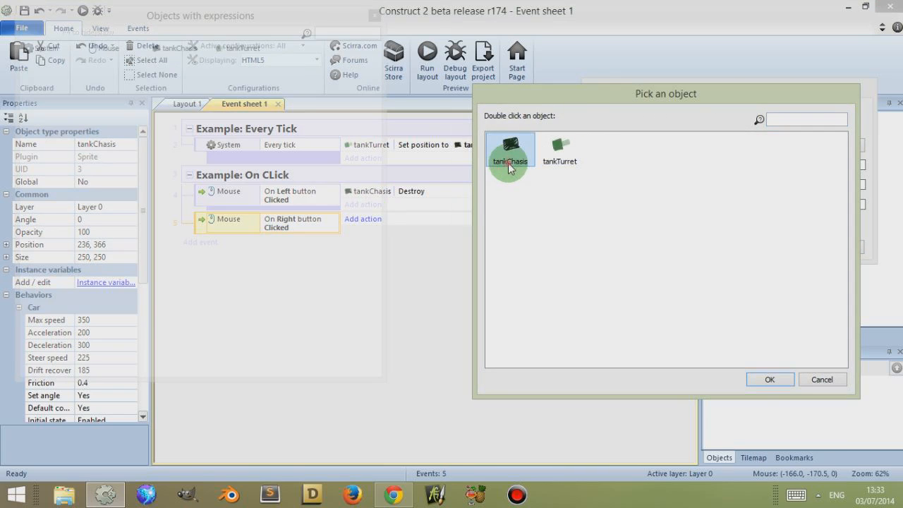
double_click(510, 150)
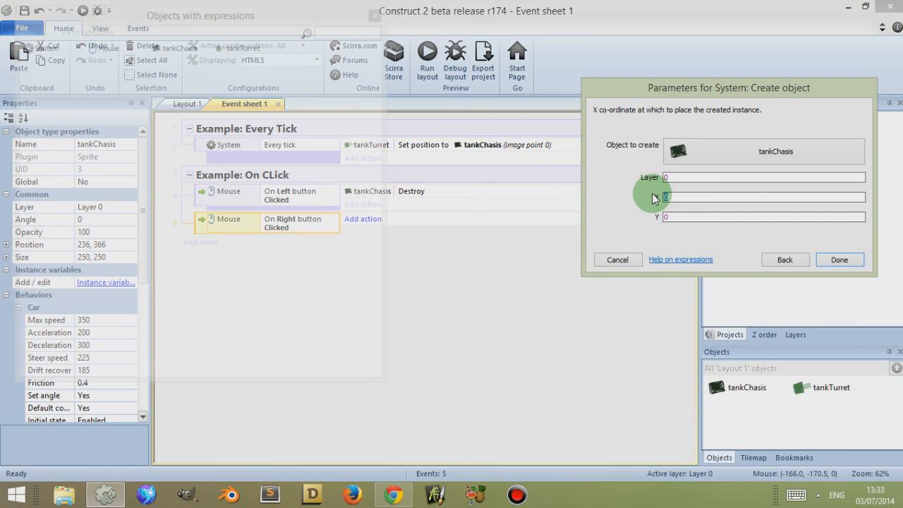
Set the new tankChasis position to random(0,400) for both X and Y
type("random(")
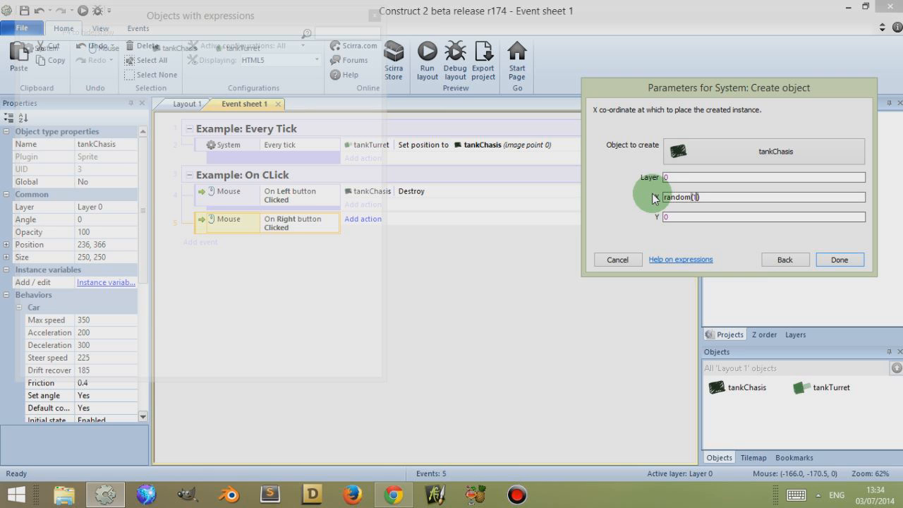
type("0,")
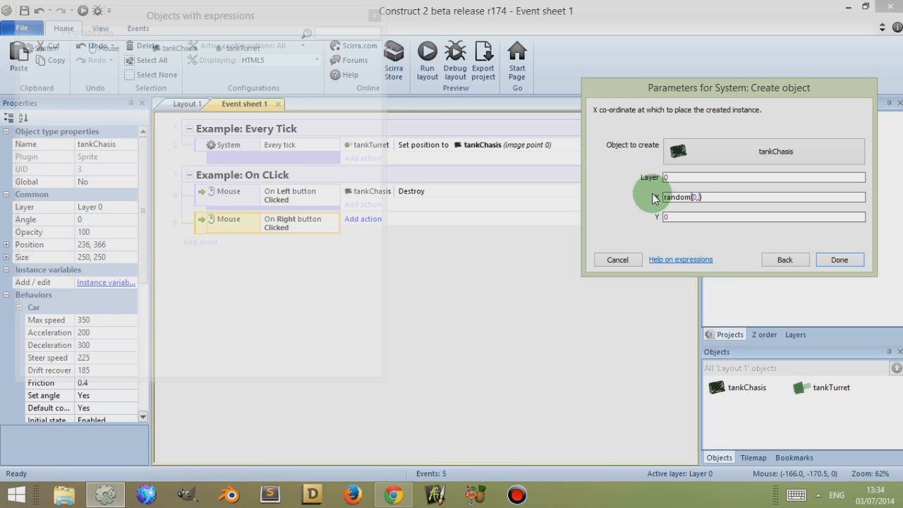
type("400")
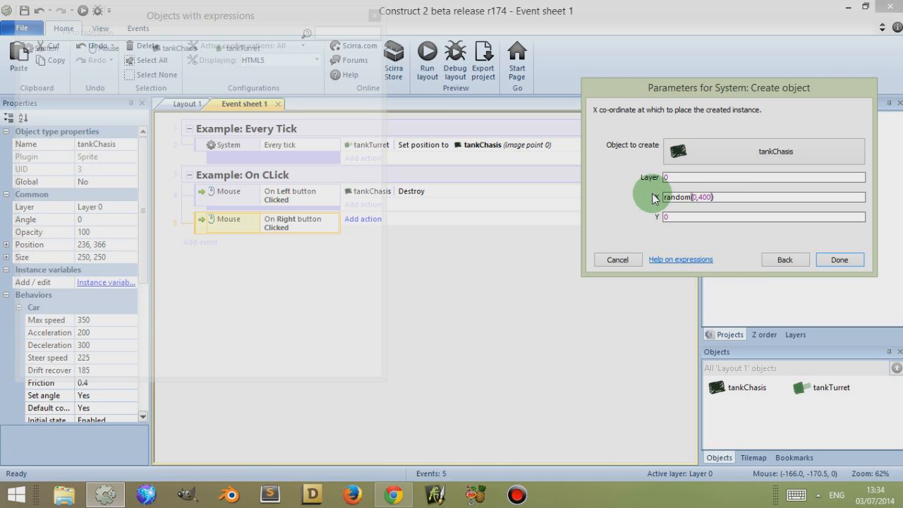
left_click(705, 196)
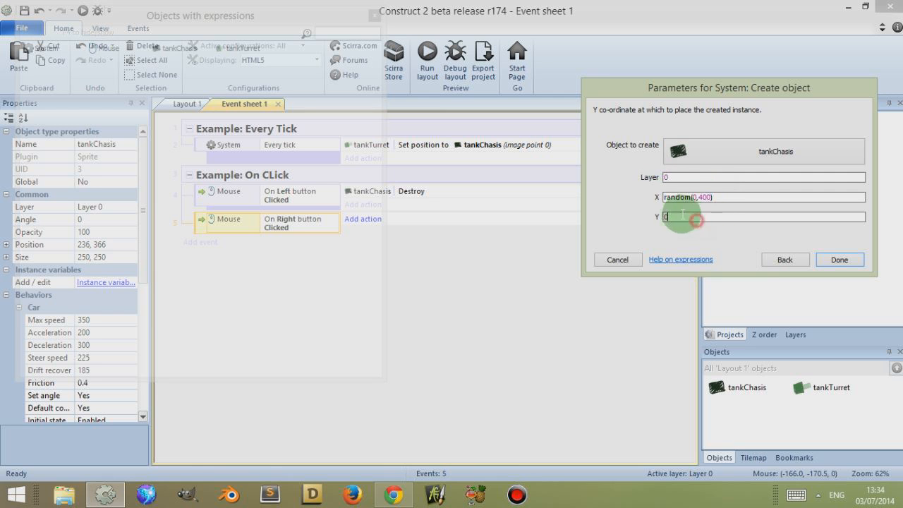
type("random(0,400)")
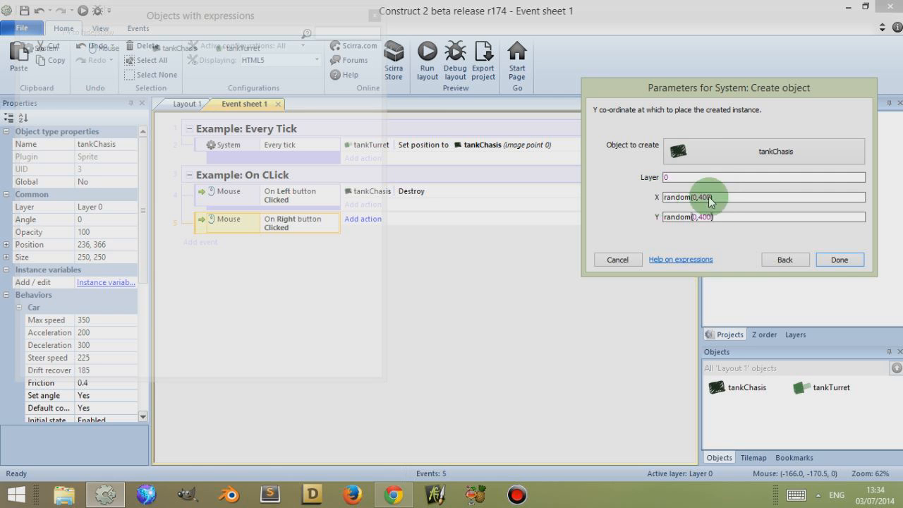
left_click(839, 260)
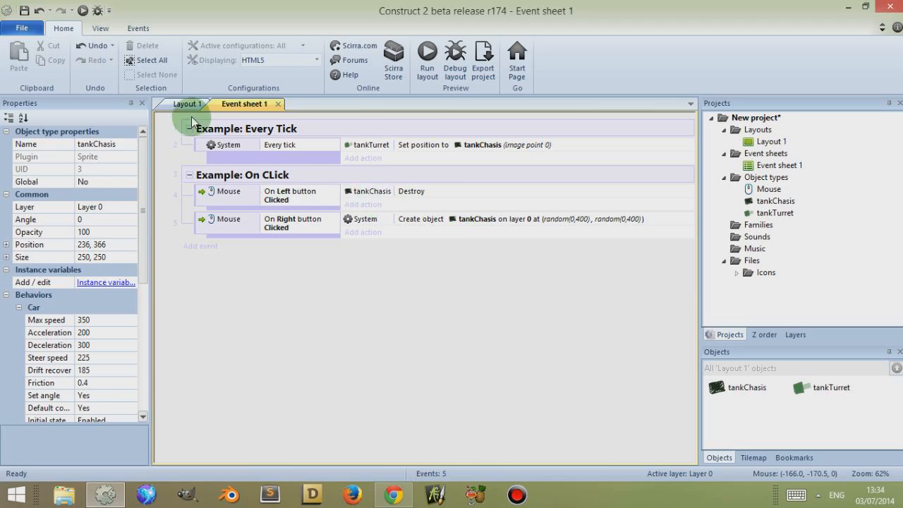
mouse_move(366, 199)
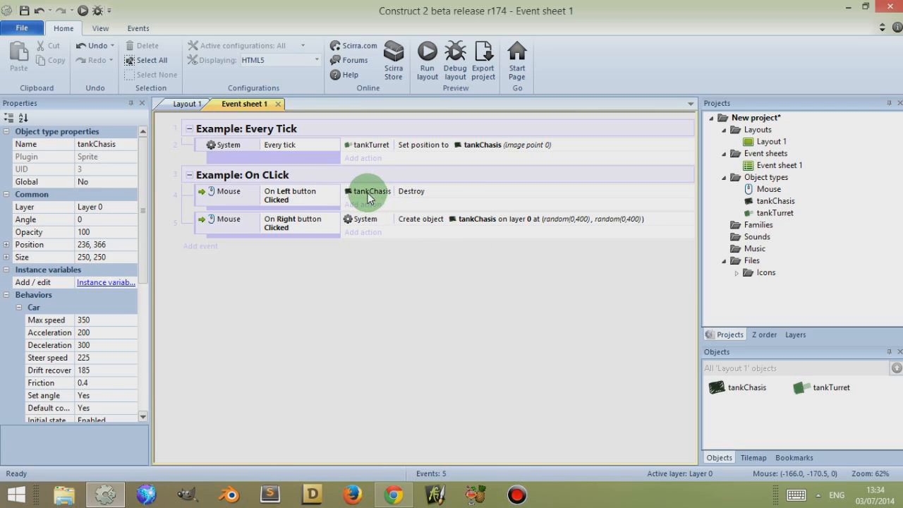
Add a tankChasis sub-event under the left-click event with Compare X less than 200
left_click(225, 191)
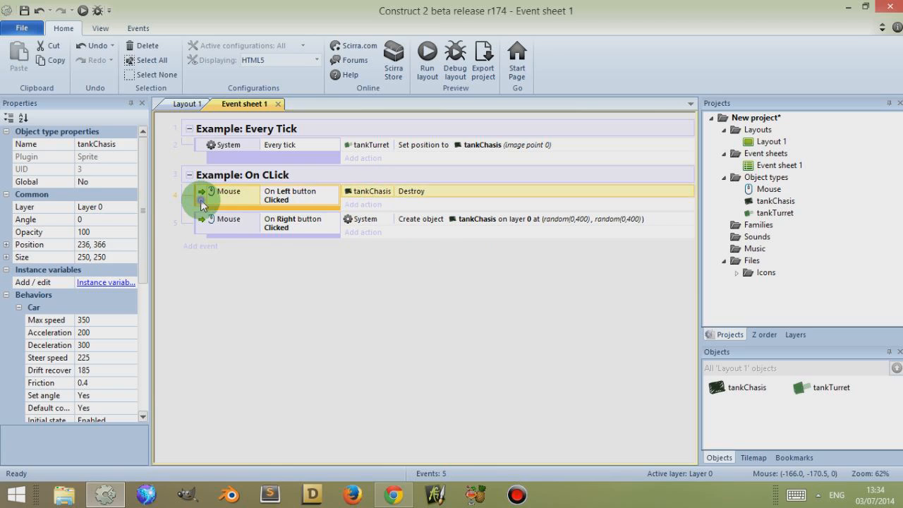
right_click(203, 205)
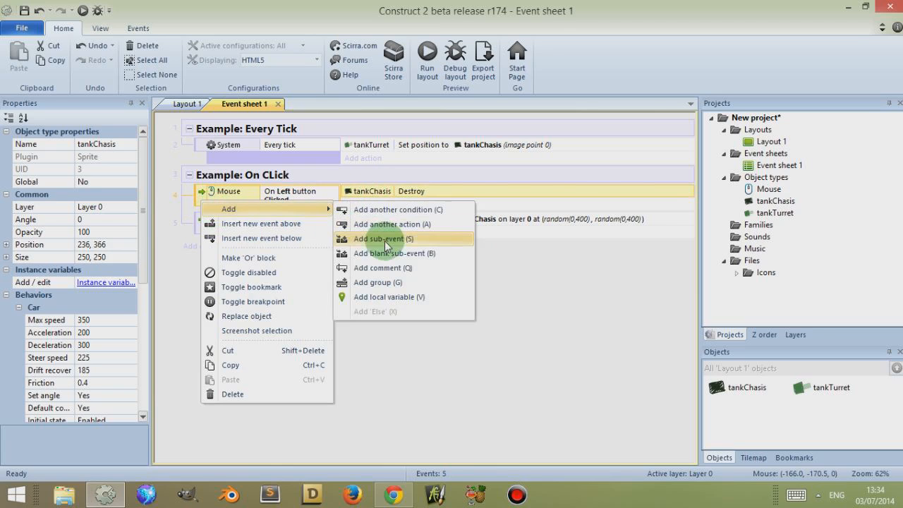
left_click(379, 238)
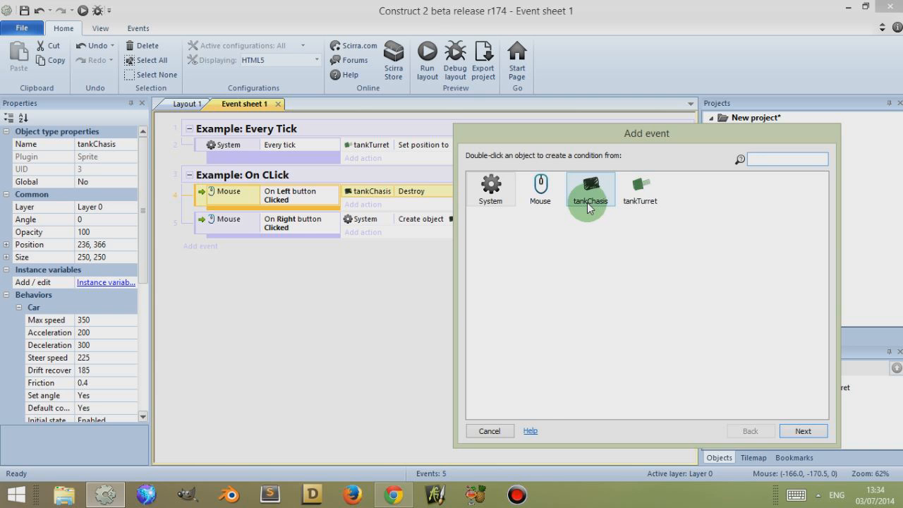
double_click(590, 188)
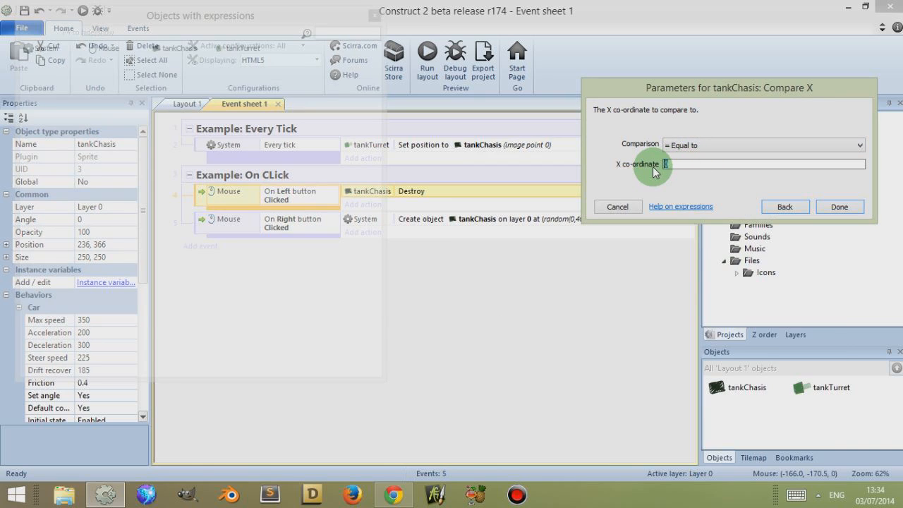
left_click(764, 145)
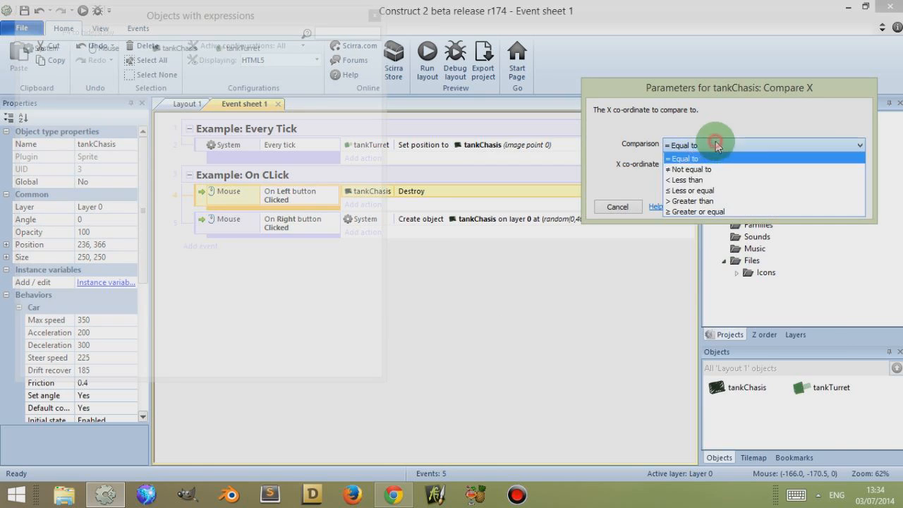
left_click(685, 180)
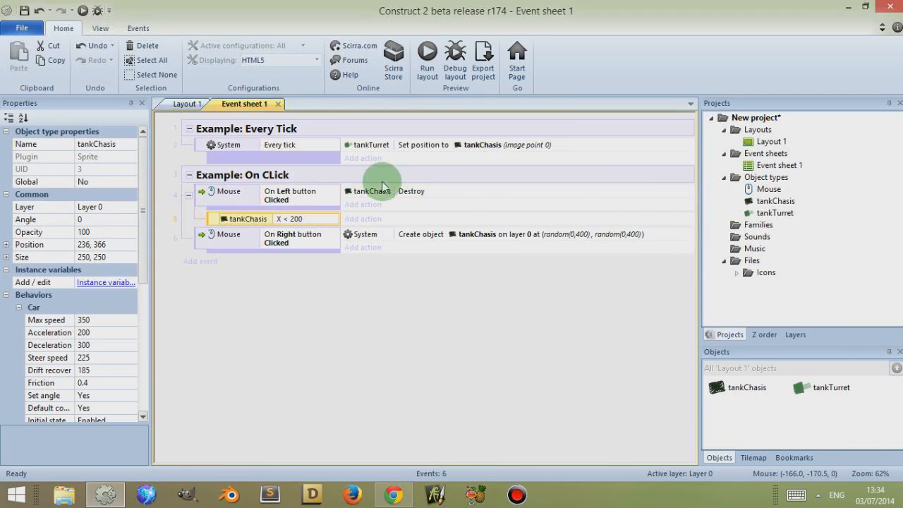
Move the Destroy action into the X < 200 sub-event and return to Layout 1
left_click(251, 215)
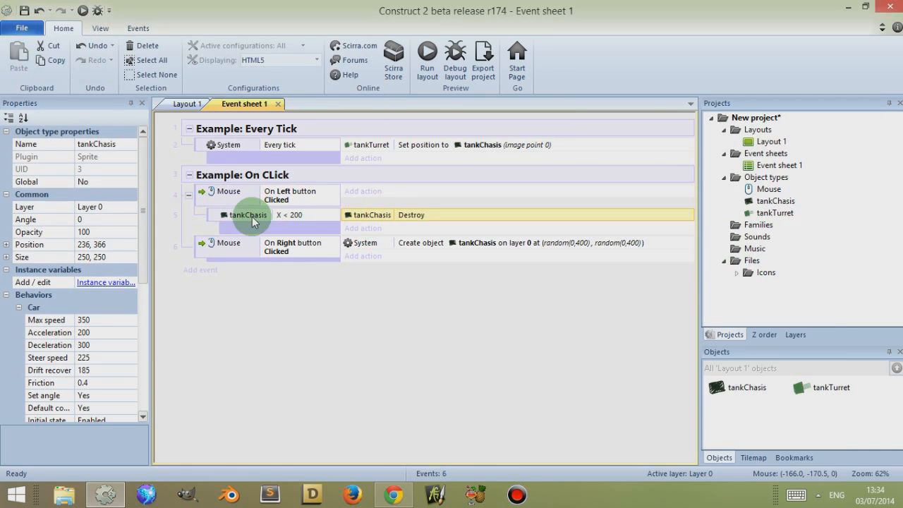
mouse_move(228, 204)
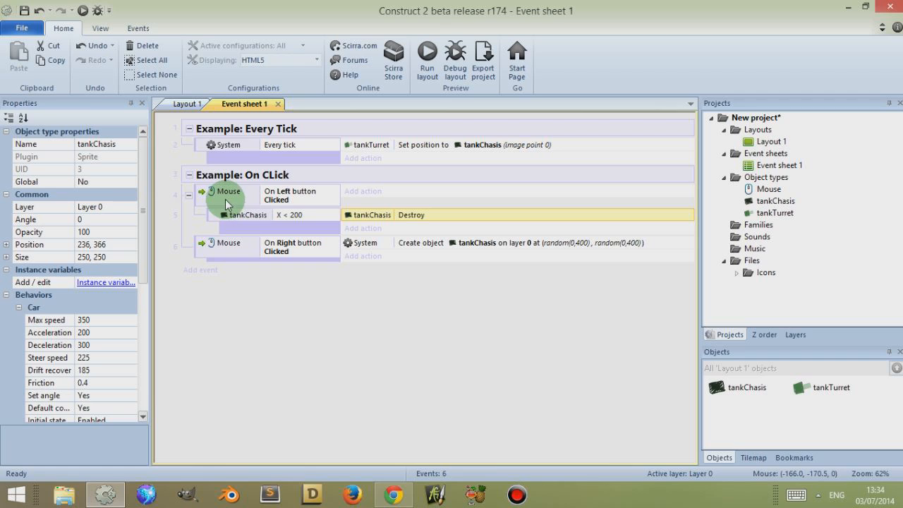
mouse_move(232, 221)
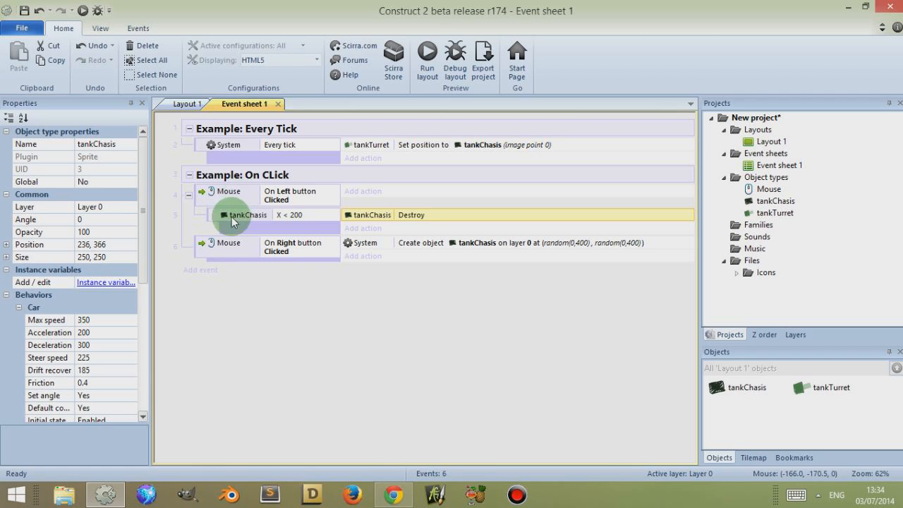
mouse_move(288, 223)
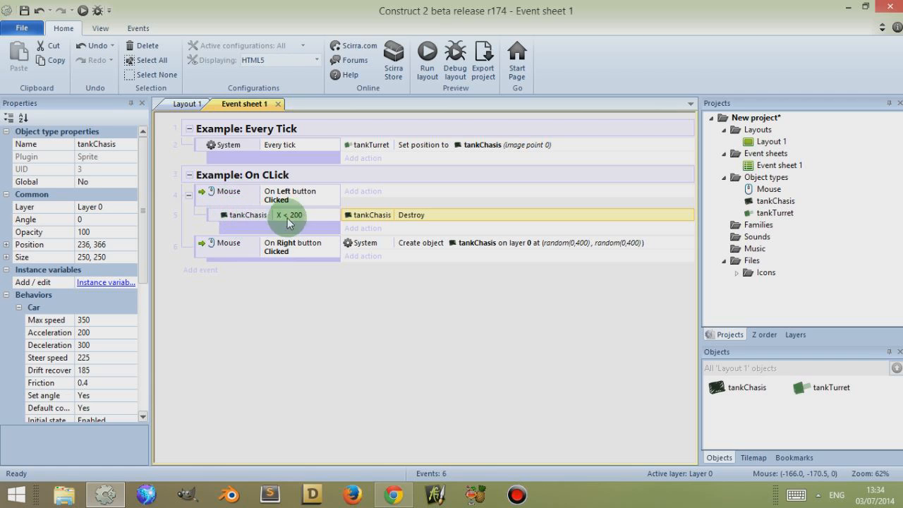
mouse_move(300, 221)
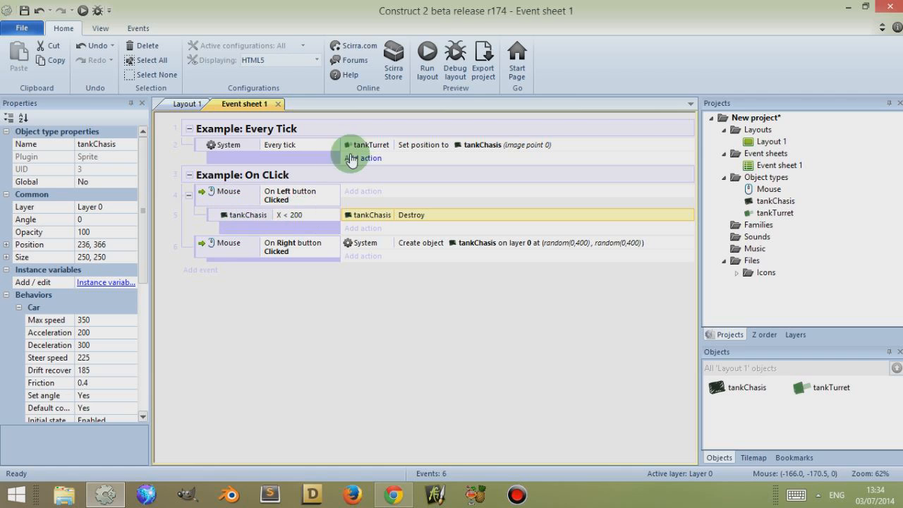
mouse_move(380, 221)
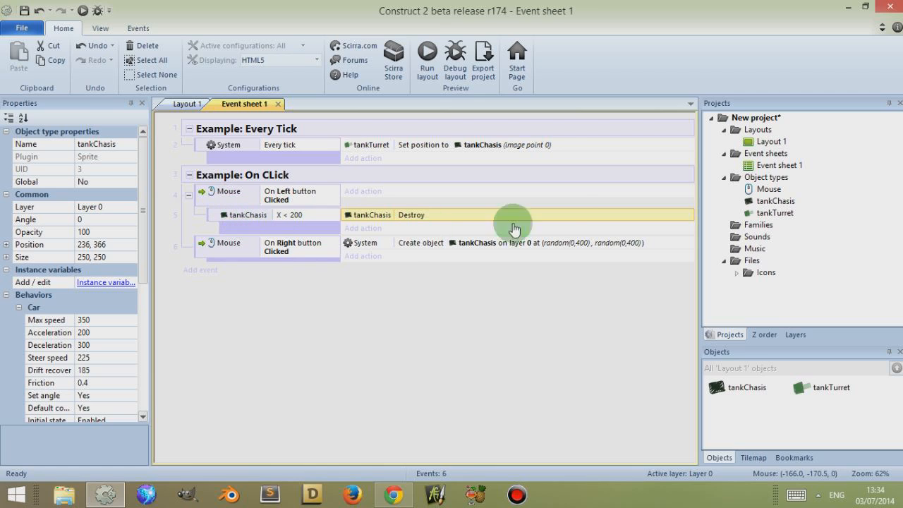
mouse_move(314, 221)
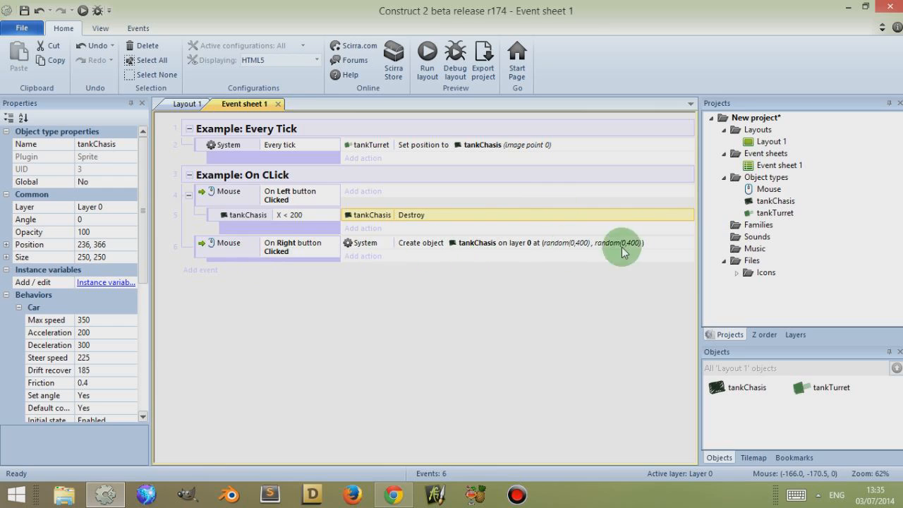
left_click(189, 104)
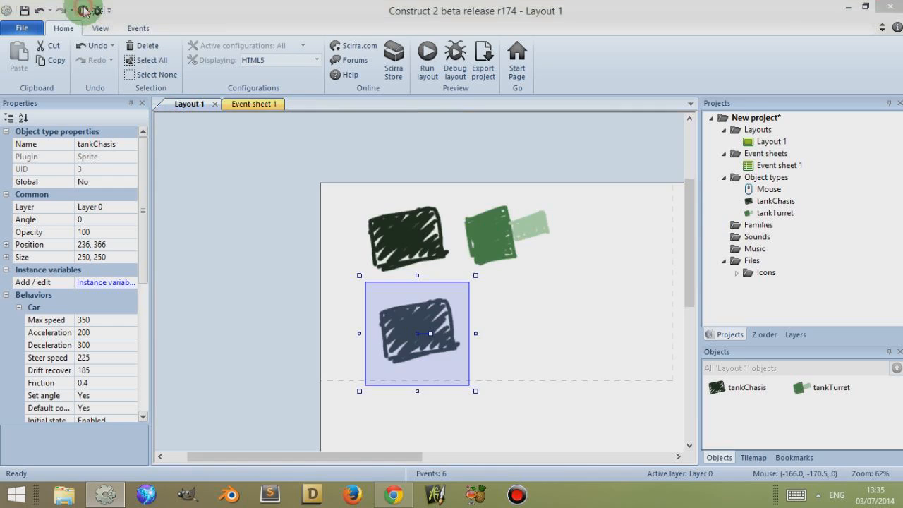
Run the layout preview and test the game with the extra tank
left_click(426, 57)
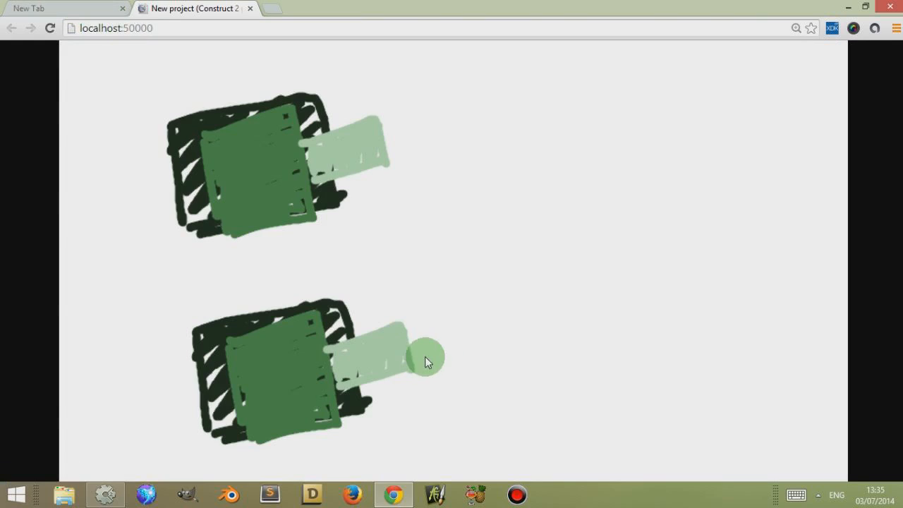
left_click_drag(427, 357, 457, 258)
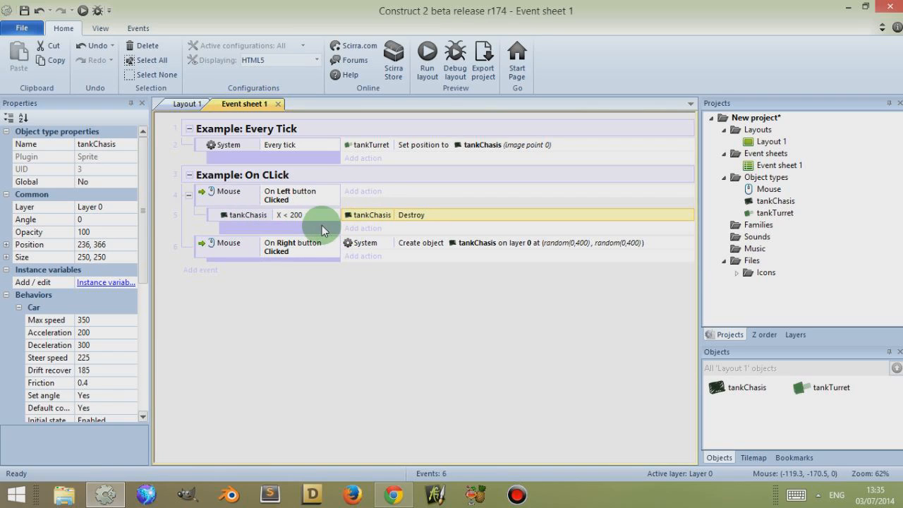
mouse_move(237, 219)
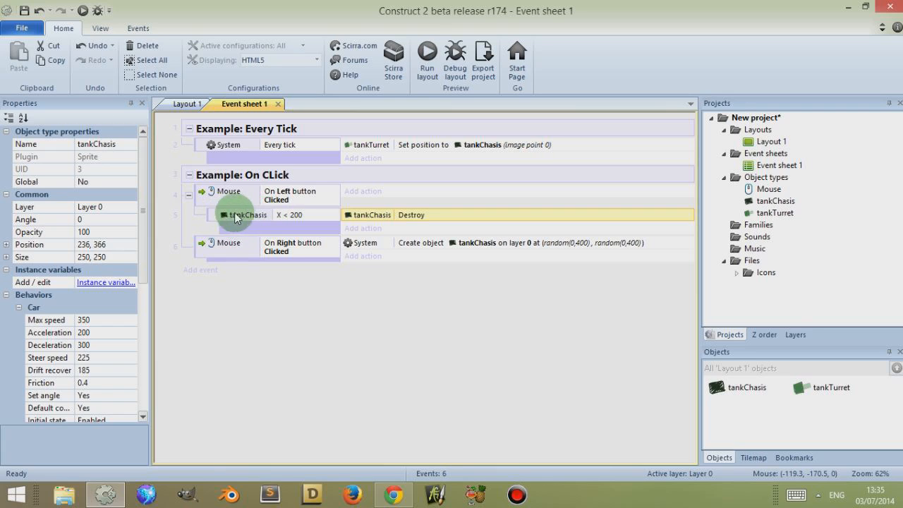
mouse_move(256, 224)
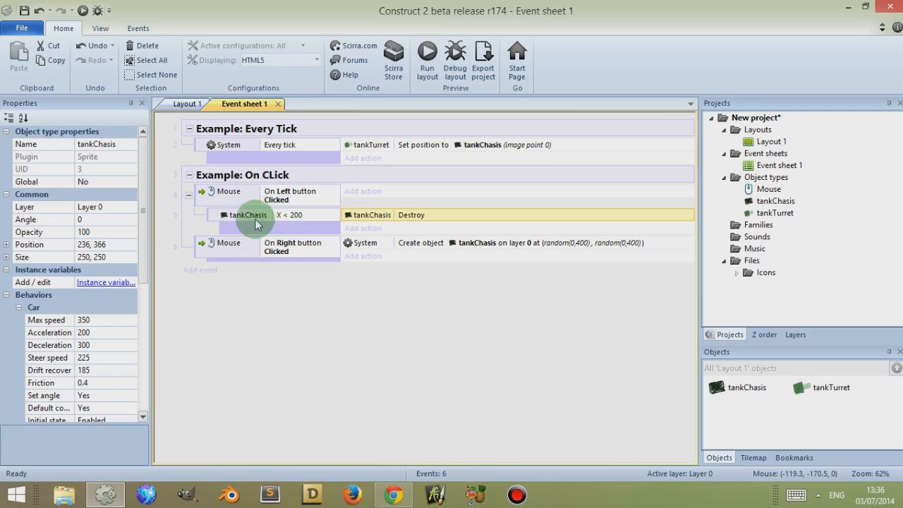
mouse_move(317, 231)
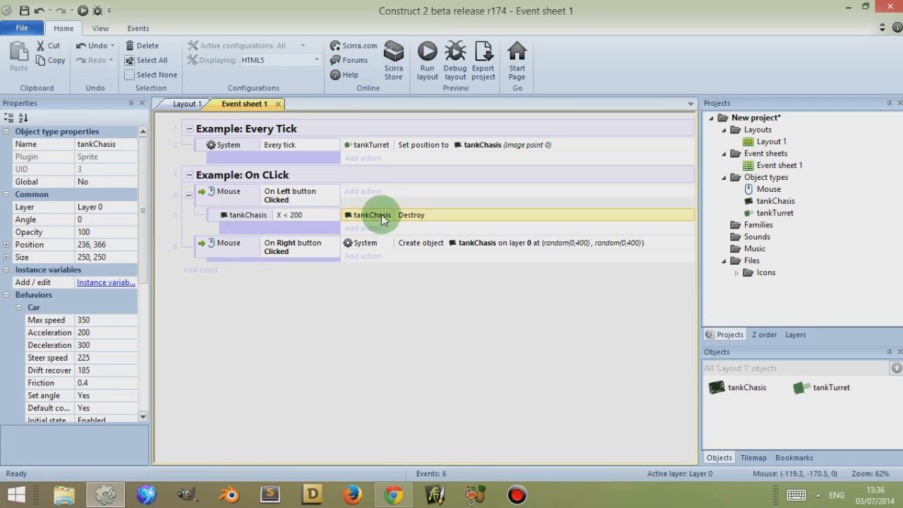
mouse_move(252, 247)
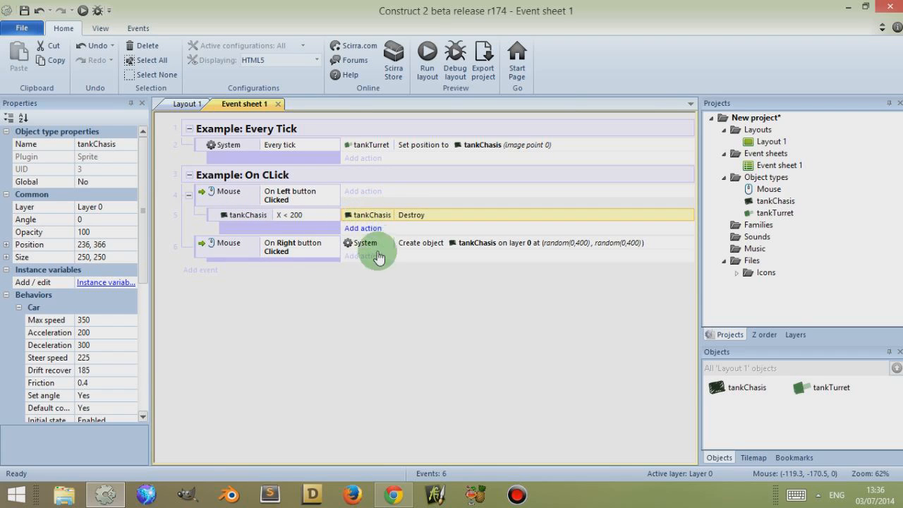
Add Layer 1, then give the right-click event a tankTurret Set size 32×32 action
left_click(795, 334)
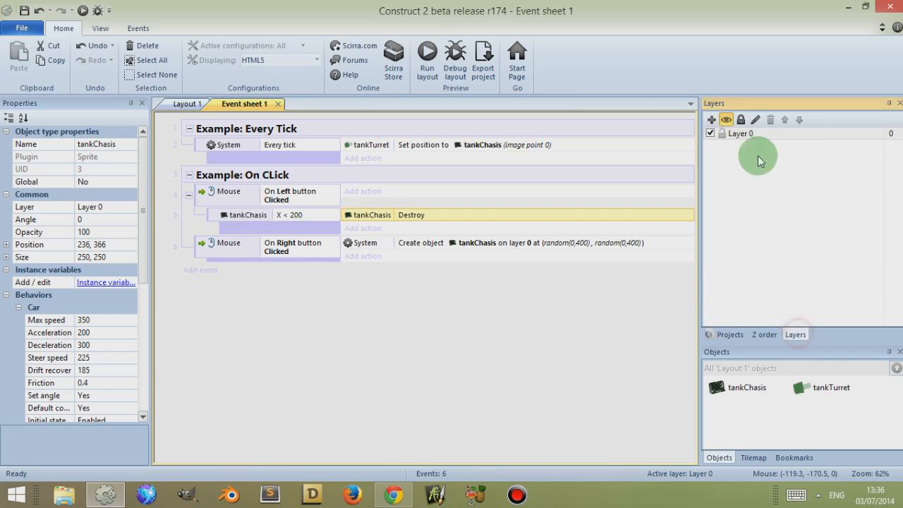
left_click(711, 119)
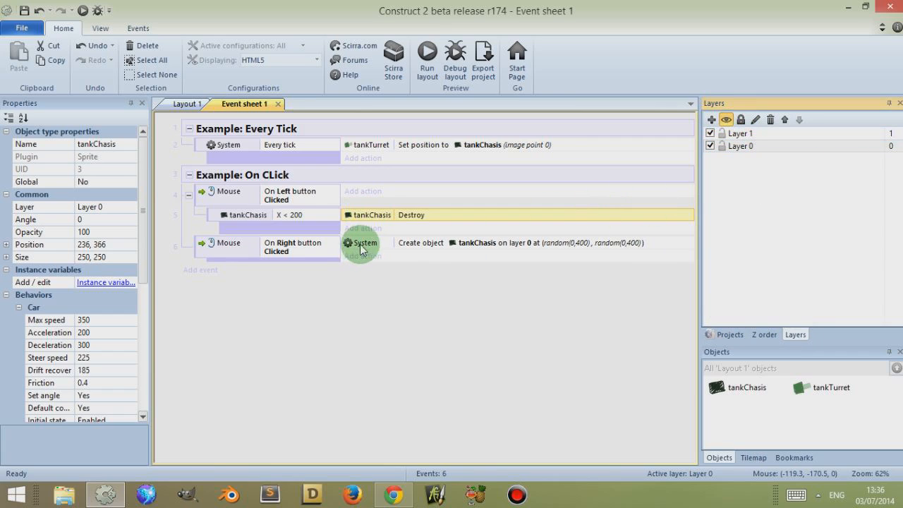
mouse_move(467, 247)
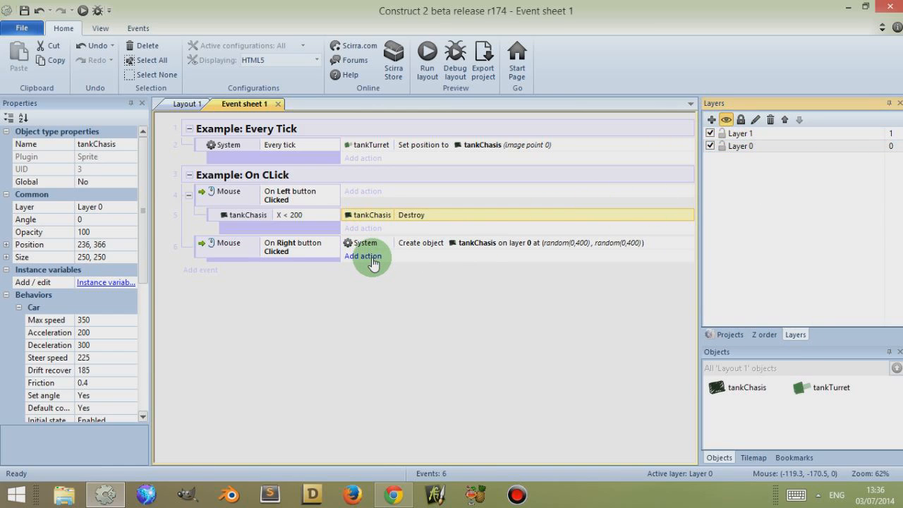
left_click(363, 256)
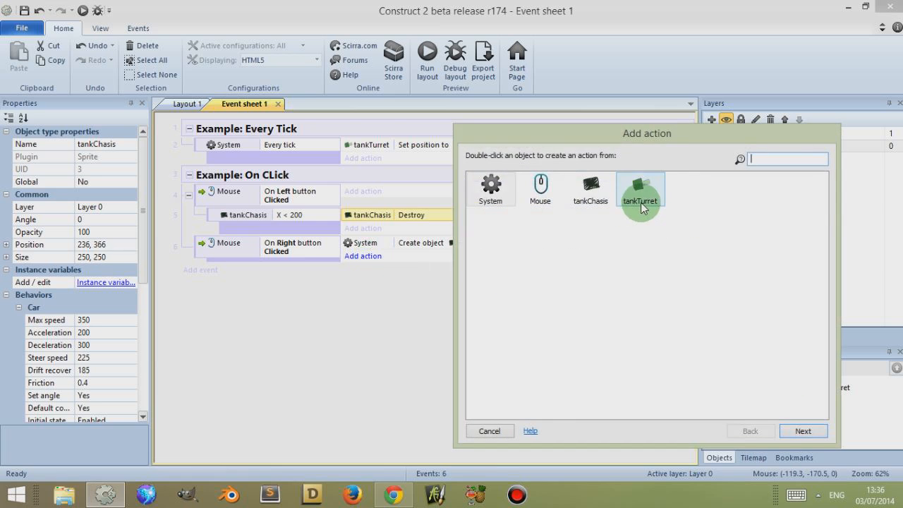
double_click(639, 189)
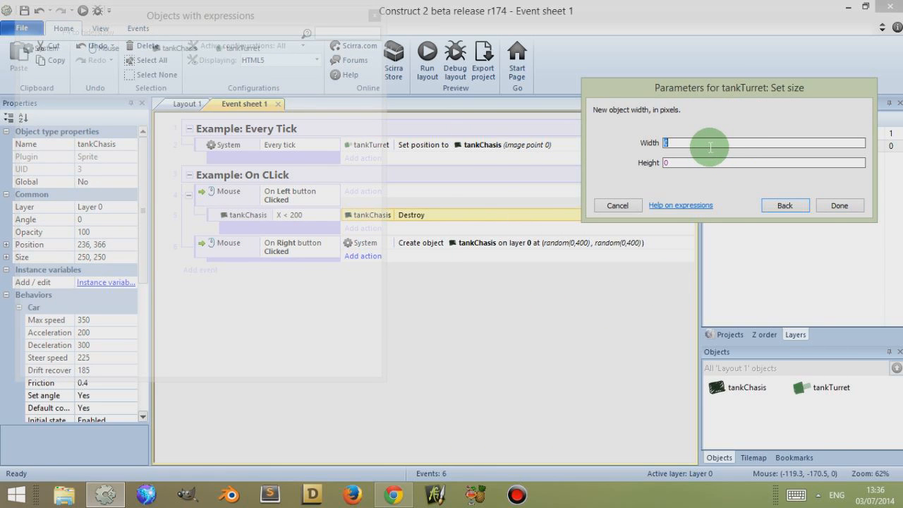
type("32")
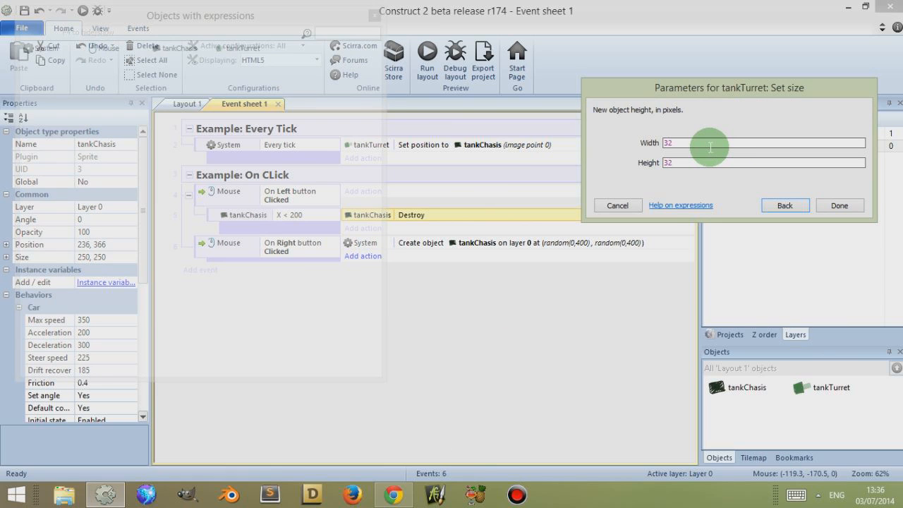
left_click(839, 205)
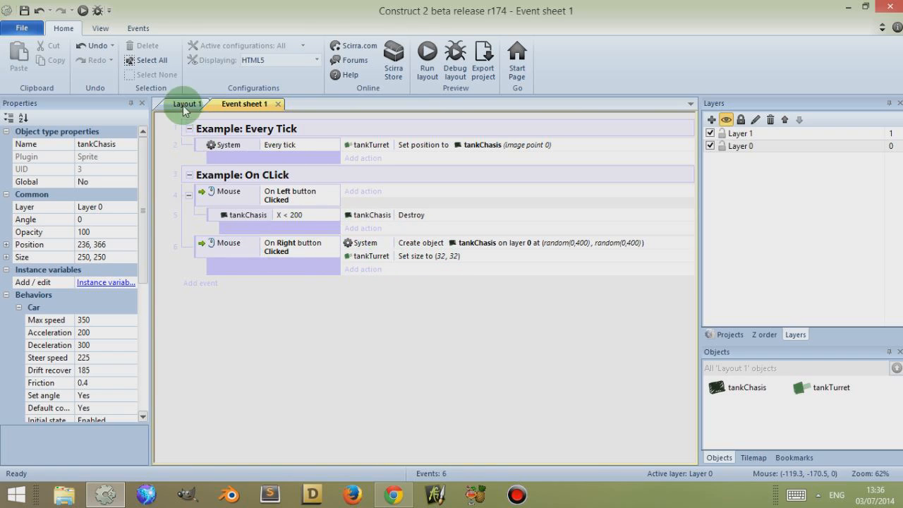
left_click(426, 53)
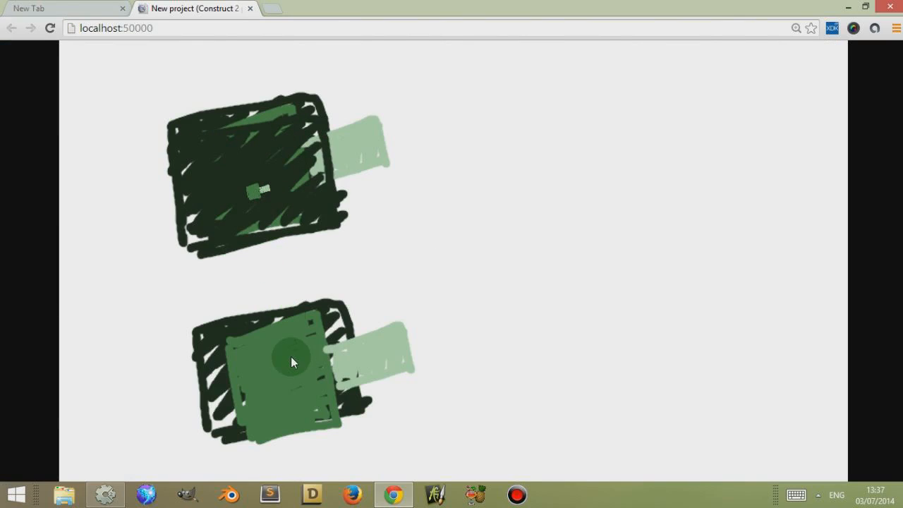
mouse_move(295, 389)
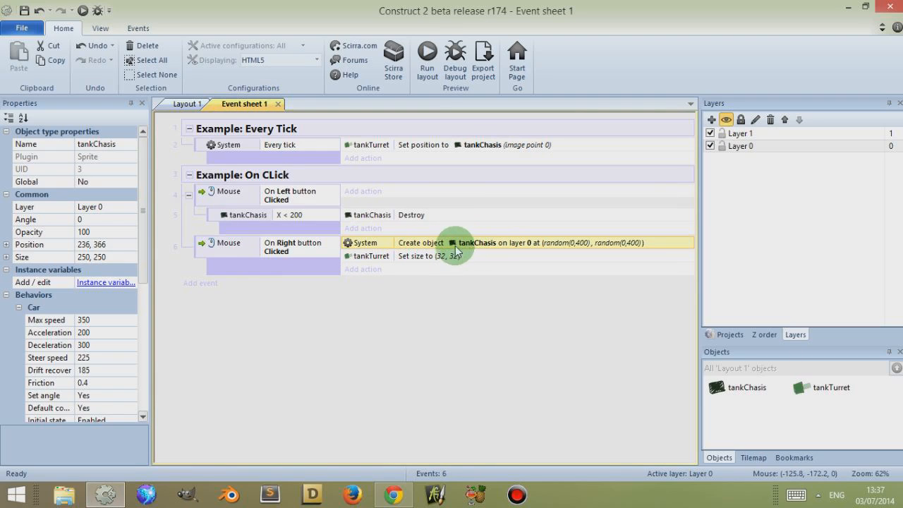
mouse_move(471, 247)
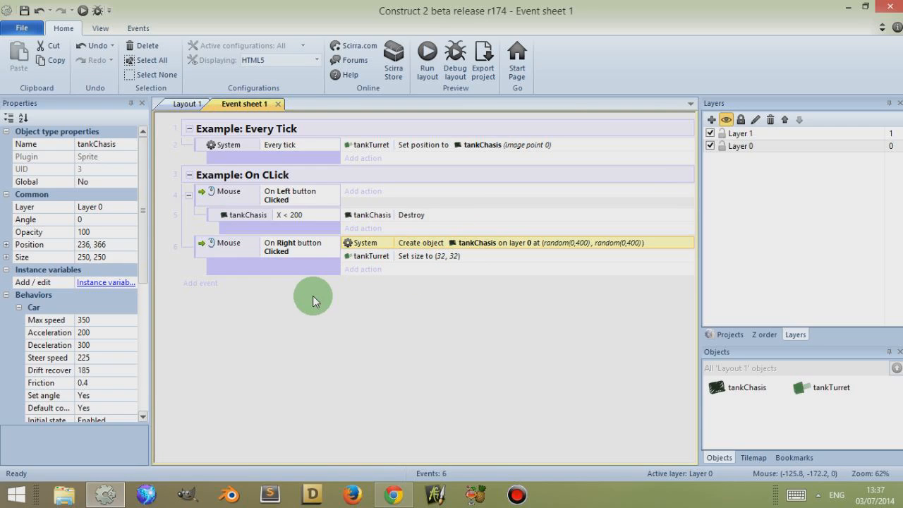
mouse_move(402, 256)
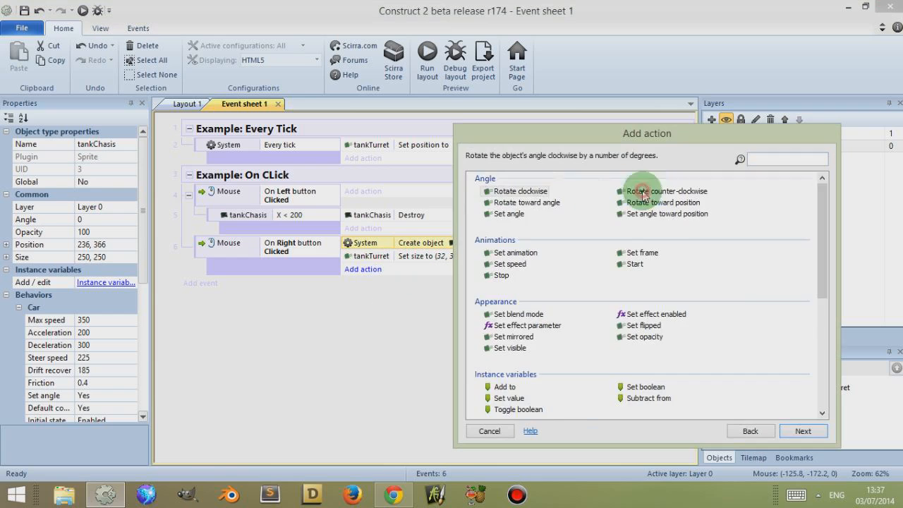
Add a Move to layer action putting tankTurret on layer 1 in the right-click event
scroll("down", 3)
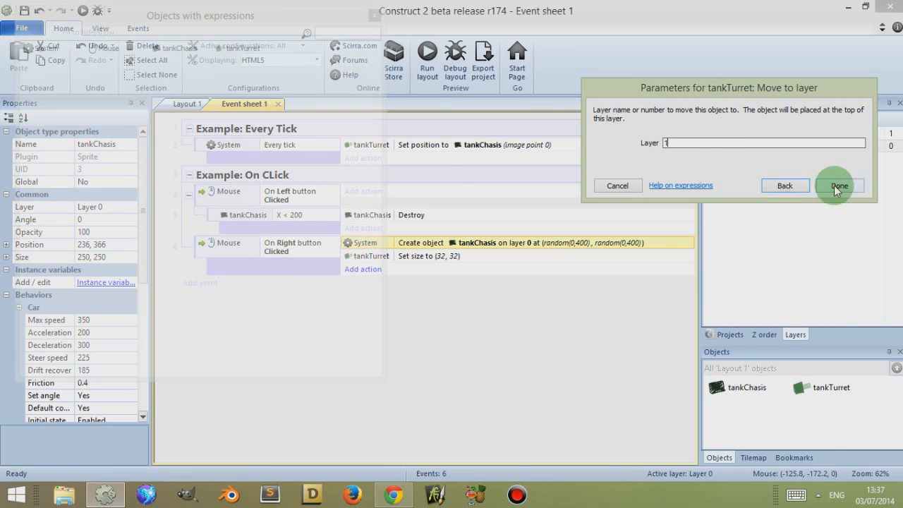
left_click(838, 185)
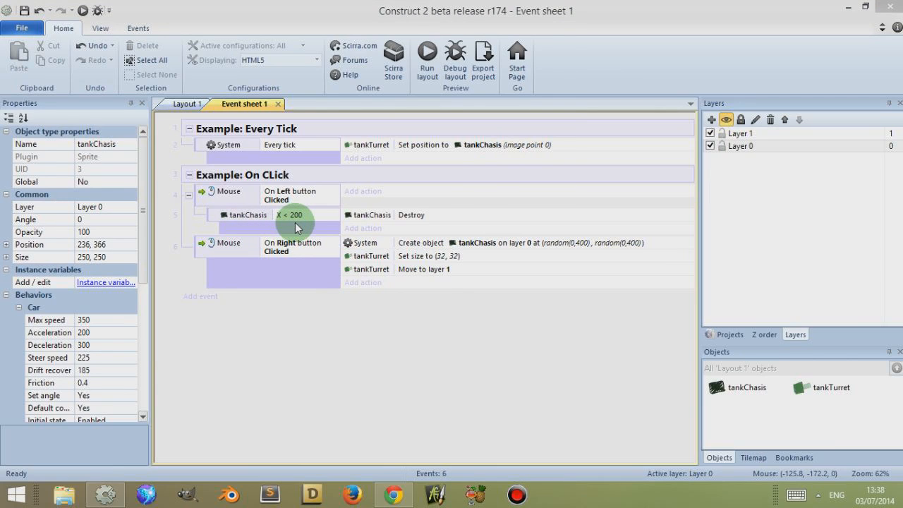
mouse_move(265, 242)
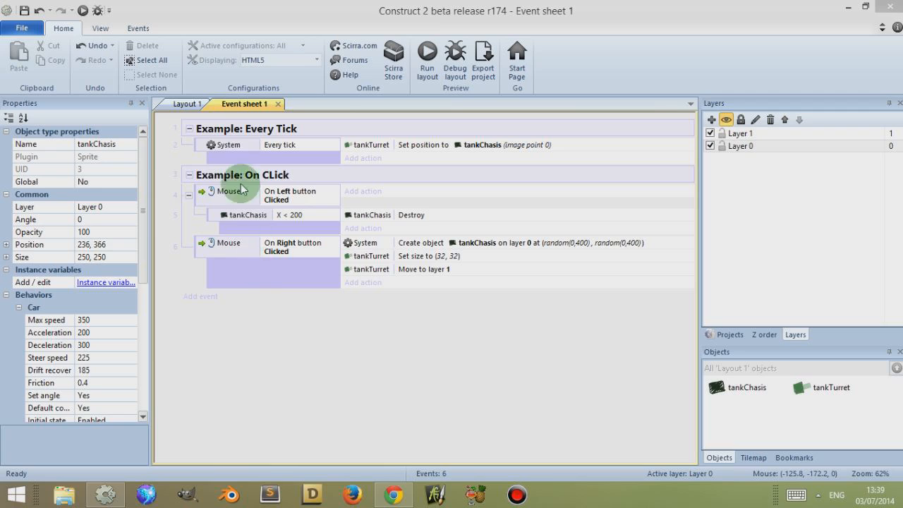
Insert an Array on Layout 1, view tankChasis animations, then dismiss the check-failure and crash dialogs
left_click(190, 104)
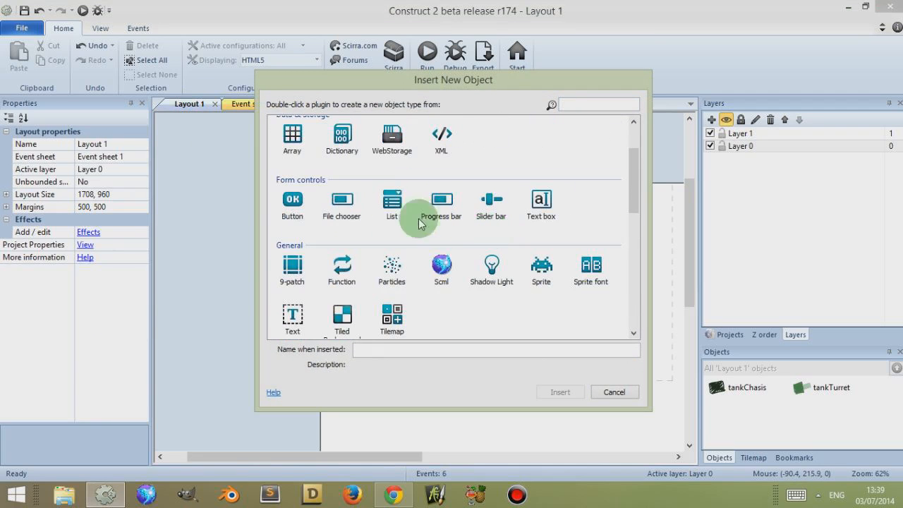
double_click(292, 139)
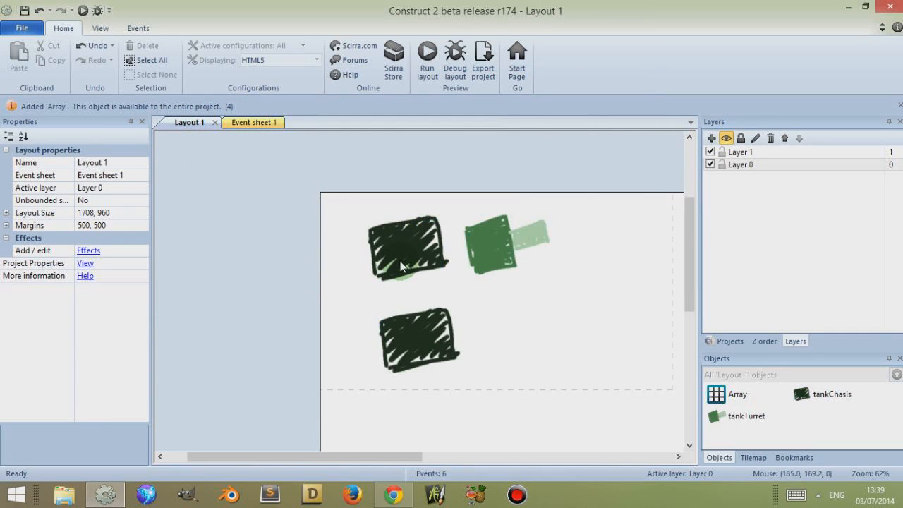
left_click(406, 251)
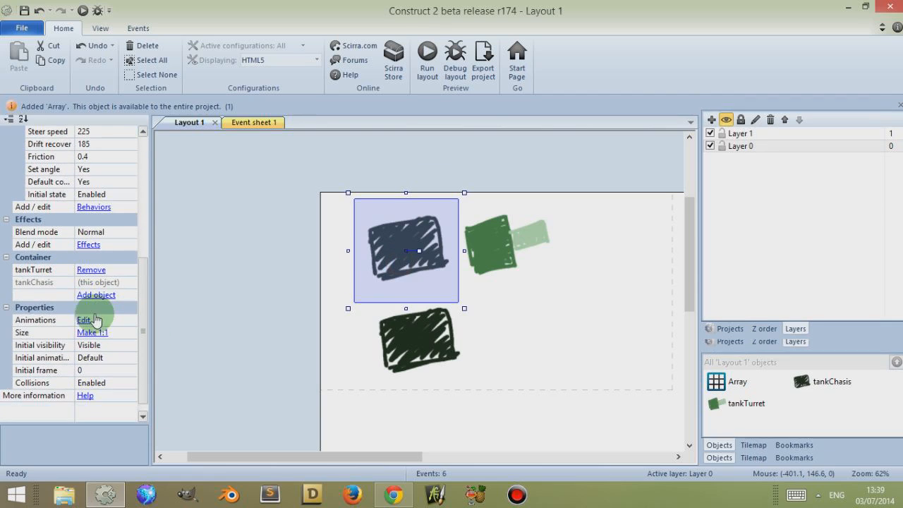
left_click(84, 319)
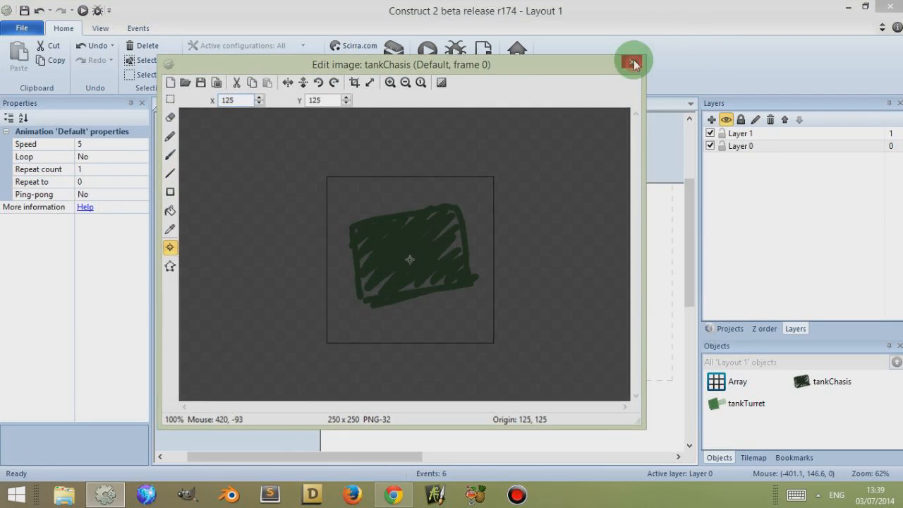
left_click(632, 59)
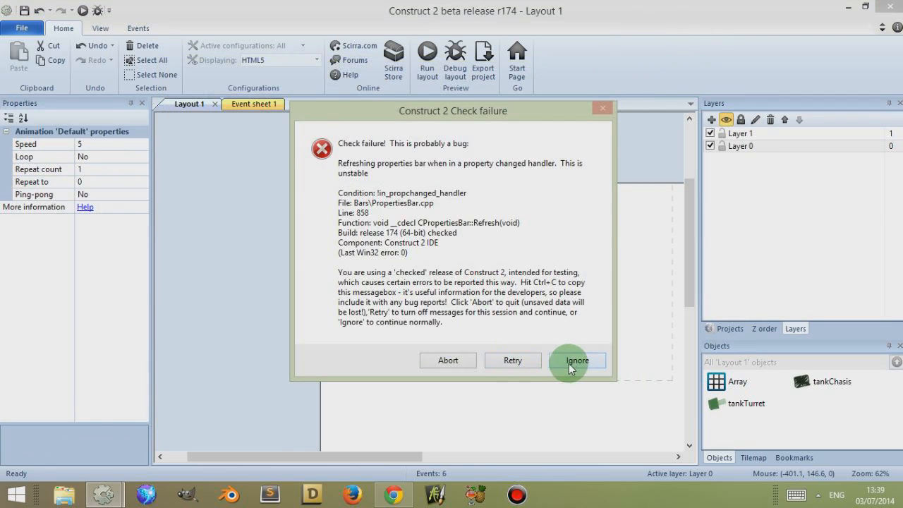
left_click(577, 361)
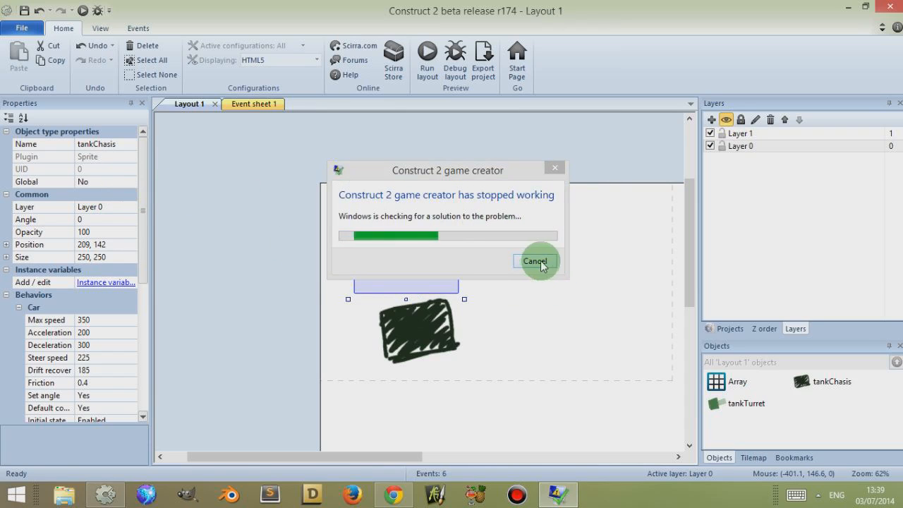
left_click(535, 261)
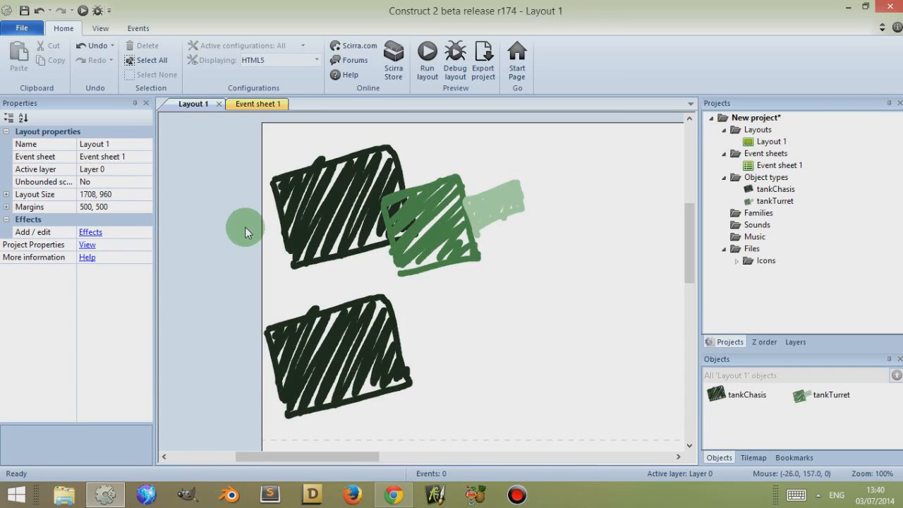
mouse_move(265, 238)
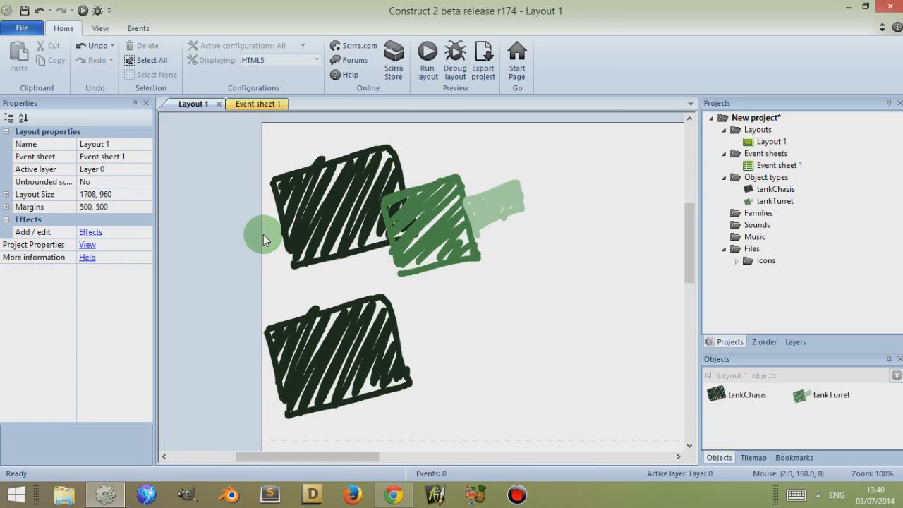
Select tankChasis and insert a new Array object from the layout
left_click(338, 205)
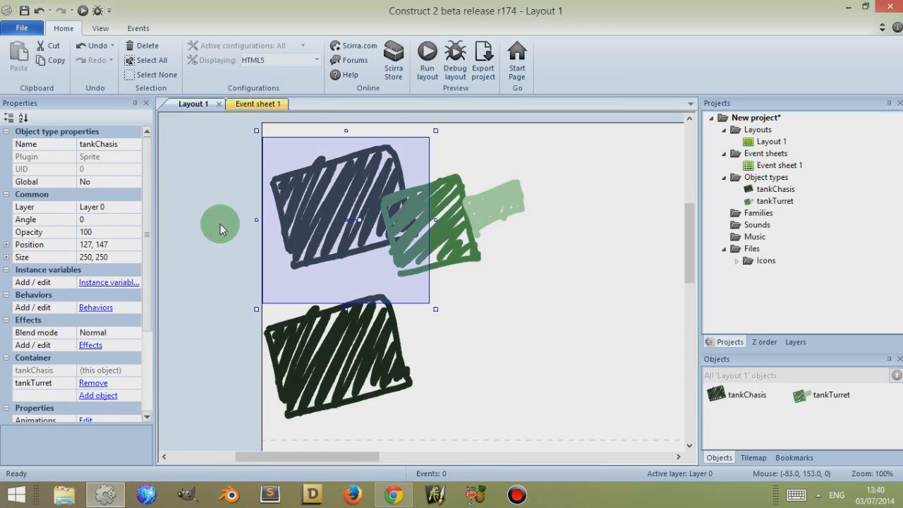
mouse_move(203, 215)
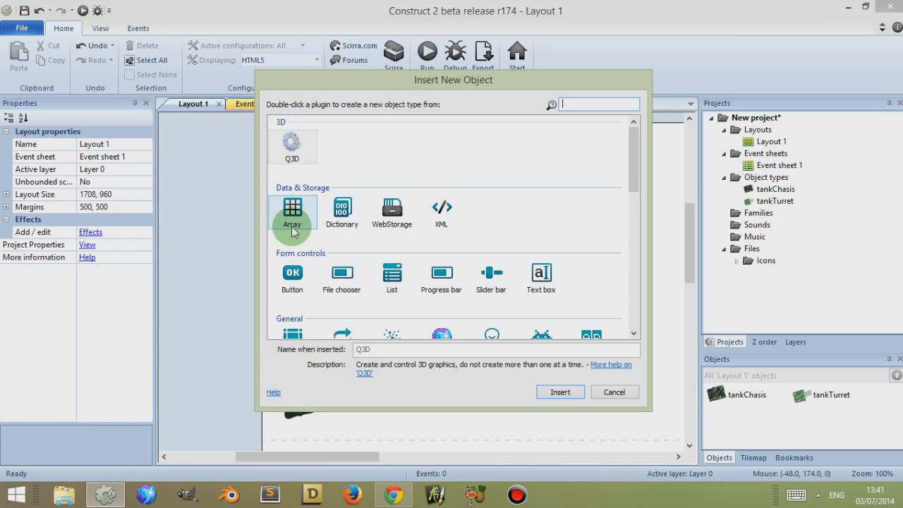
double_click(291, 212)
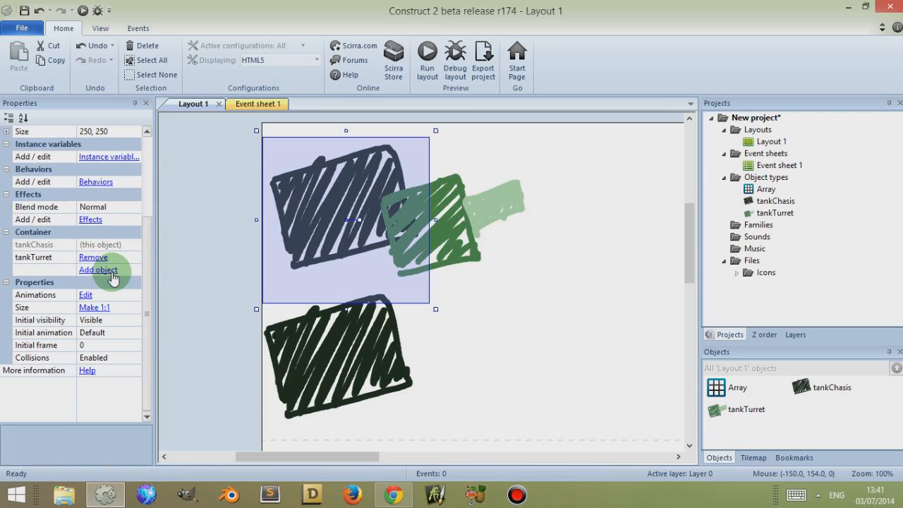
mouse_move(85, 295)
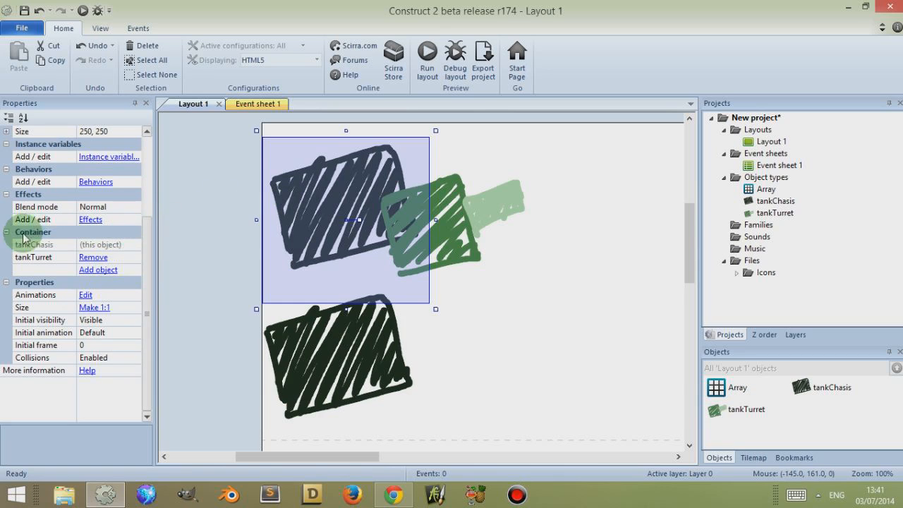
Add Array to tankChasis's Container property next to tankTurret
left_click(98, 270)
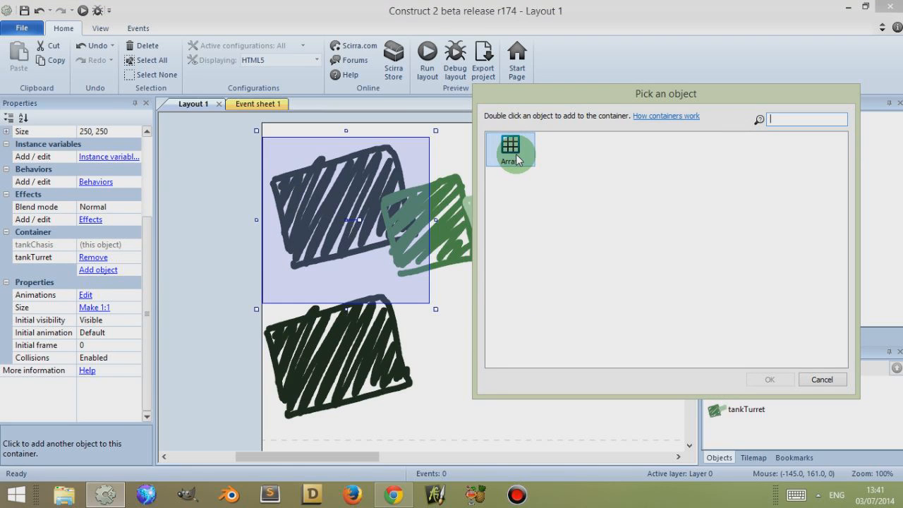
double_click(510, 151)
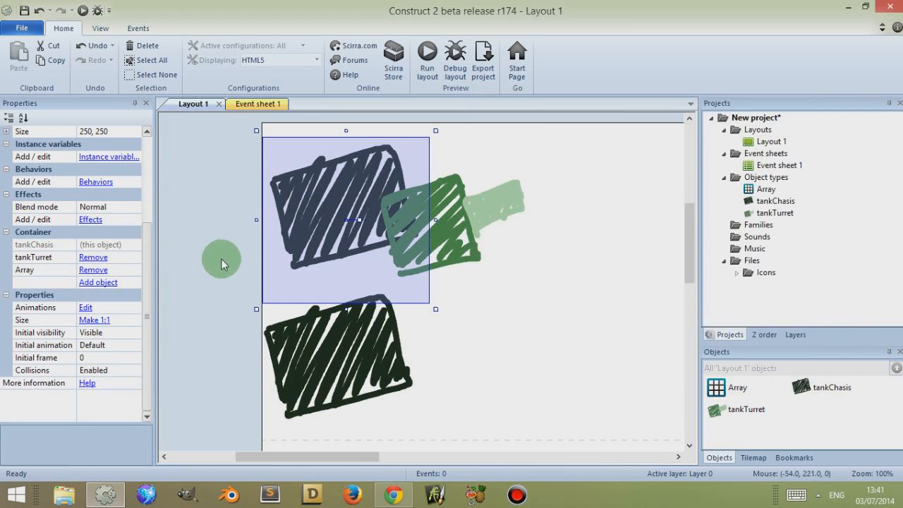
left_click_drag(222, 259, 304, 300)
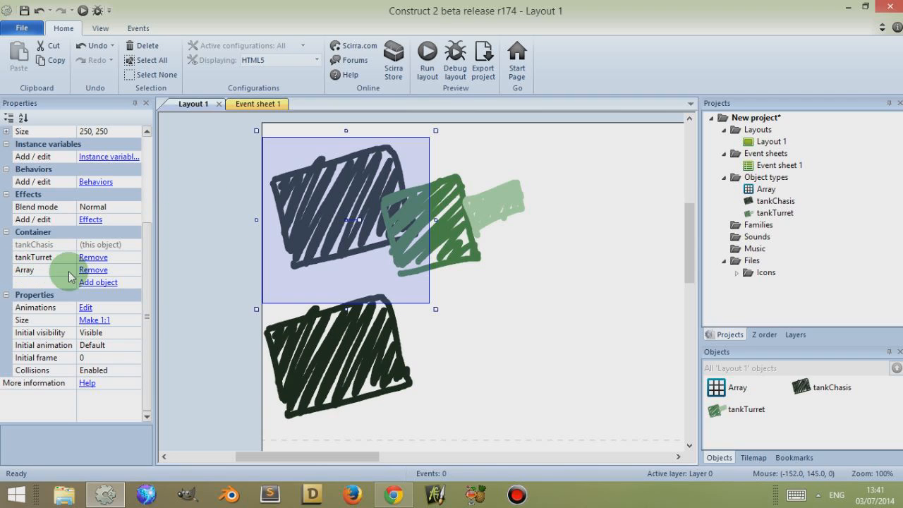
mouse_move(144, 219)
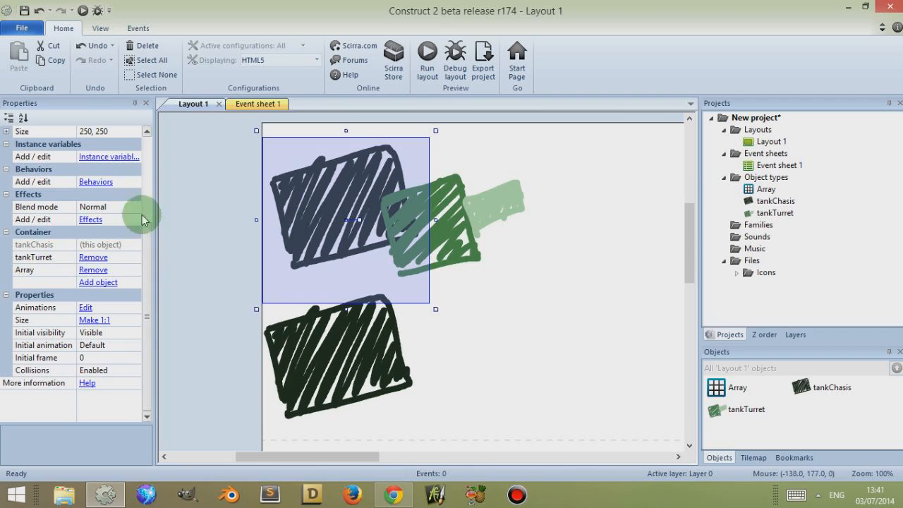
mouse_move(194, 241)
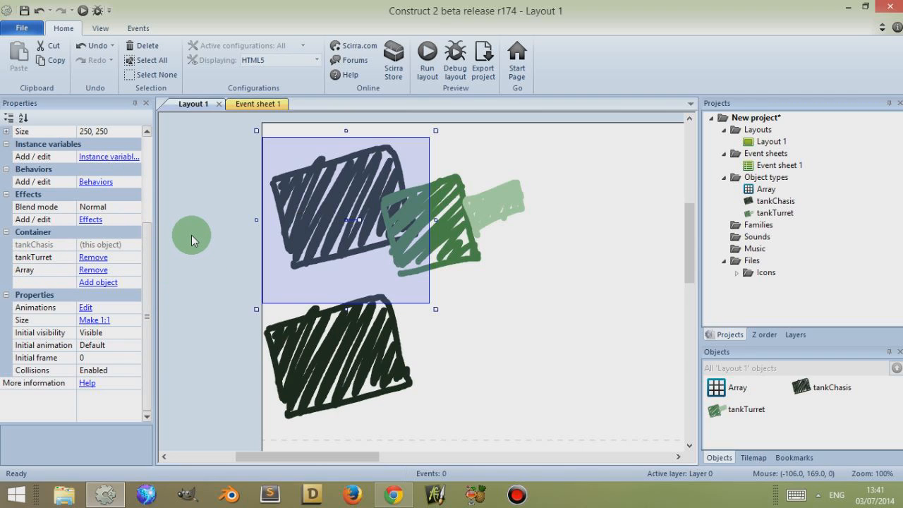